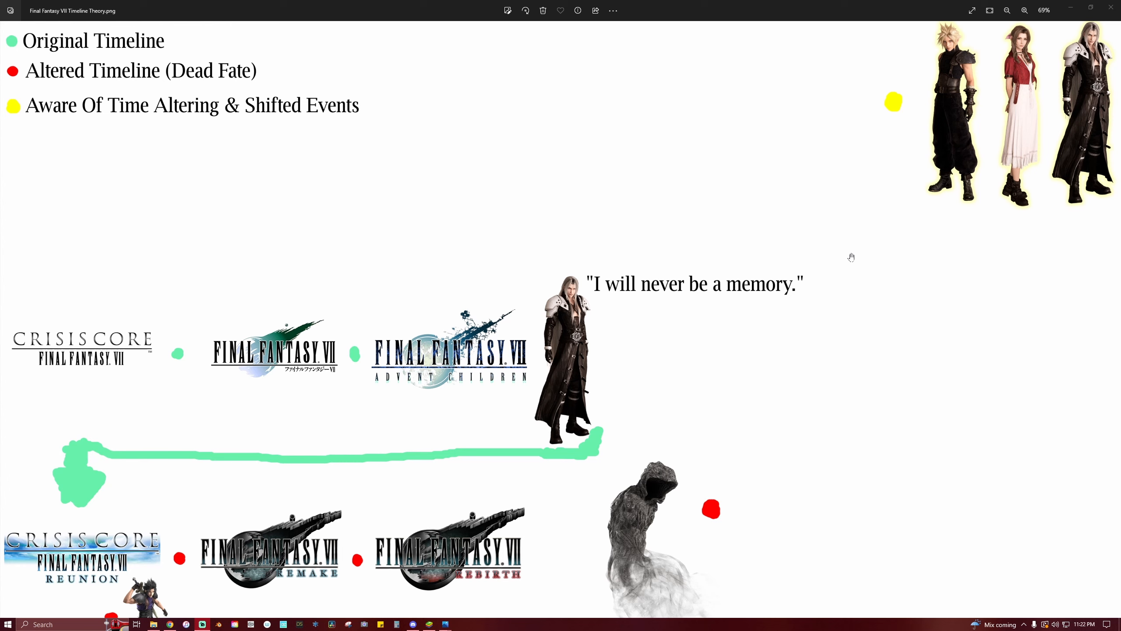
mouse_move(525, 183)
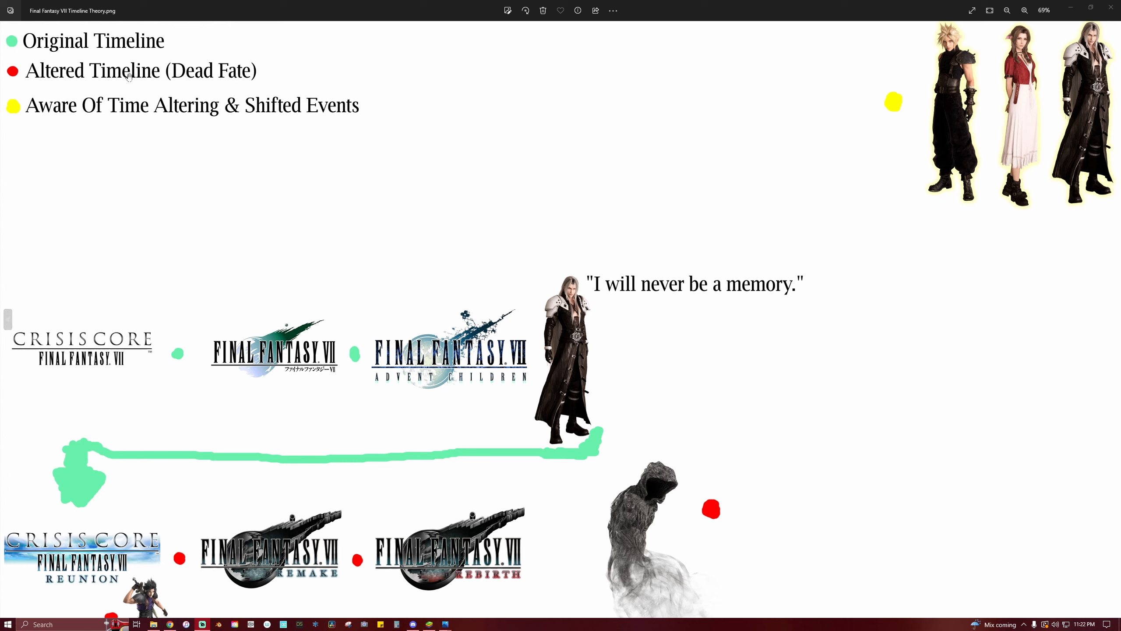
mouse_move(145, 49)
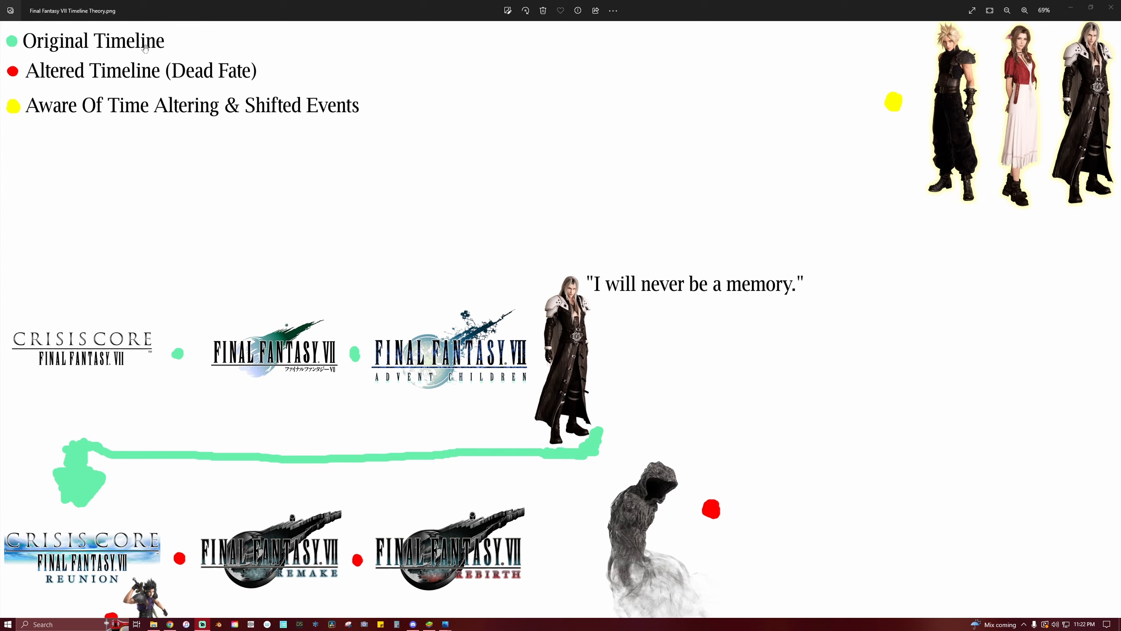
mouse_move(62, 79)
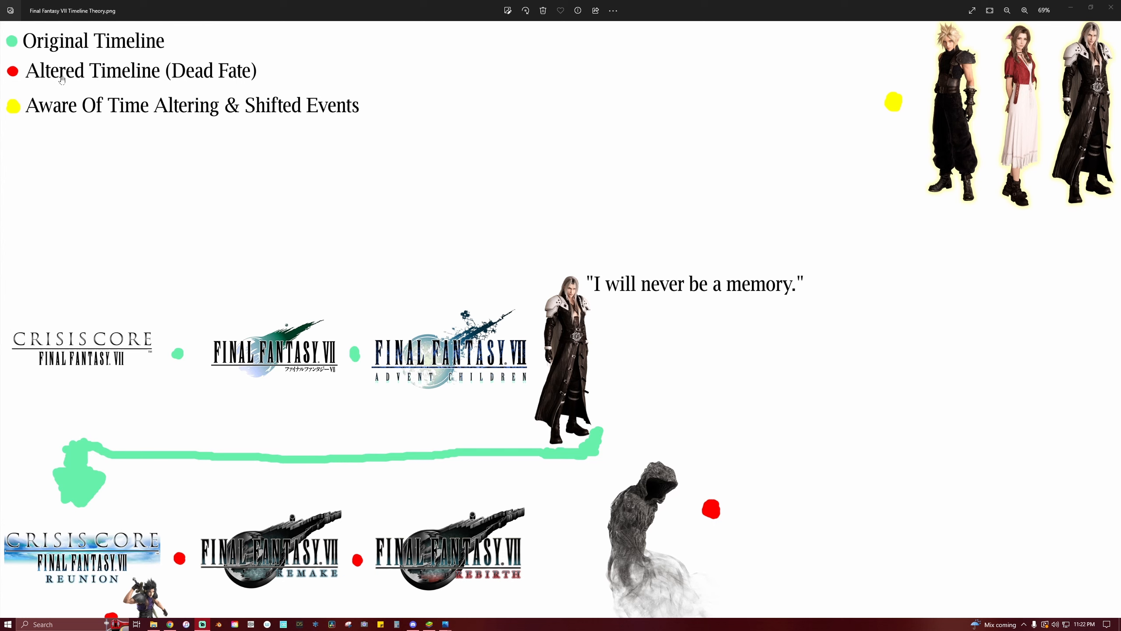
mouse_move(139, 84)
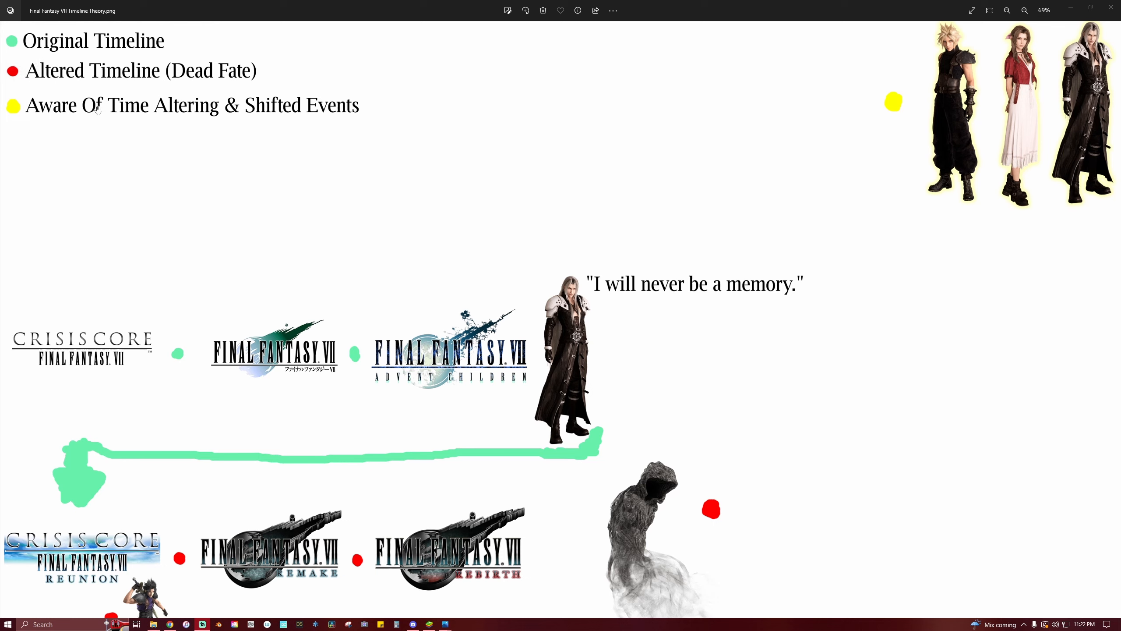
mouse_move(852, 53)
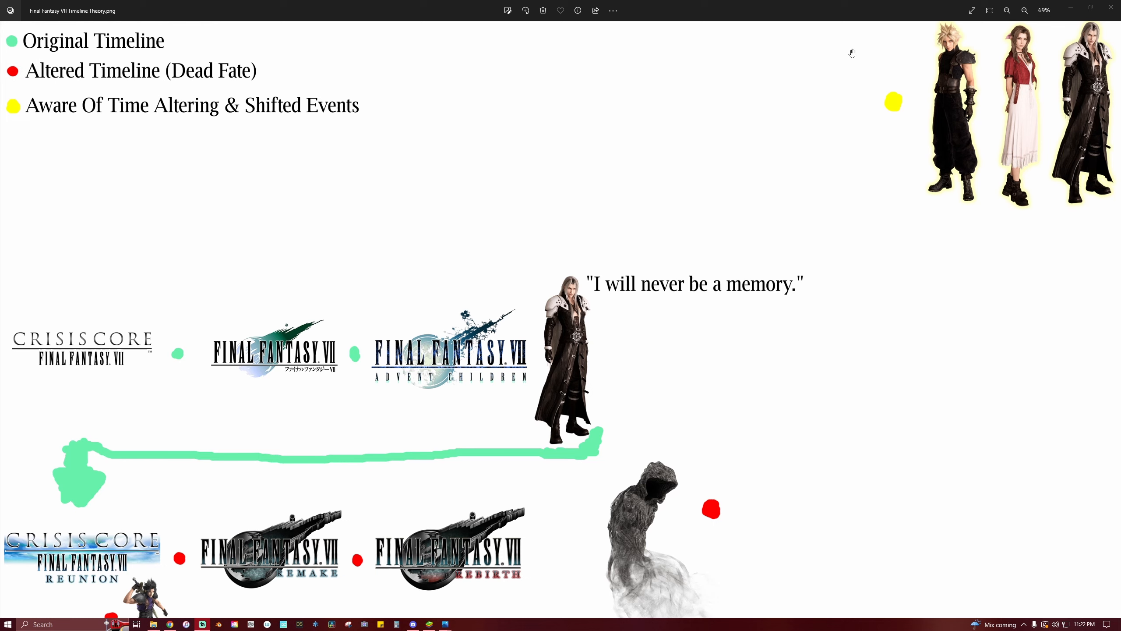
mouse_move(861, 178)
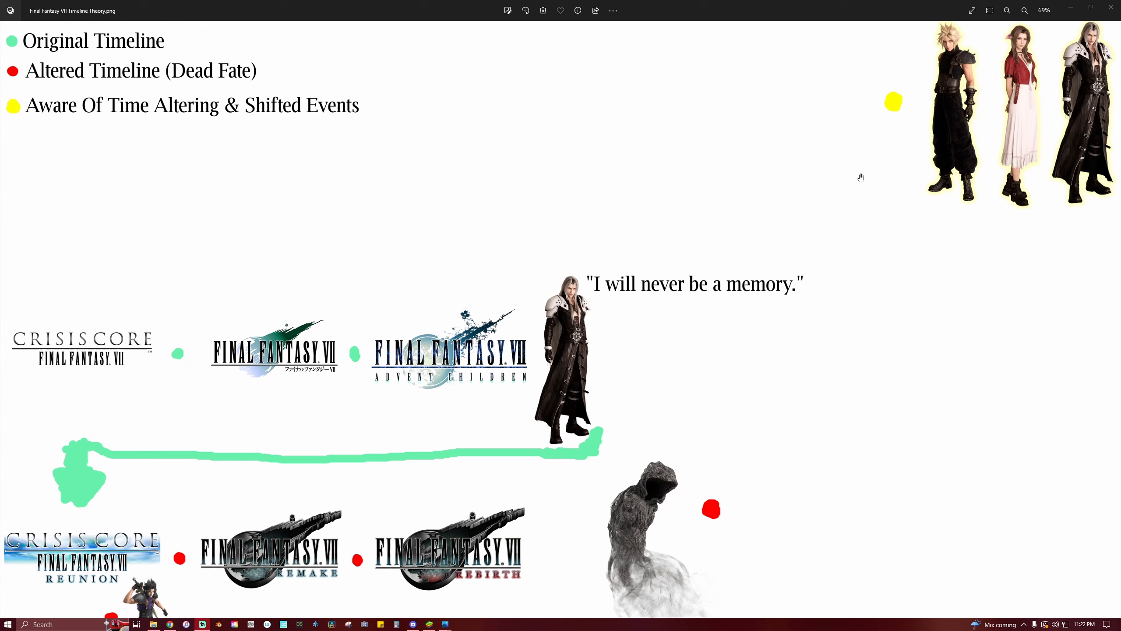
mouse_move(818, 171)
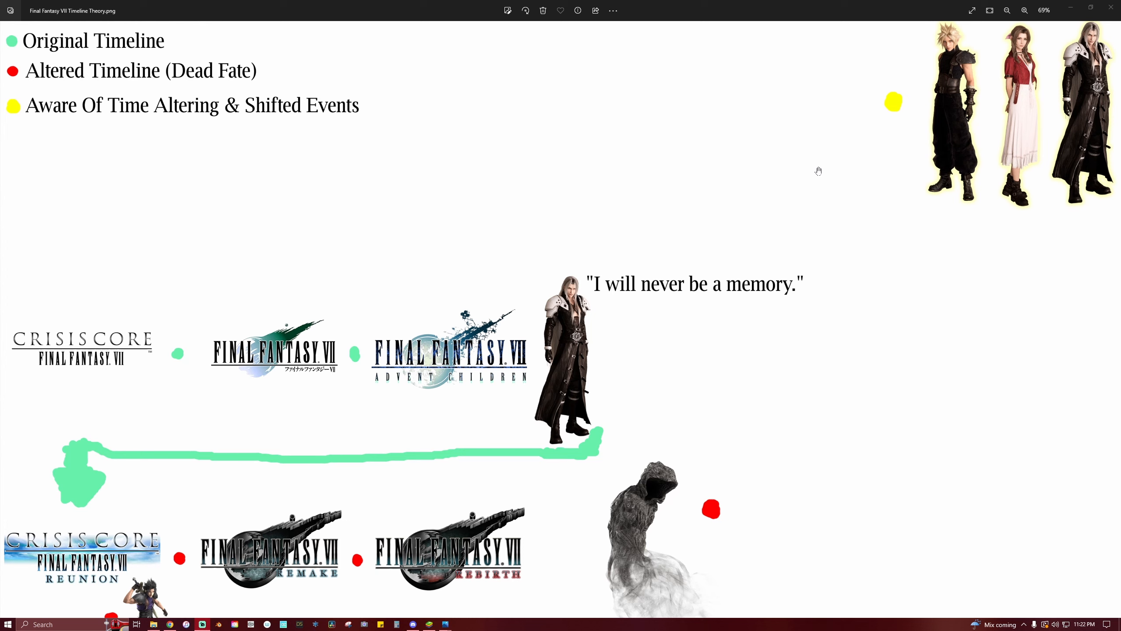
mouse_move(894, 145)
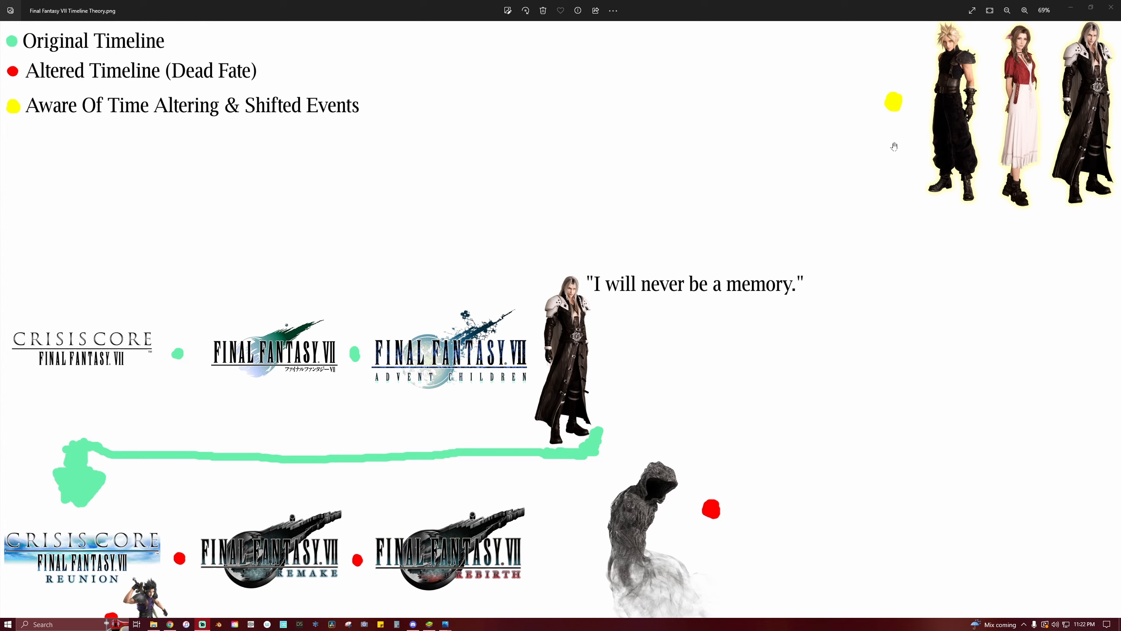
mouse_move(1040, 129)
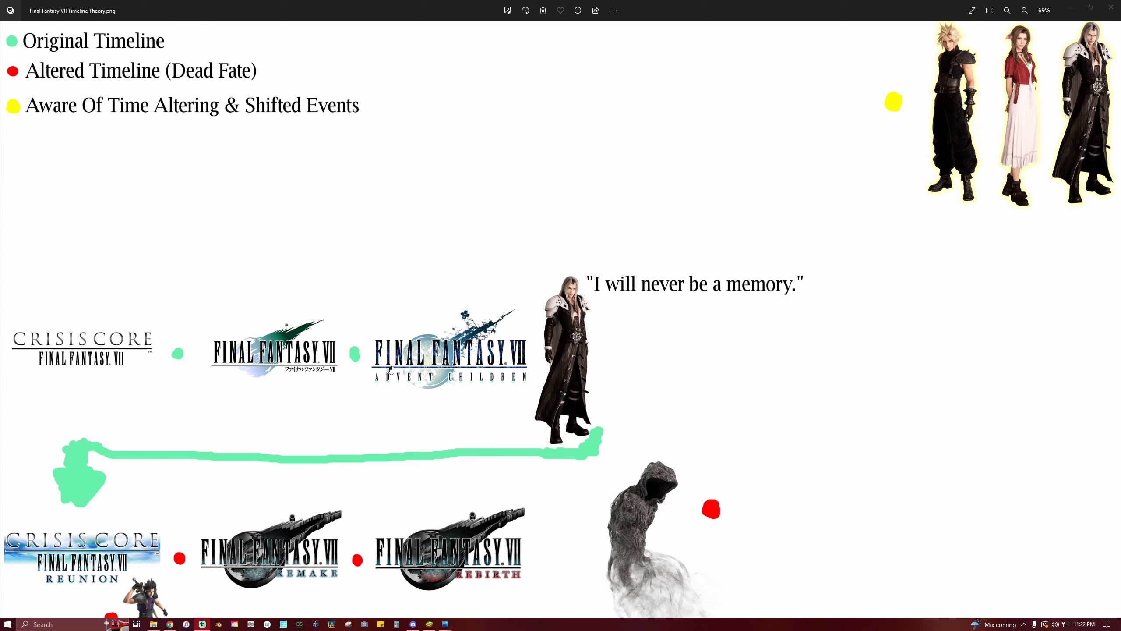
mouse_move(160, 368)
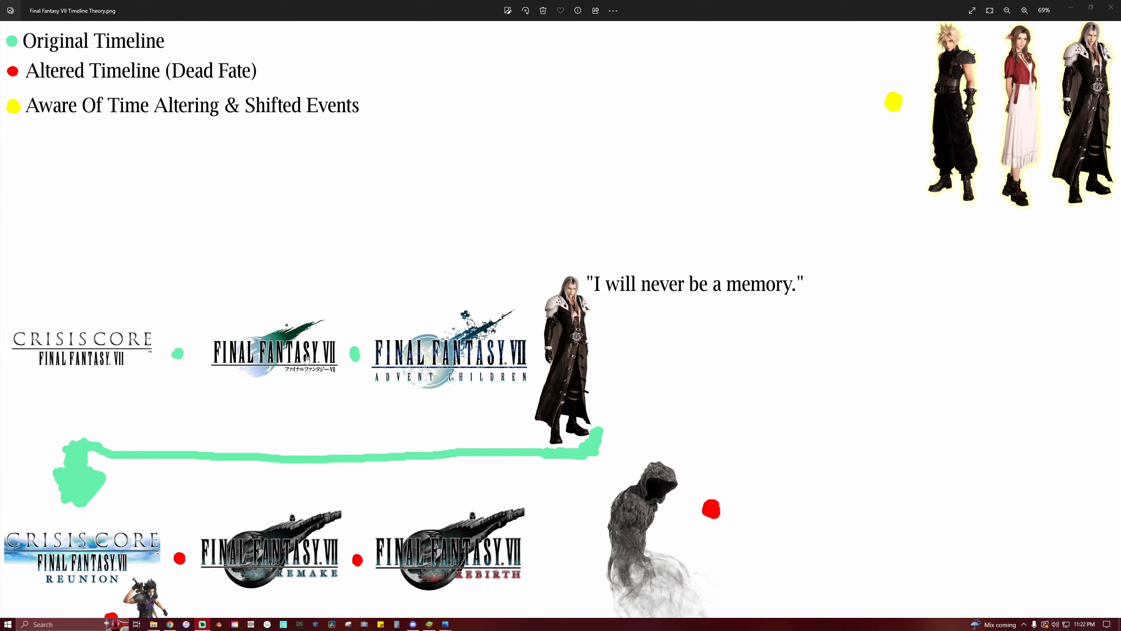
mouse_move(327, 382)
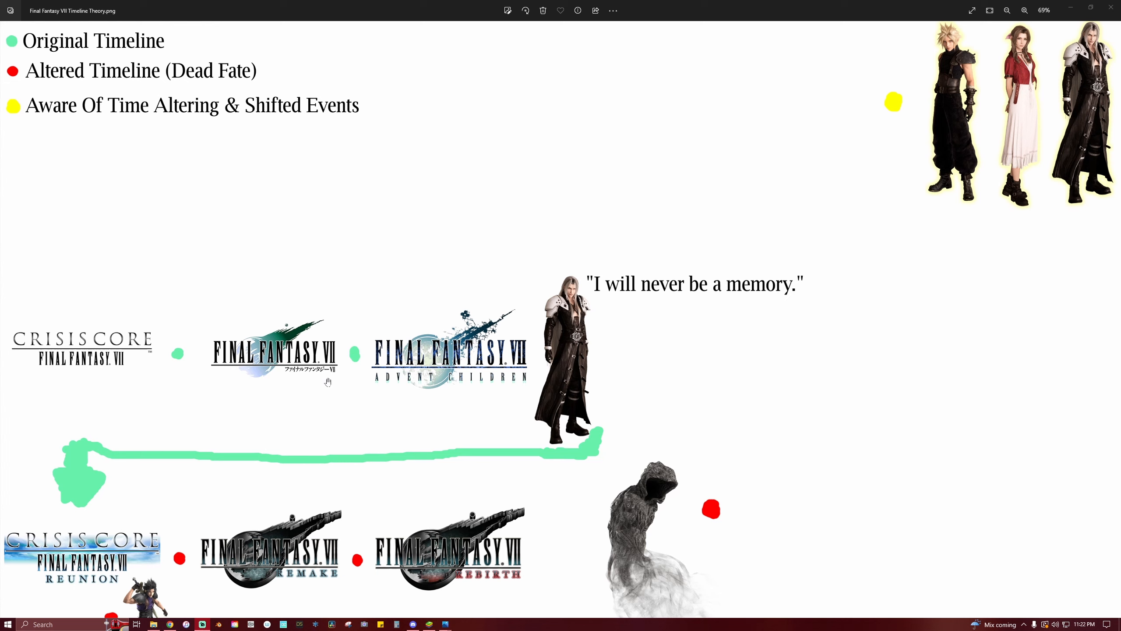
mouse_move(595, 369)
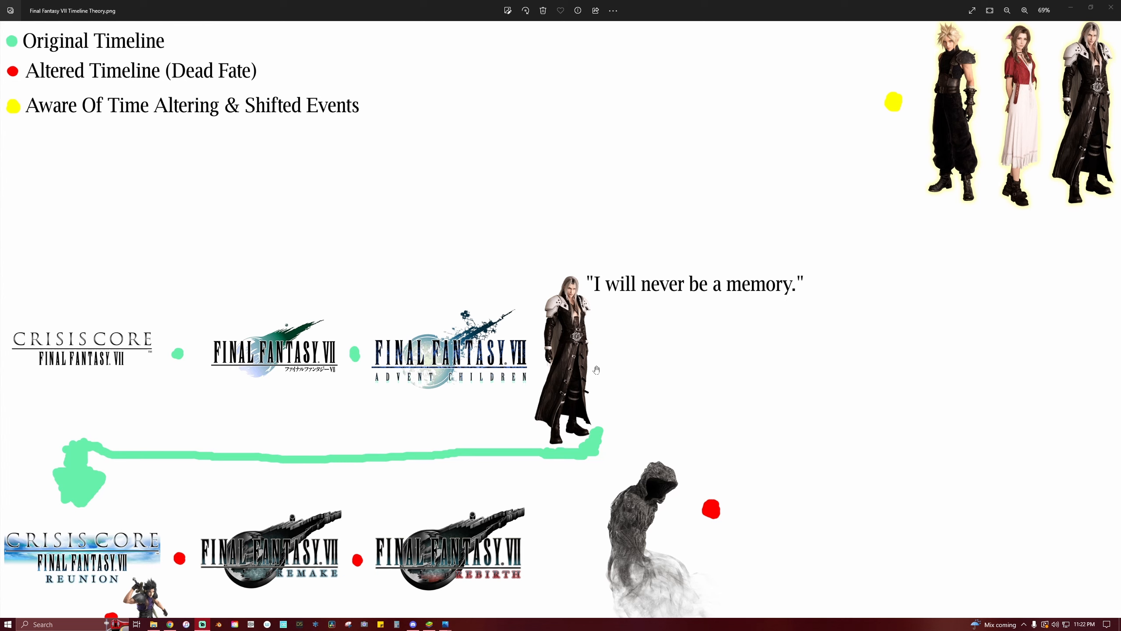
mouse_move(514, 384)
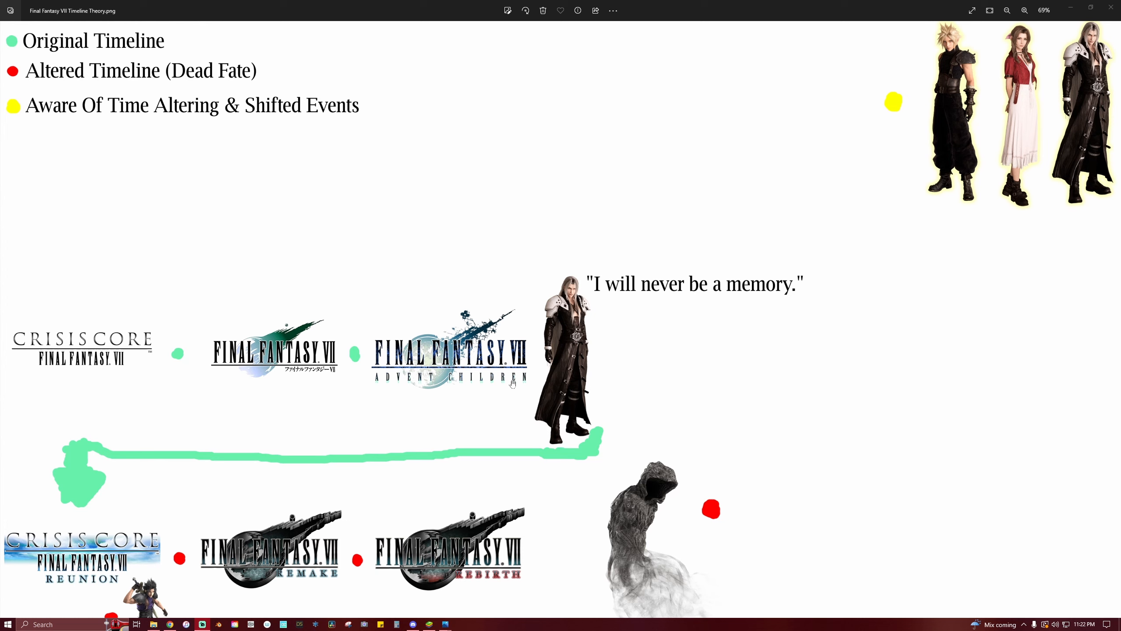
mouse_move(639, 327)
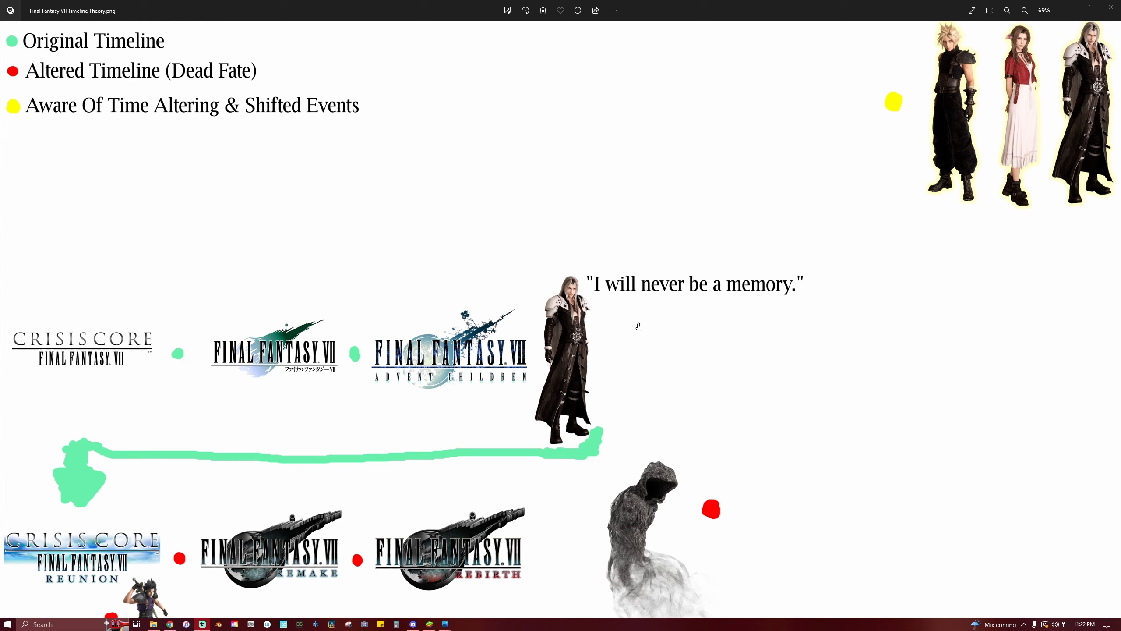
mouse_move(743, 342)
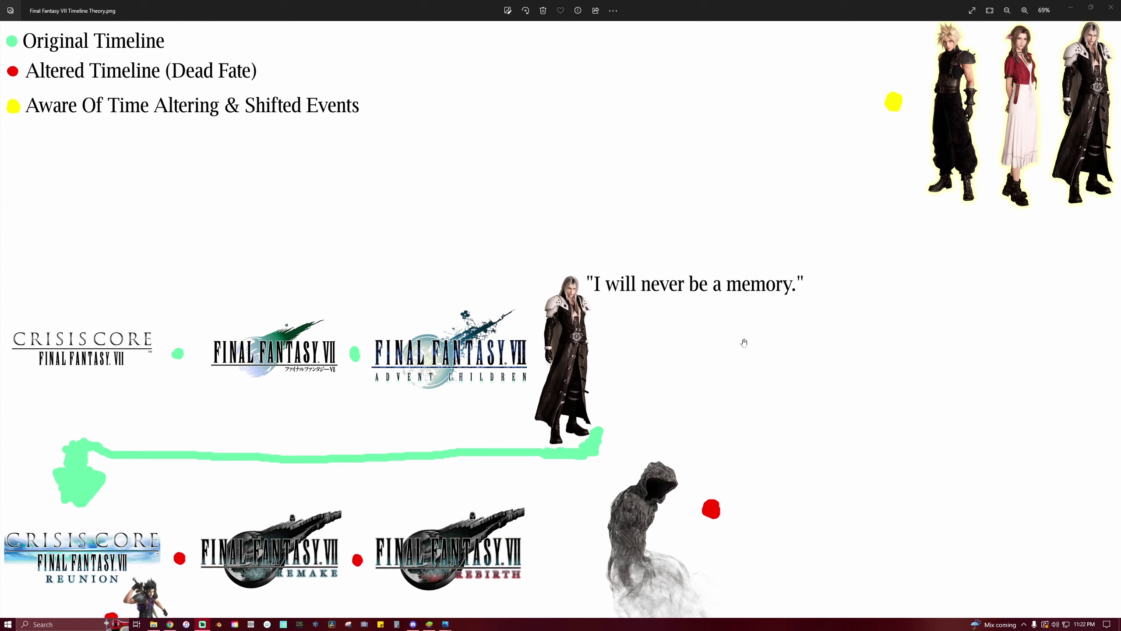
mouse_move(687, 364)
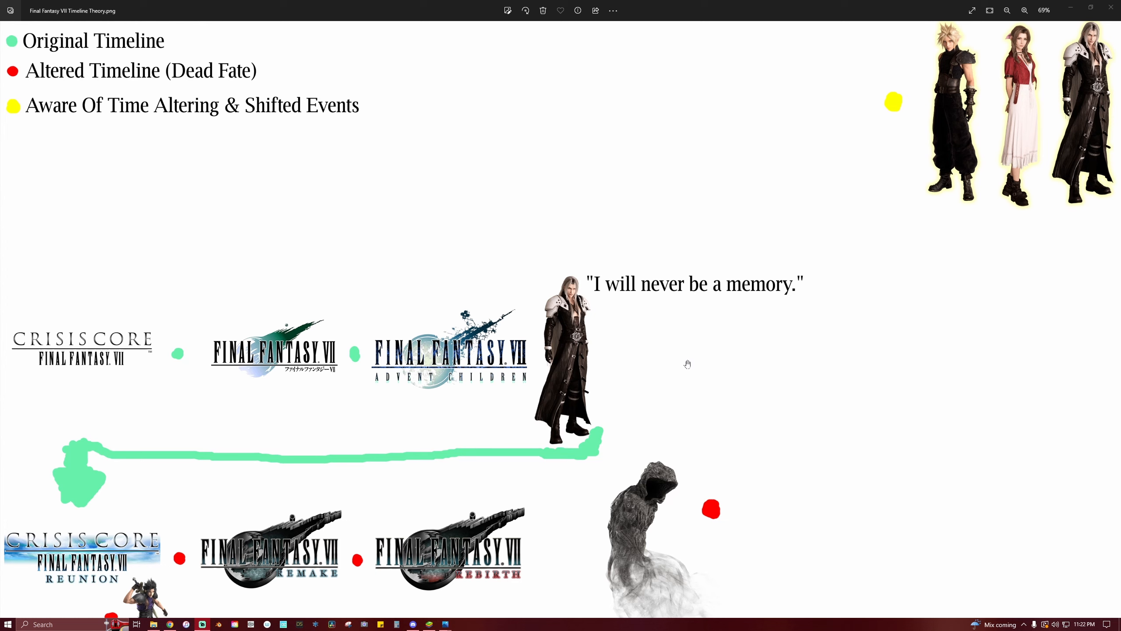
mouse_move(709, 359)
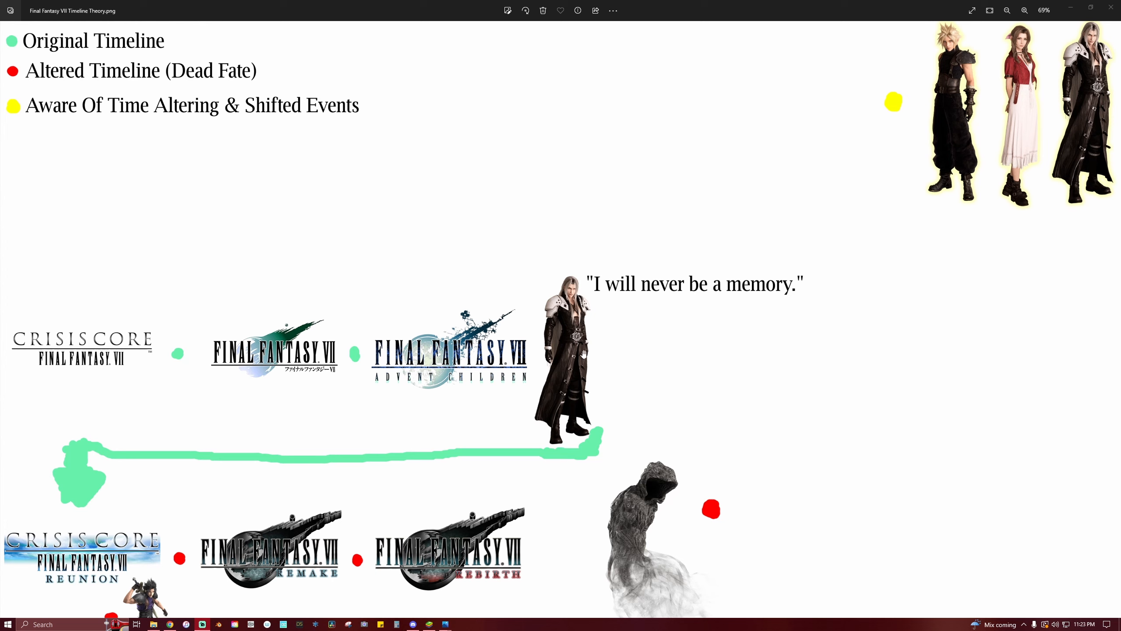
mouse_move(592, 334)
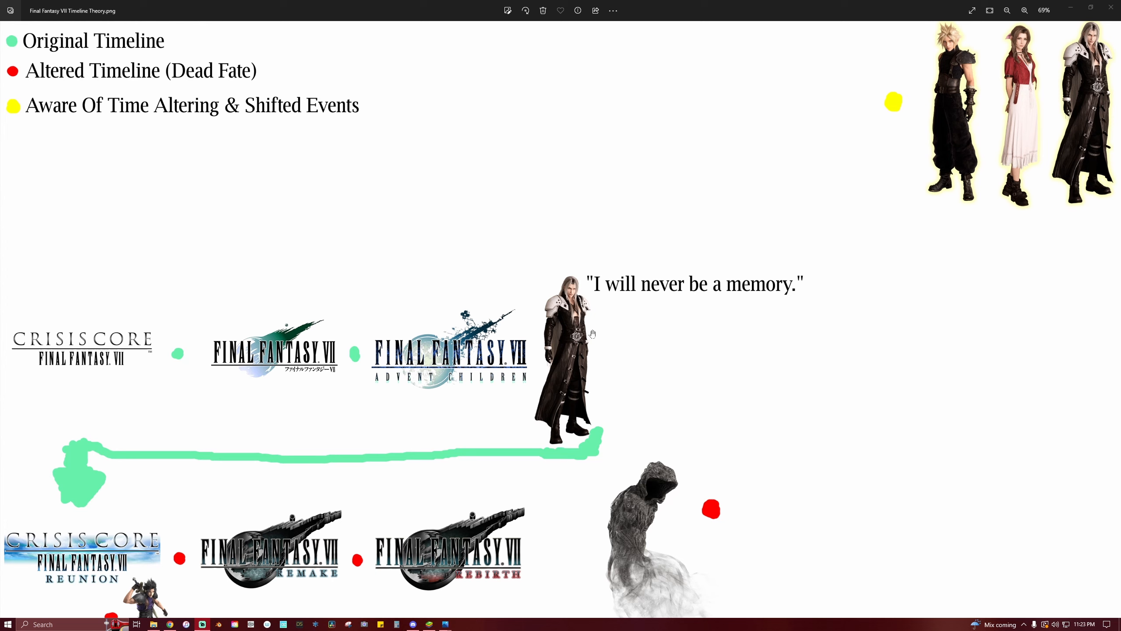
mouse_move(538, 432)
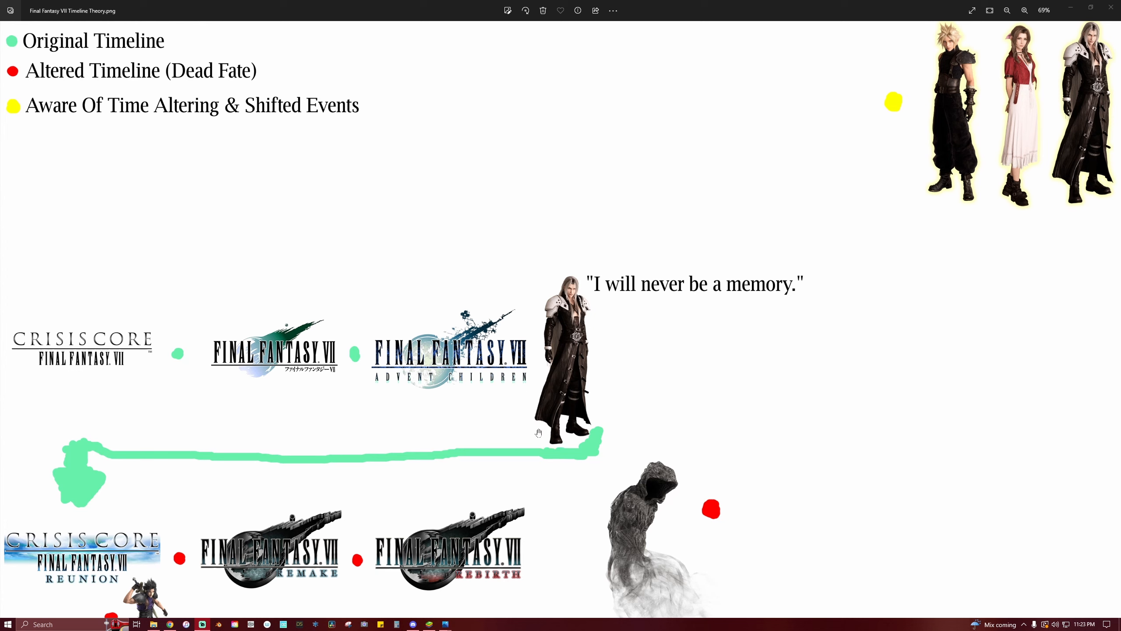
mouse_move(527, 436)
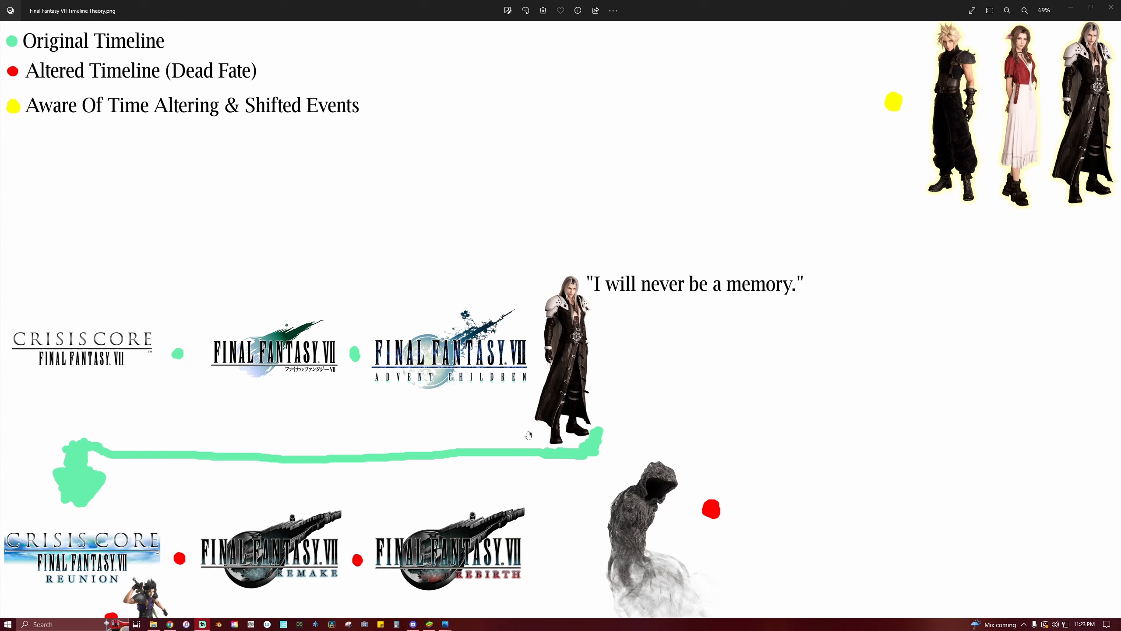
mouse_move(260, 437)
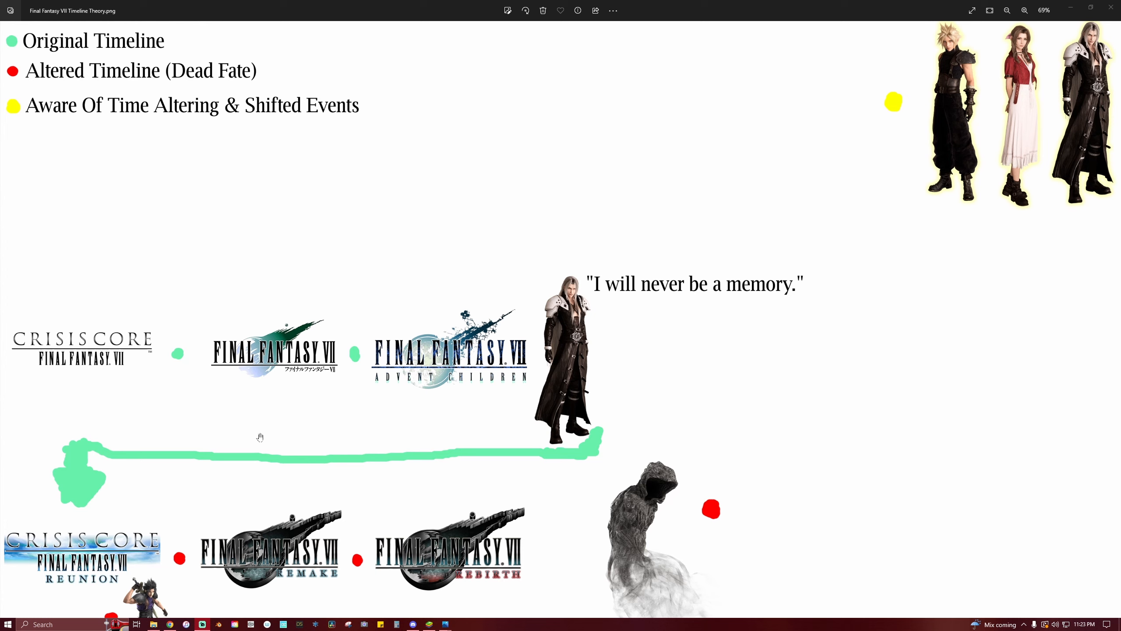
mouse_move(131, 464)
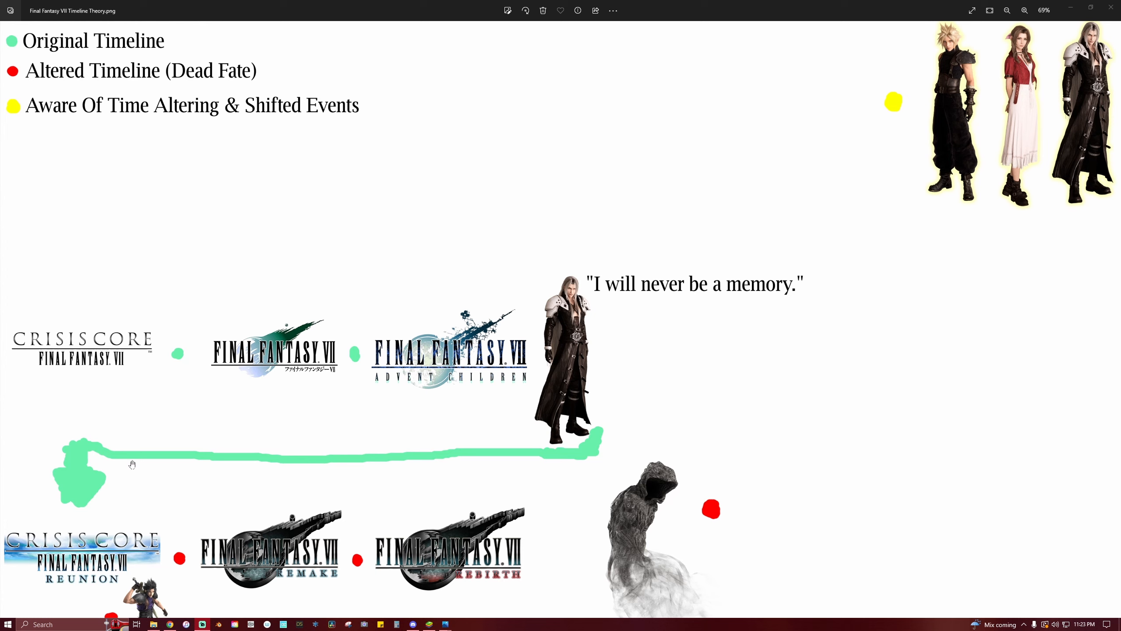
mouse_move(213, 377)
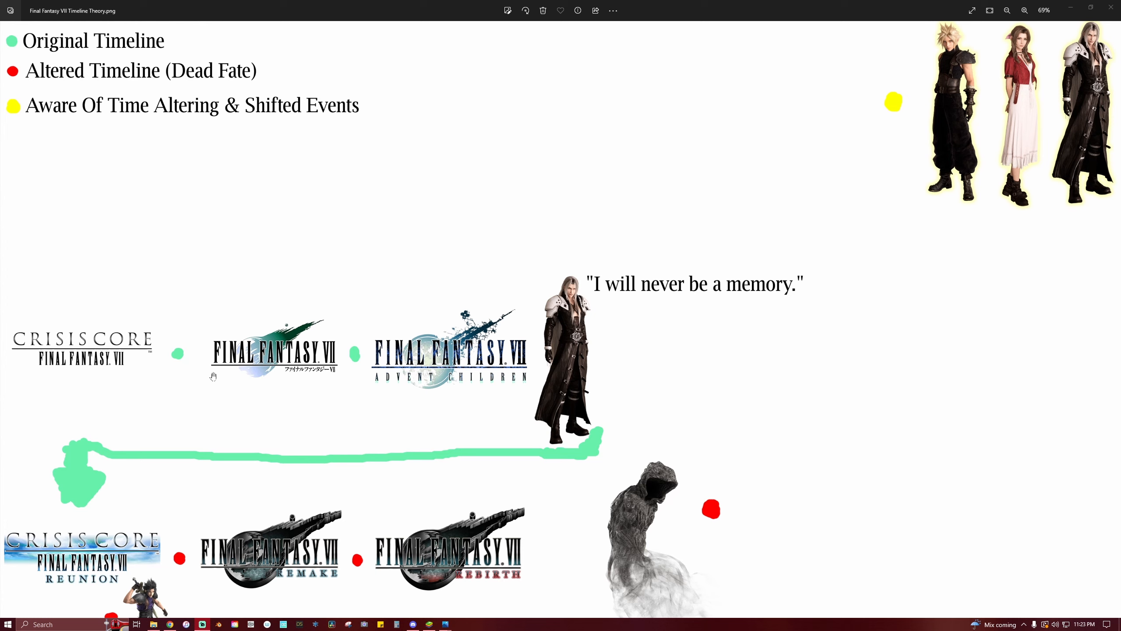
mouse_move(380, 382)
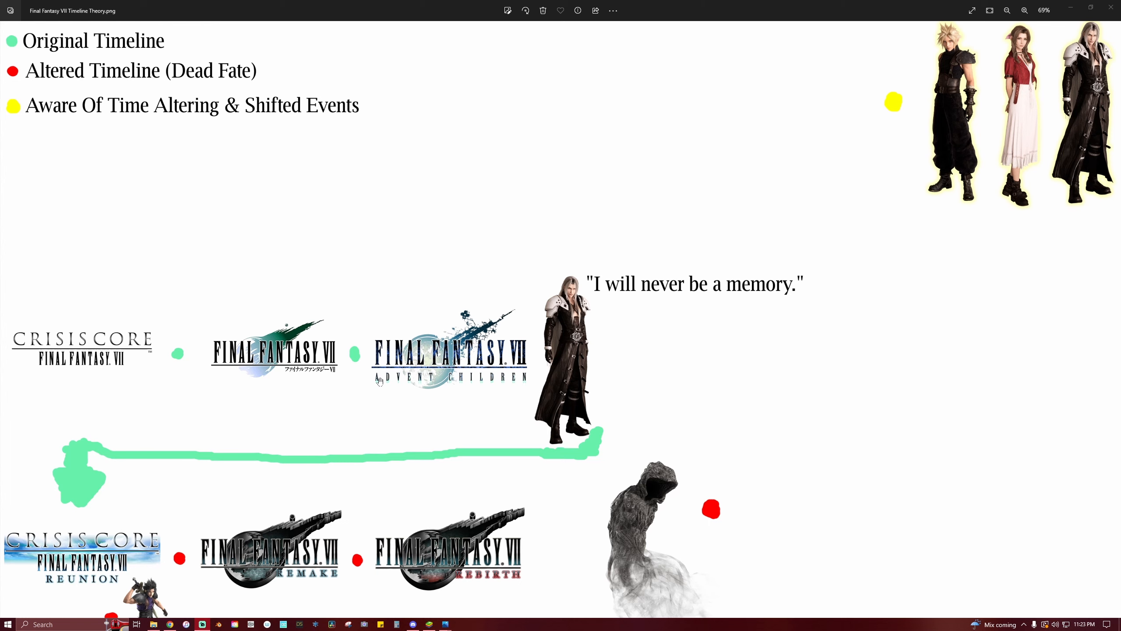
scroll(down, 3)
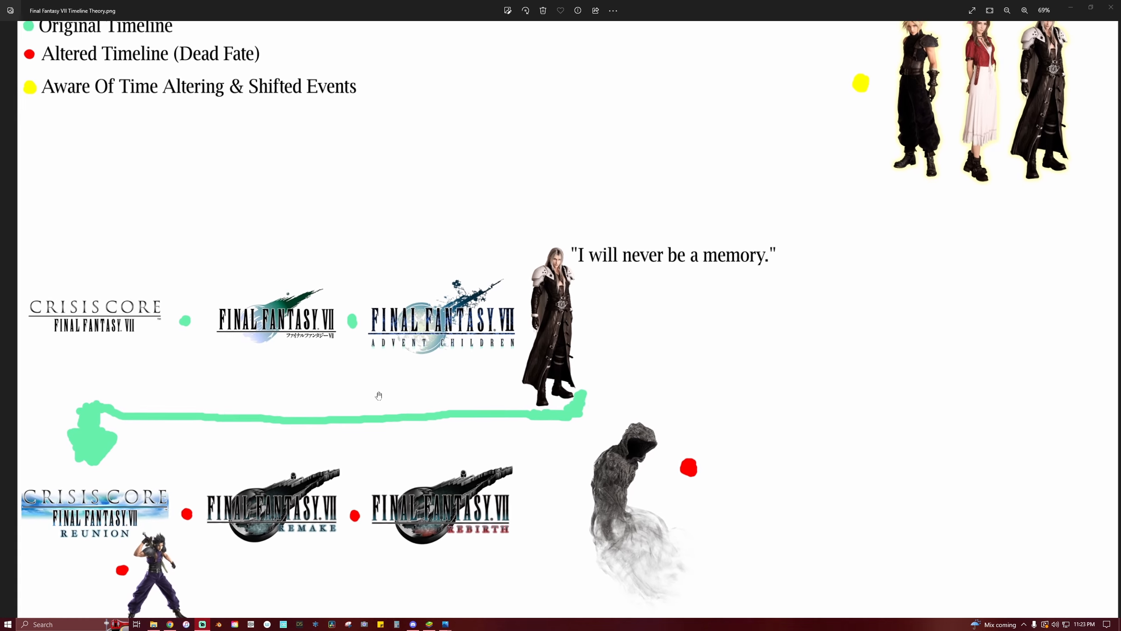
scroll(down, 3)
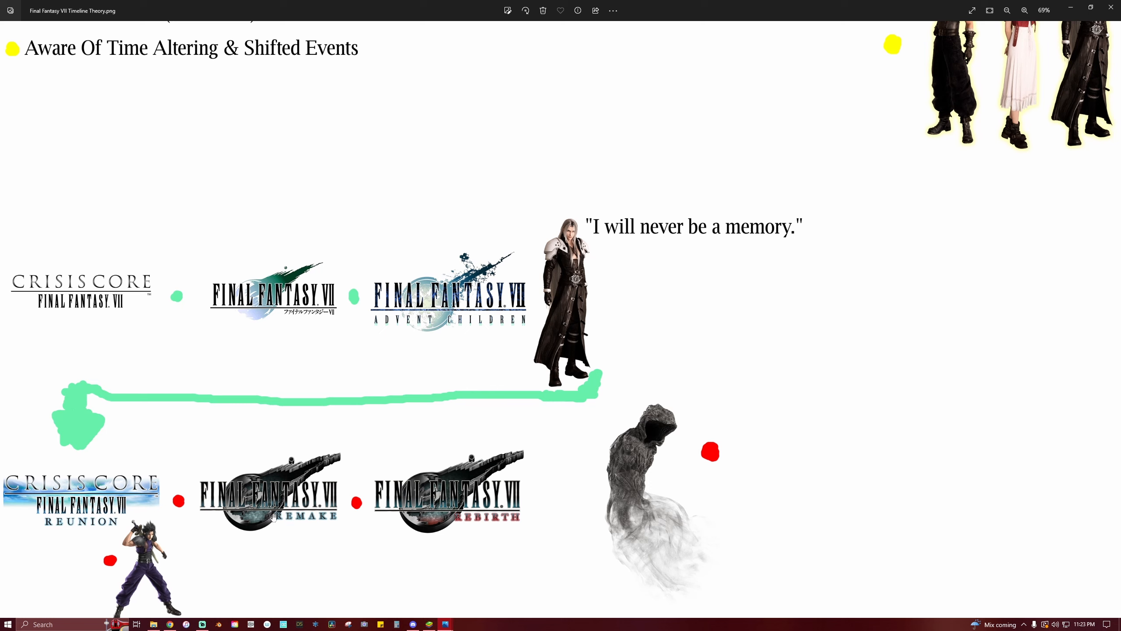
mouse_move(627, 489)
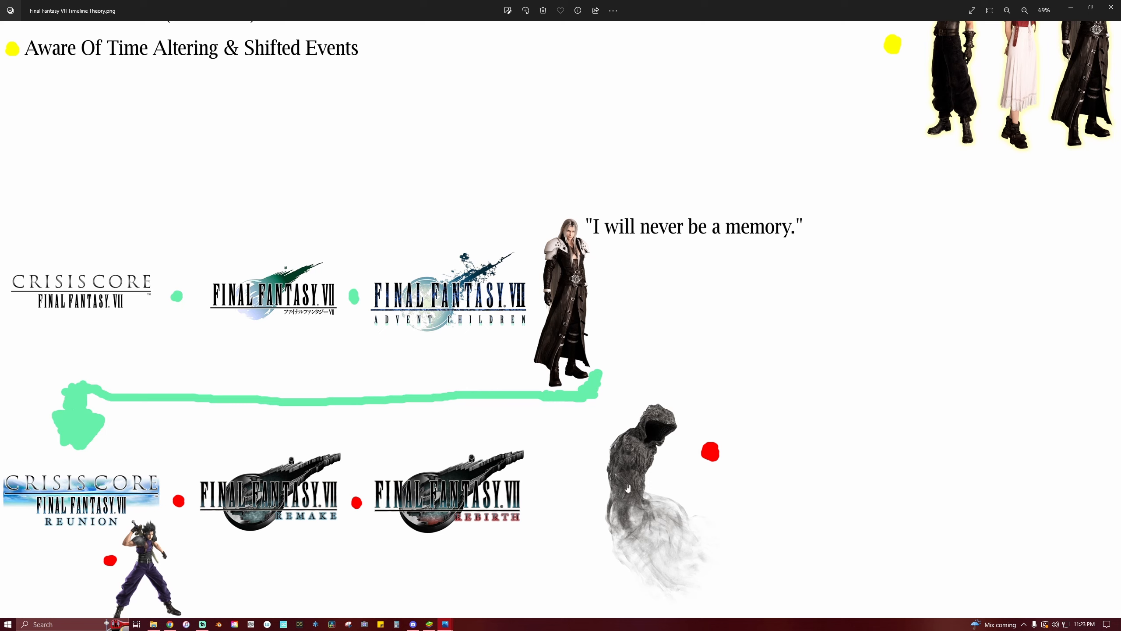
mouse_move(557, 539)
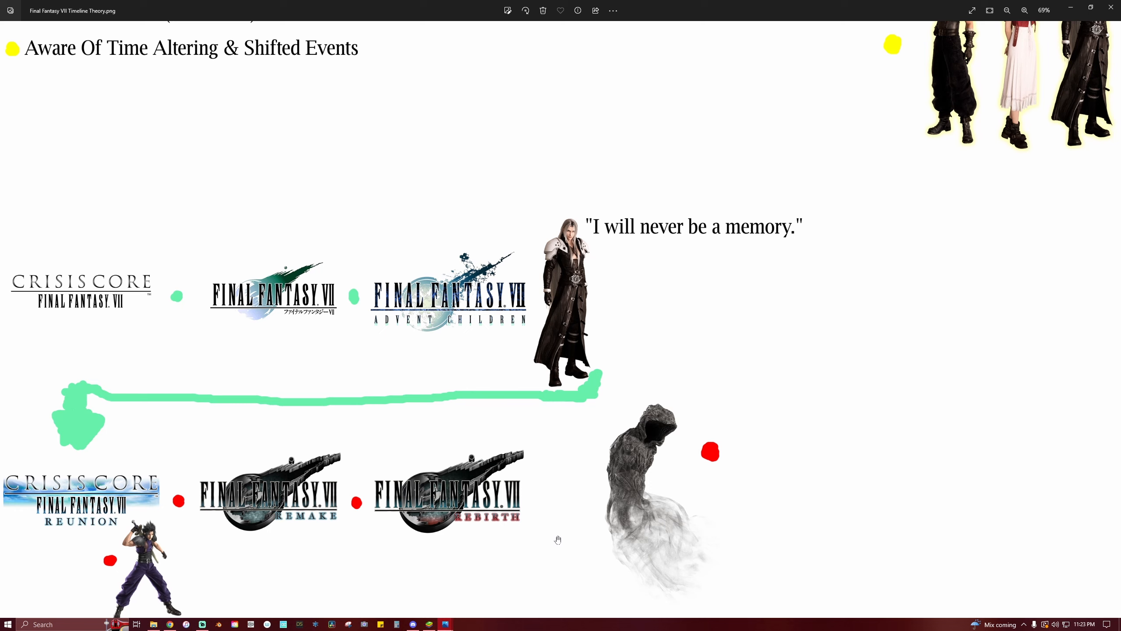
mouse_move(499, 527)
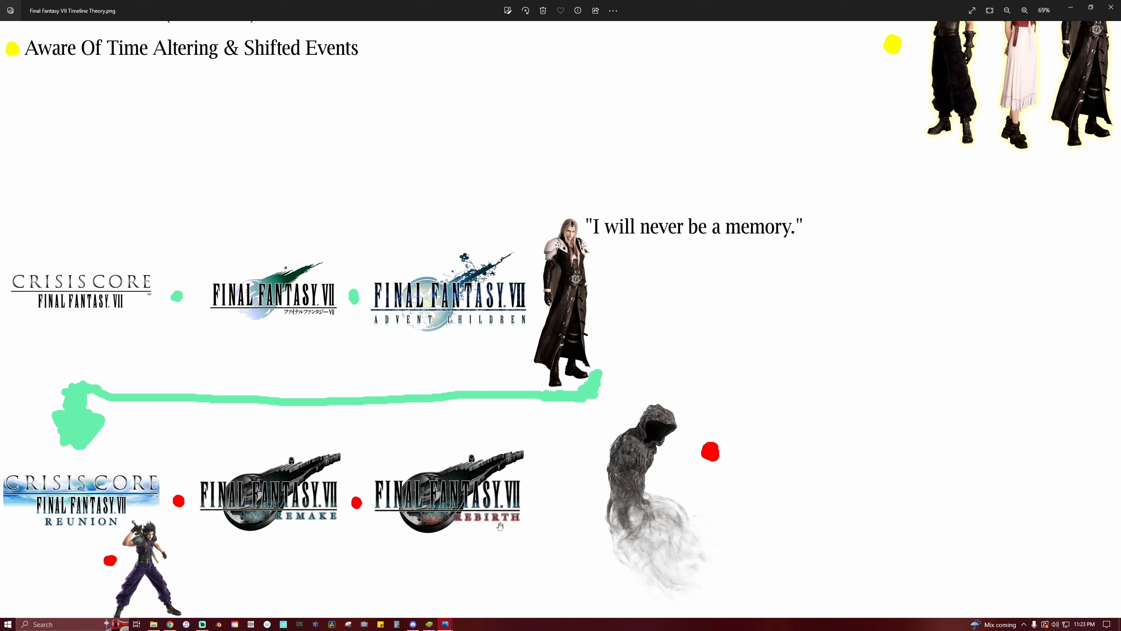
mouse_move(475, 484)
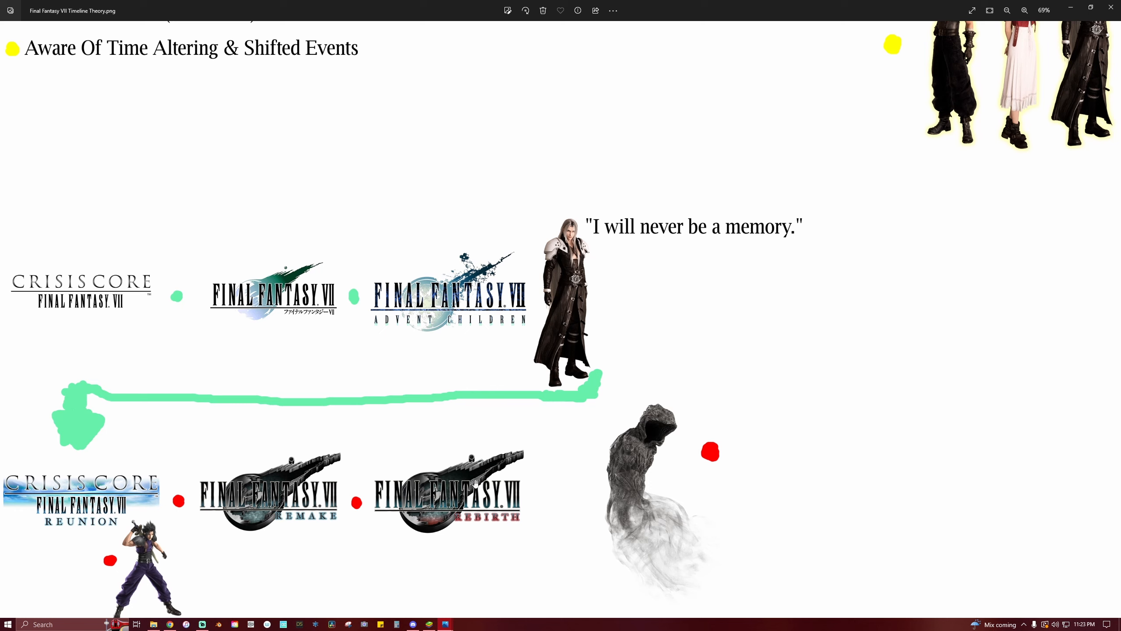
mouse_move(730, 399)
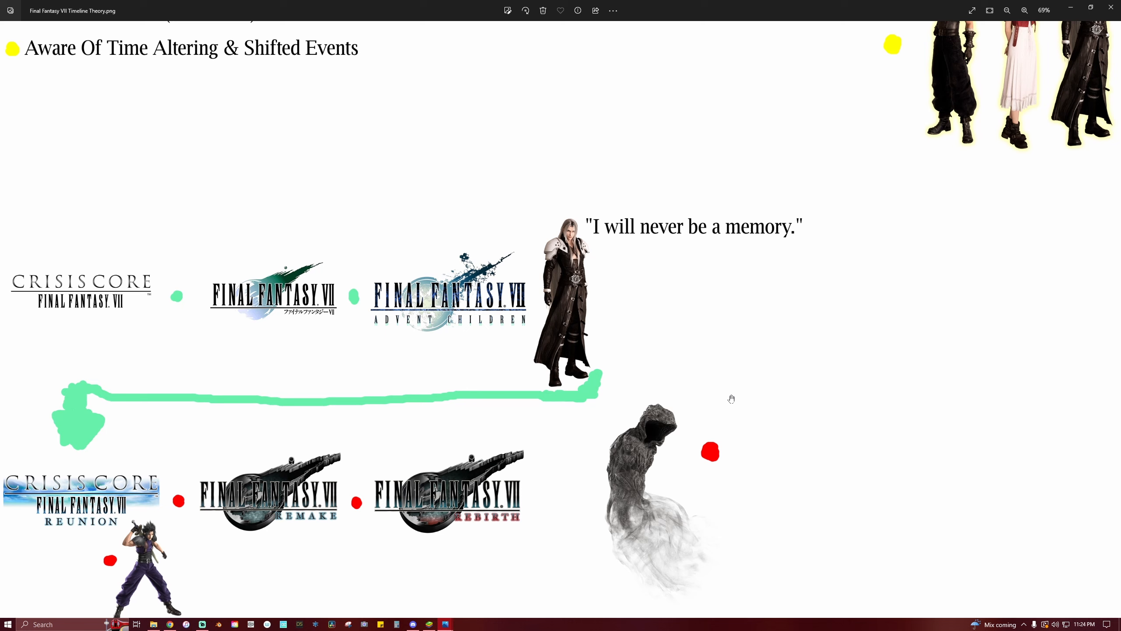
mouse_move(568, 415)
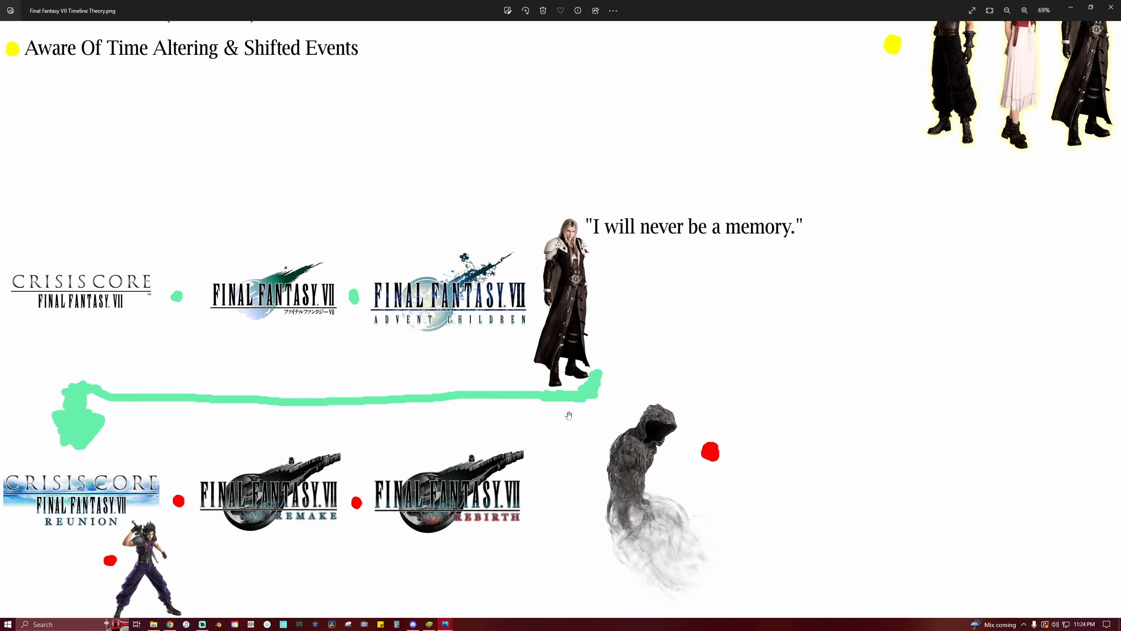
mouse_move(688, 463)
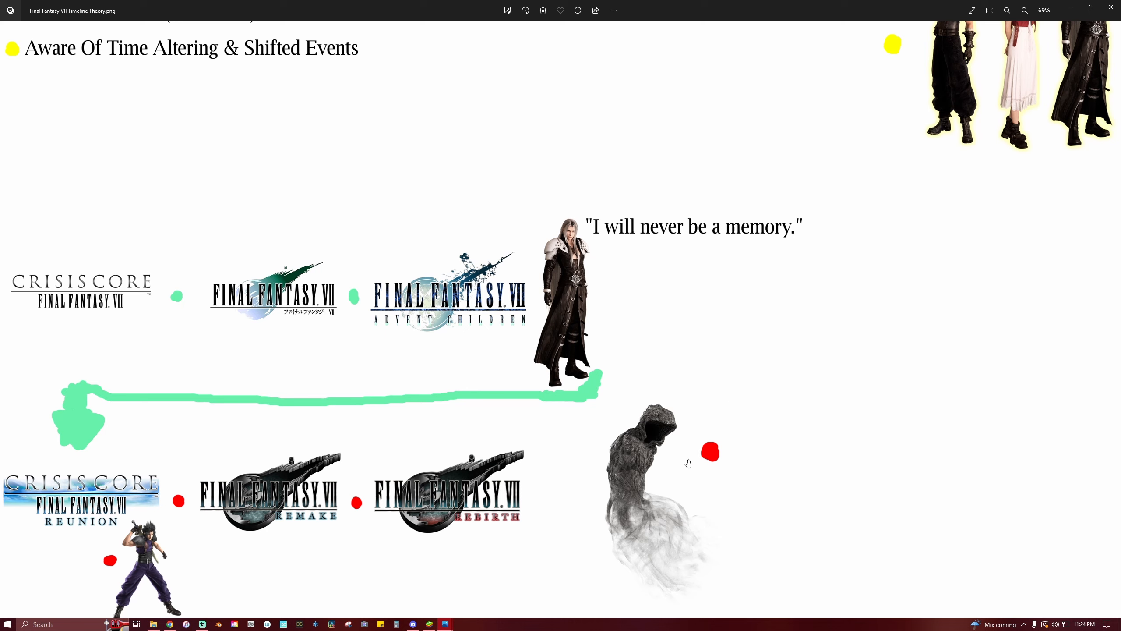
mouse_move(686, 466)
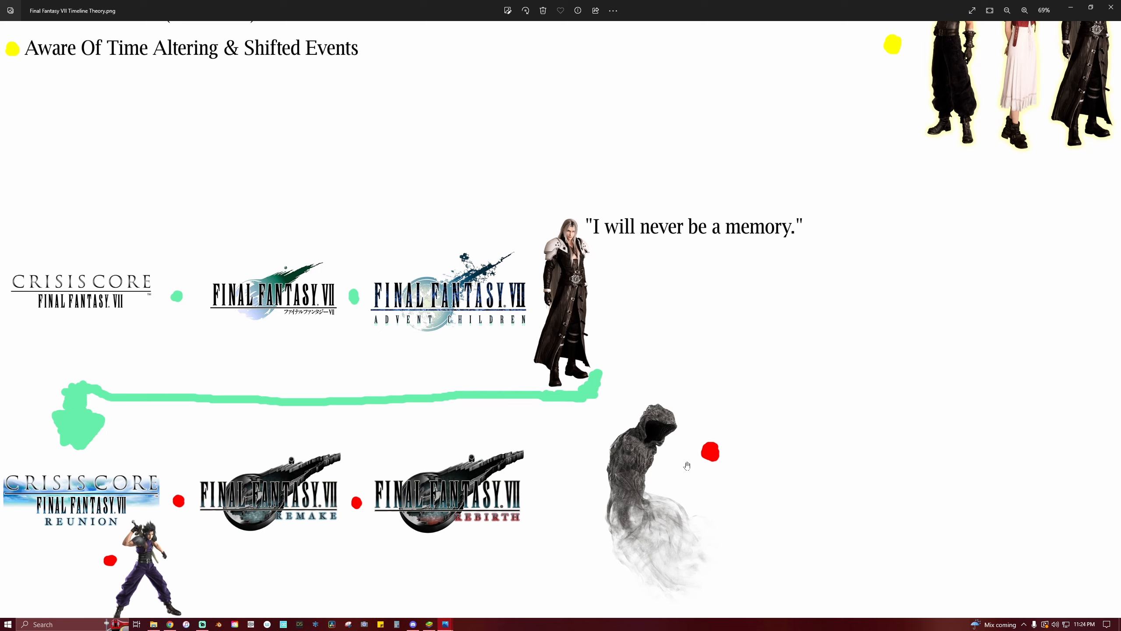
mouse_move(678, 468)
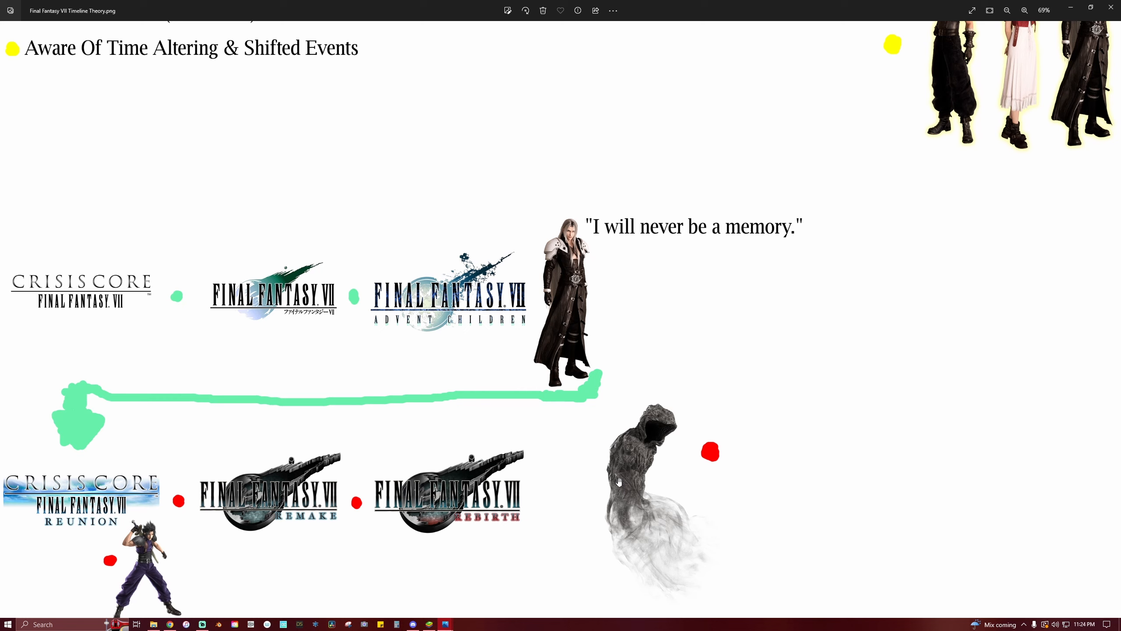
mouse_move(420, 352)
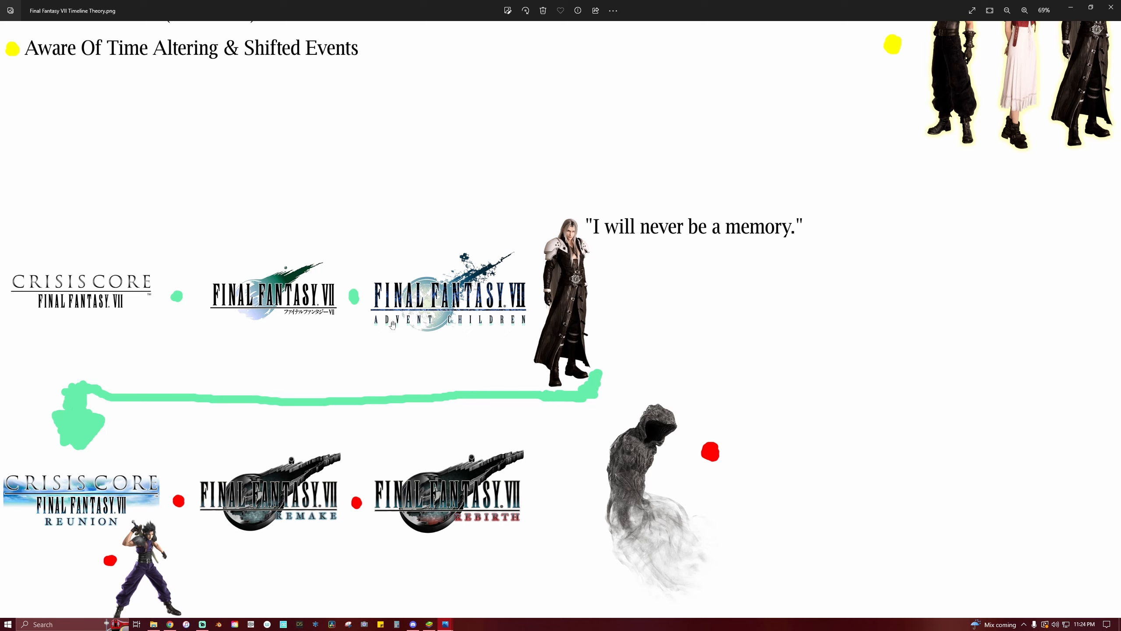
mouse_move(468, 346)
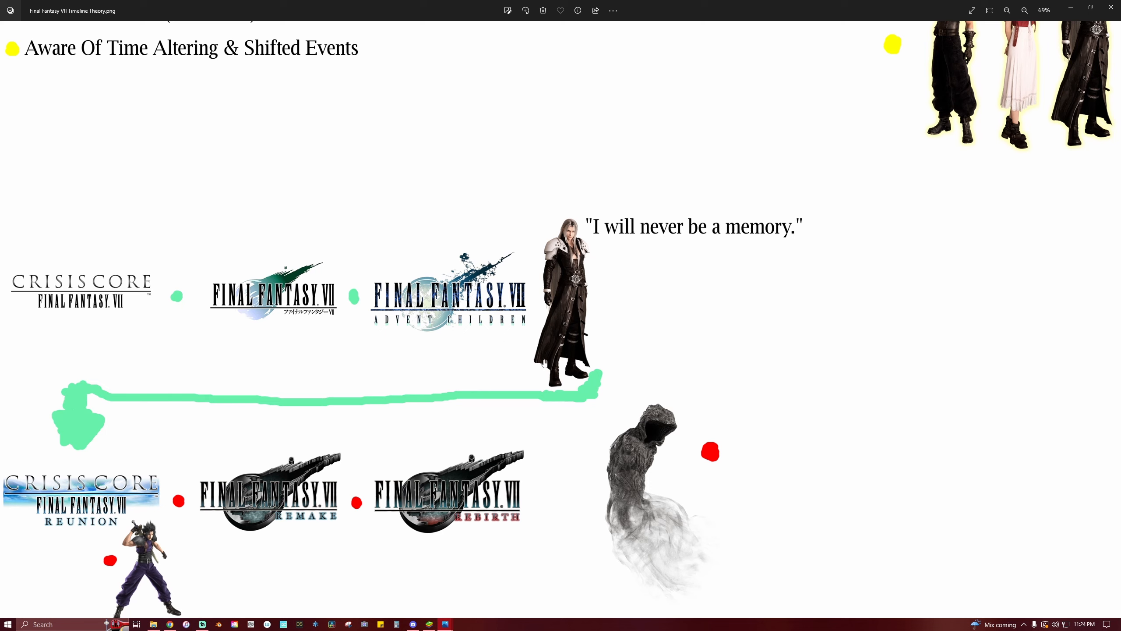
mouse_move(480, 370)
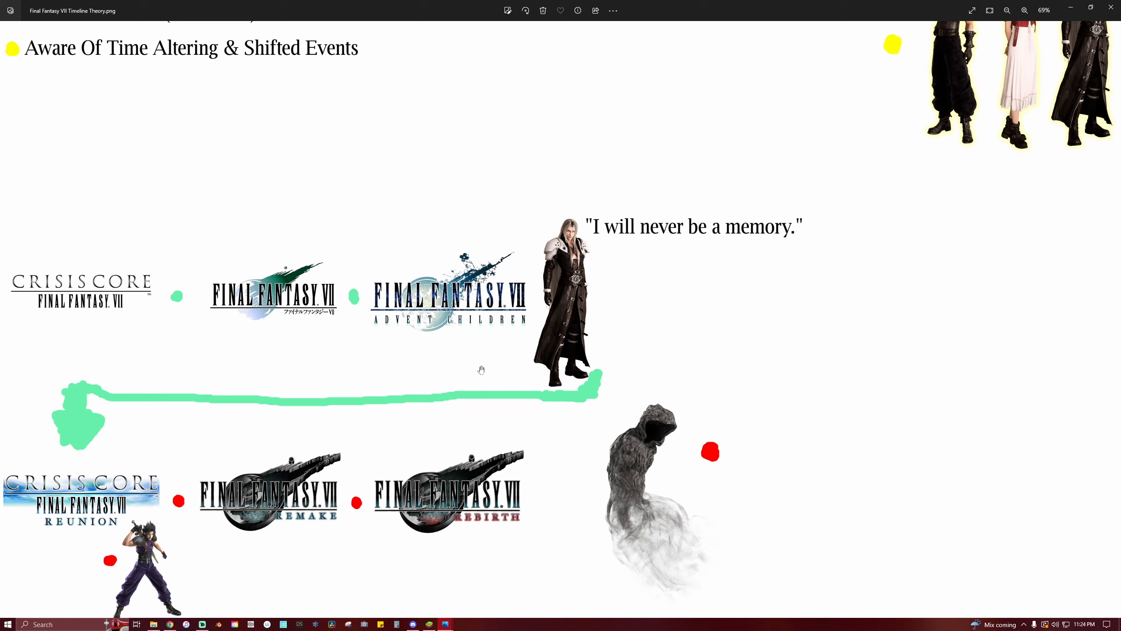
mouse_move(722, 518)
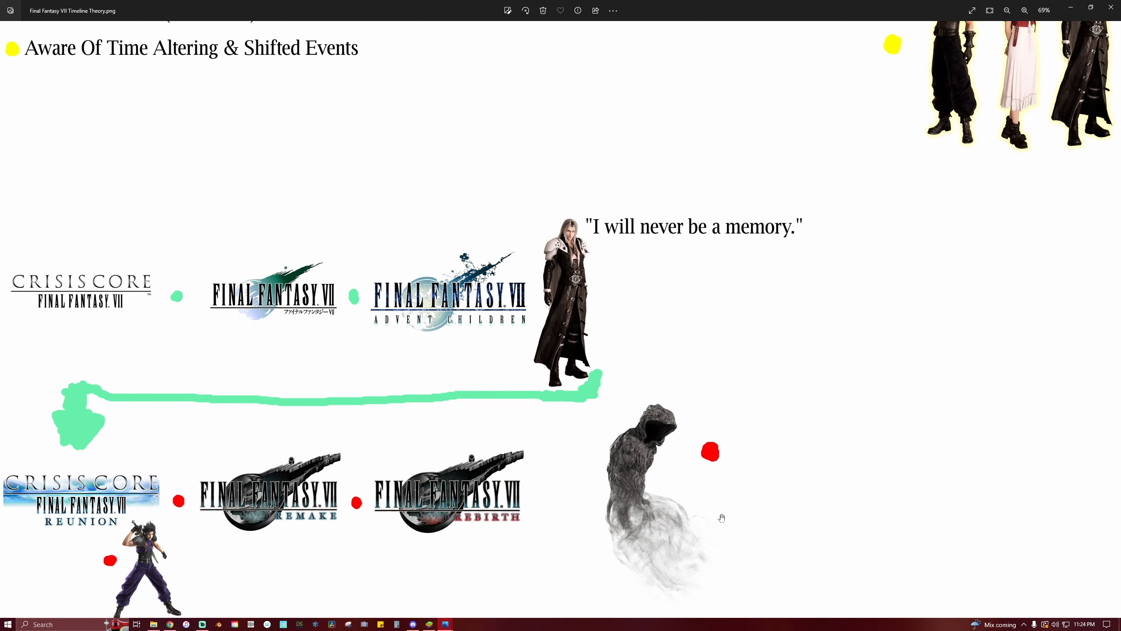
mouse_move(650, 532)
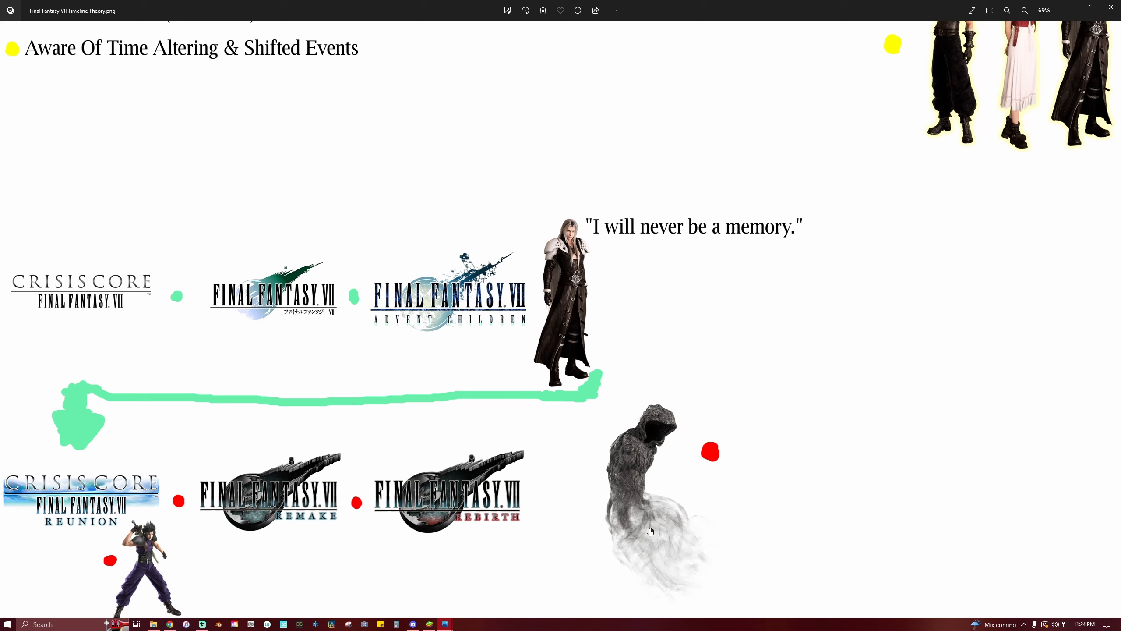
mouse_move(604, 364)
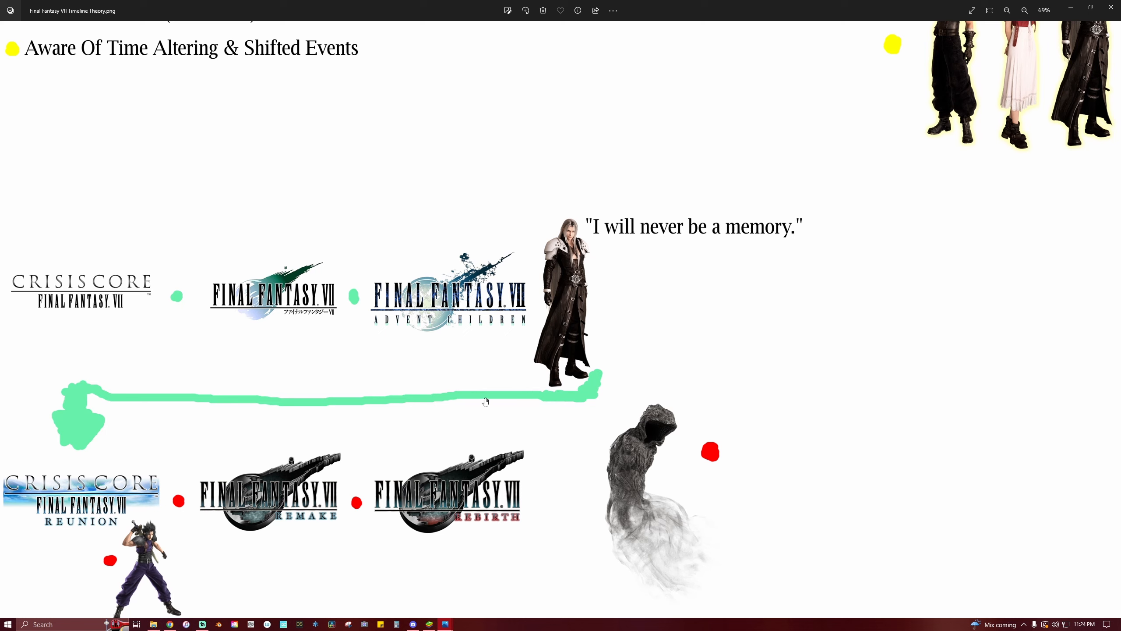
mouse_move(409, 445)
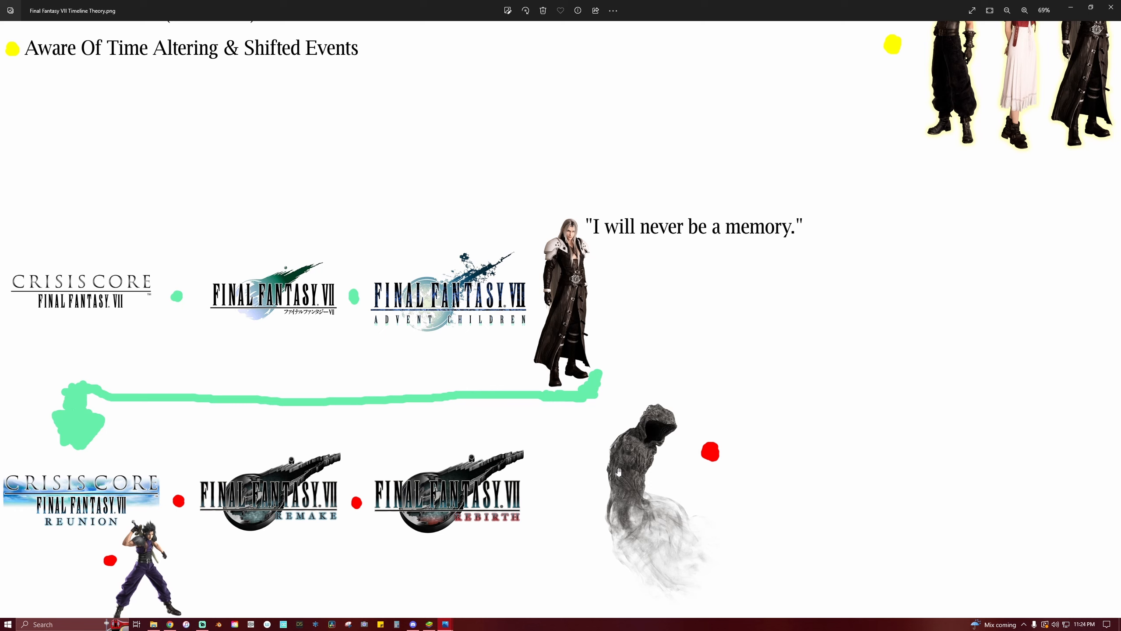
mouse_move(634, 459)
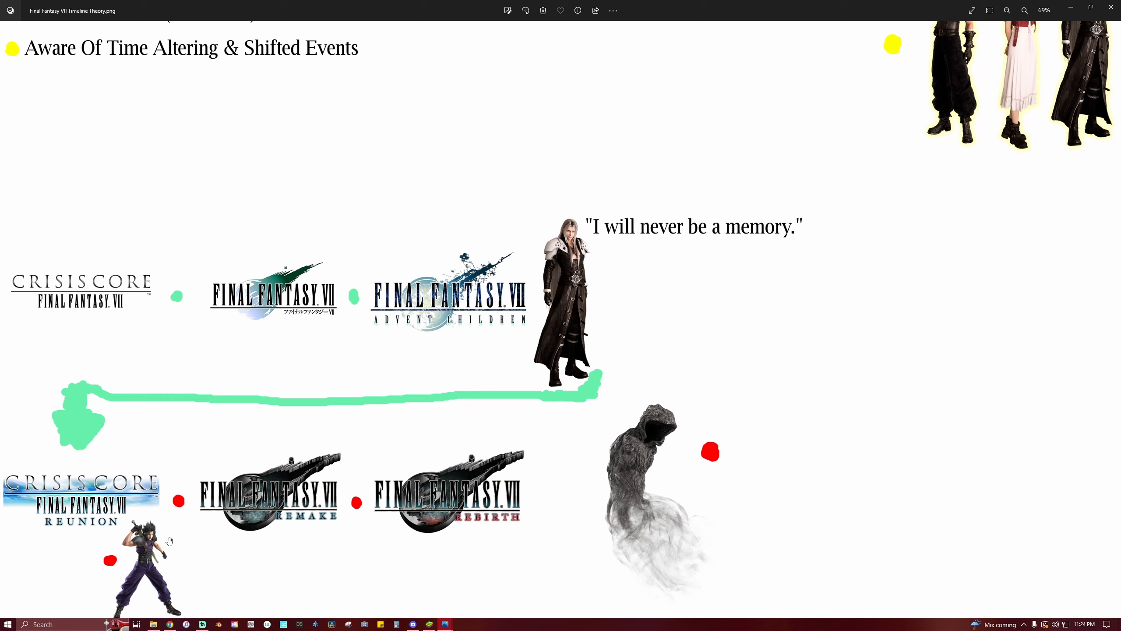
mouse_move(168, 545)
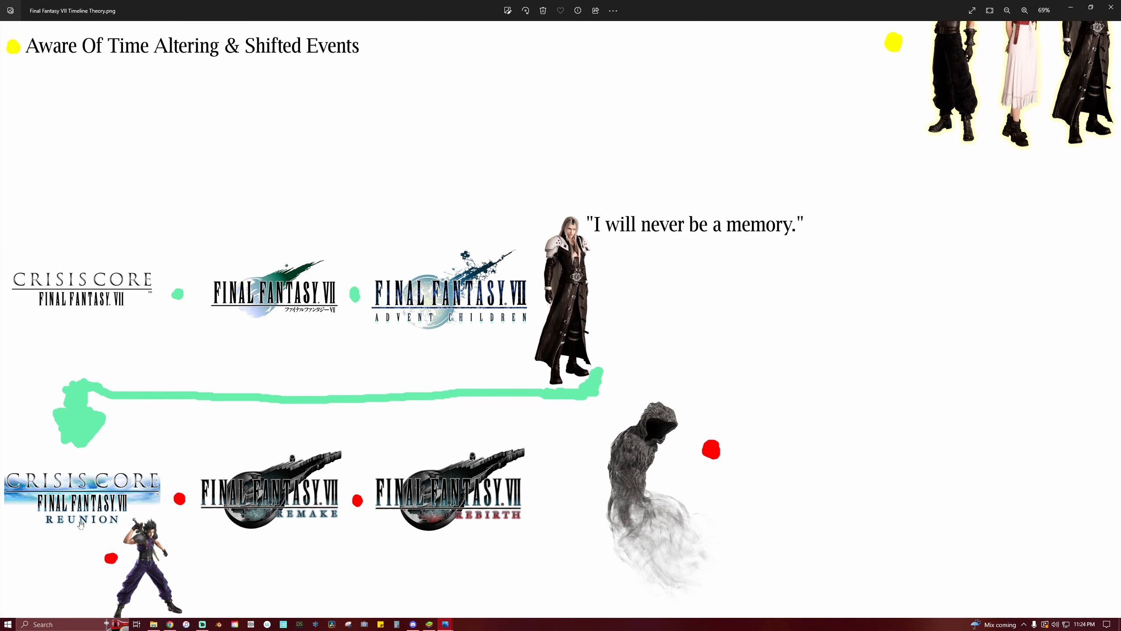
mouse_move(179, 580)
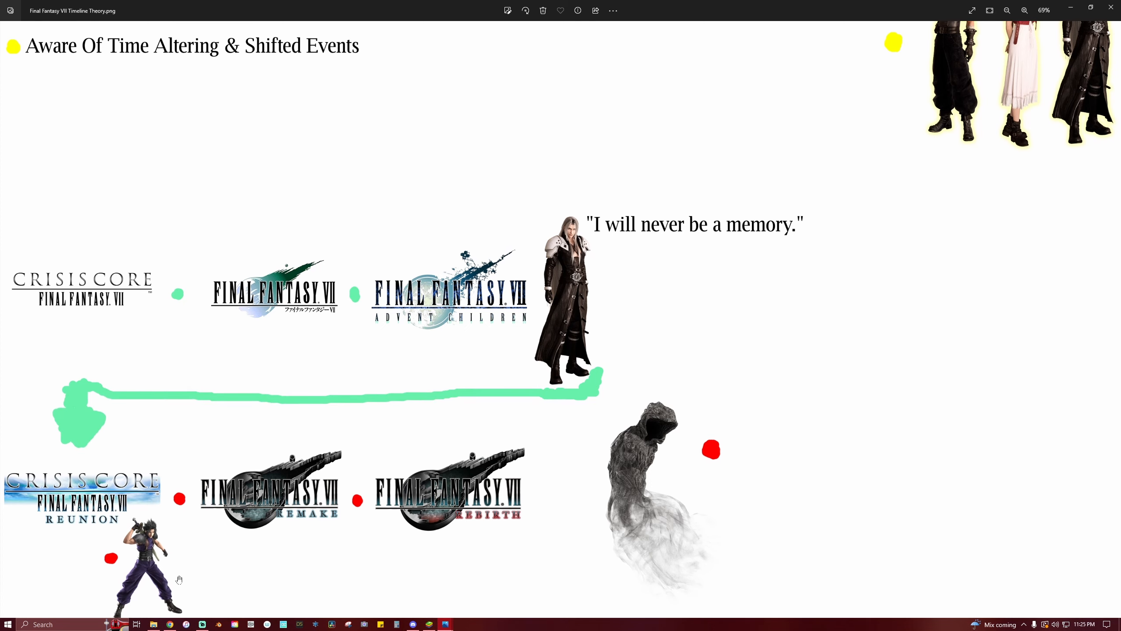
mouse_move(37, 454)
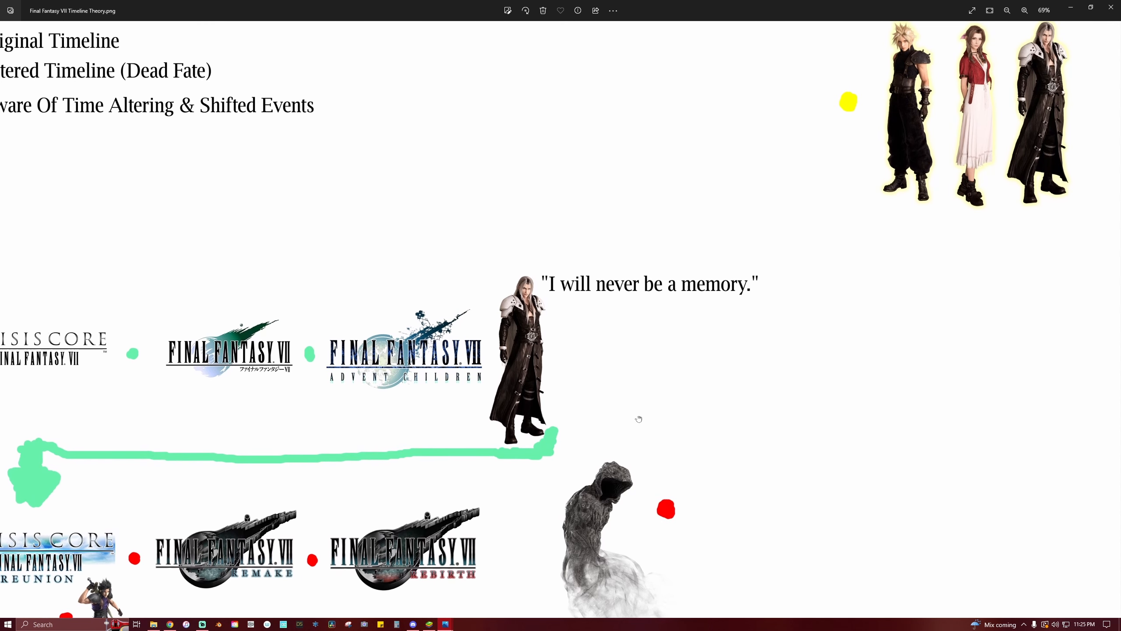
mouse_move(778, 343)
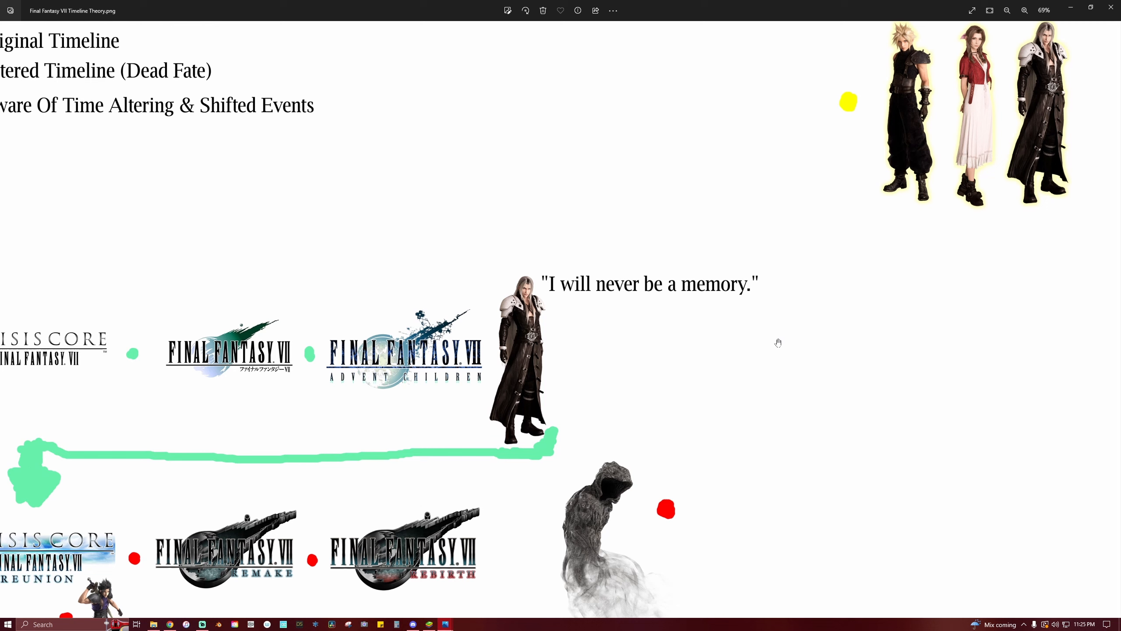
mouse_move(781, 347)
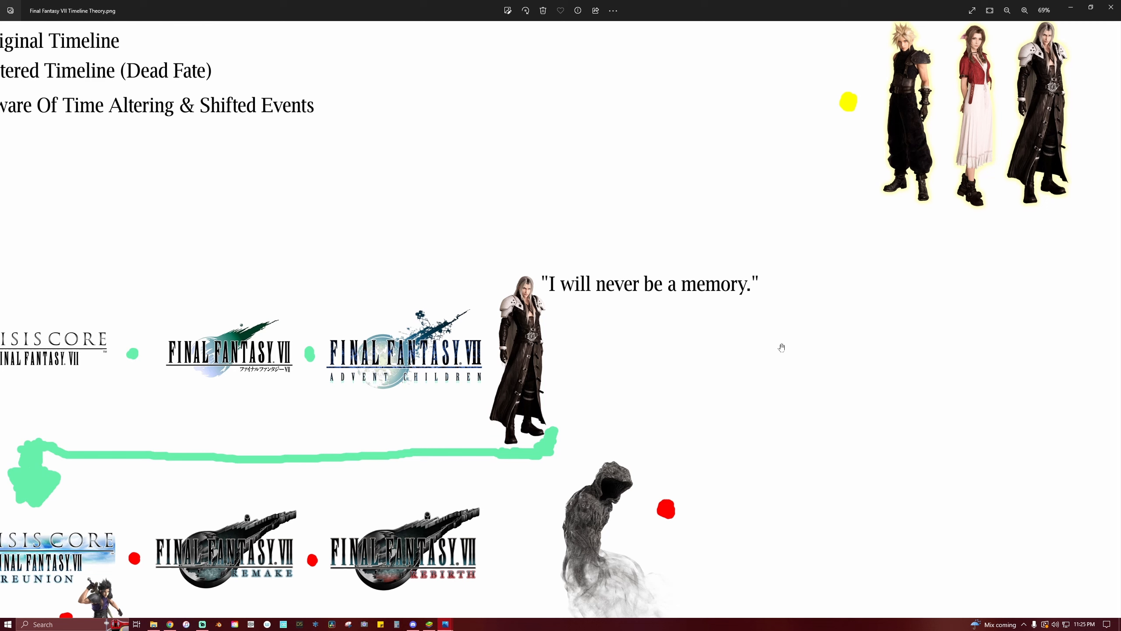
mouse_move(989, 176)
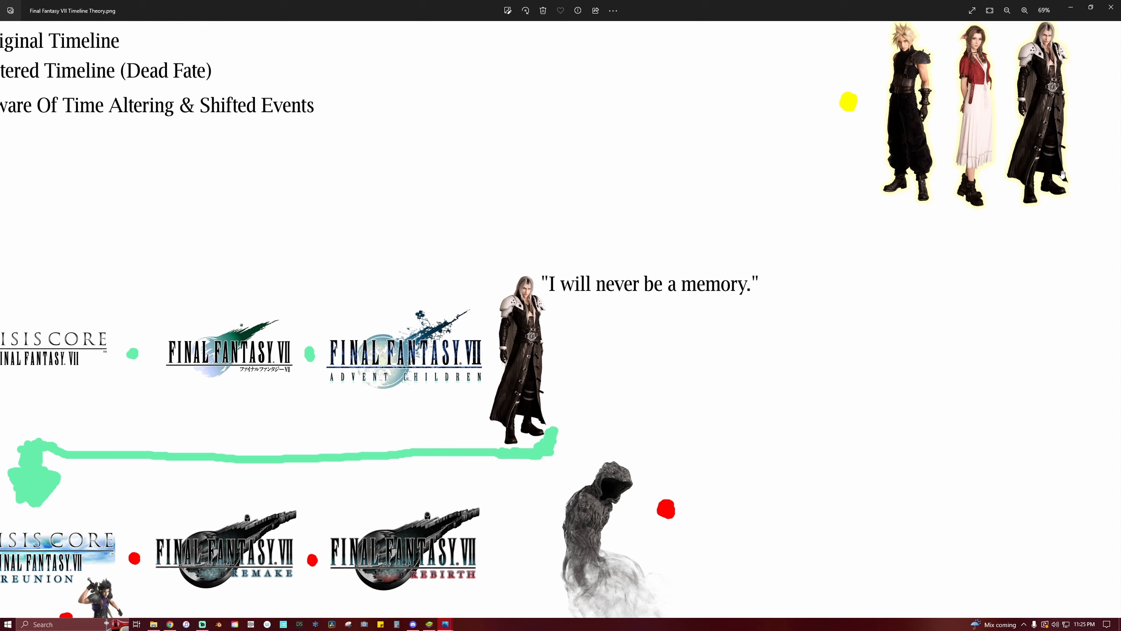
mouse_move(976, 165)
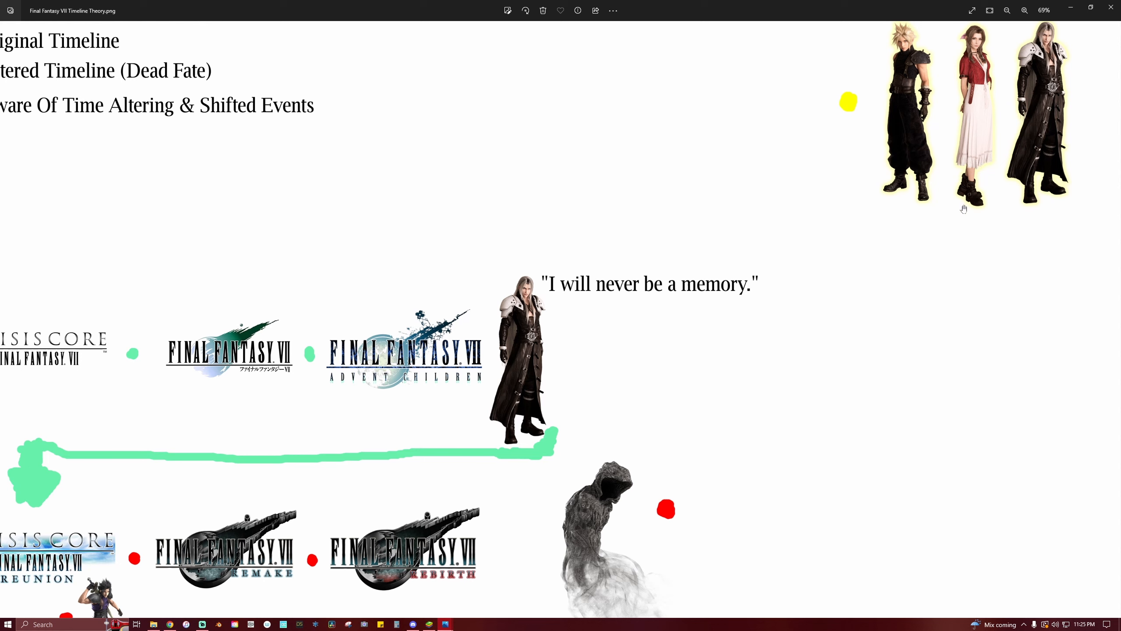
mouse_move(948, 234)
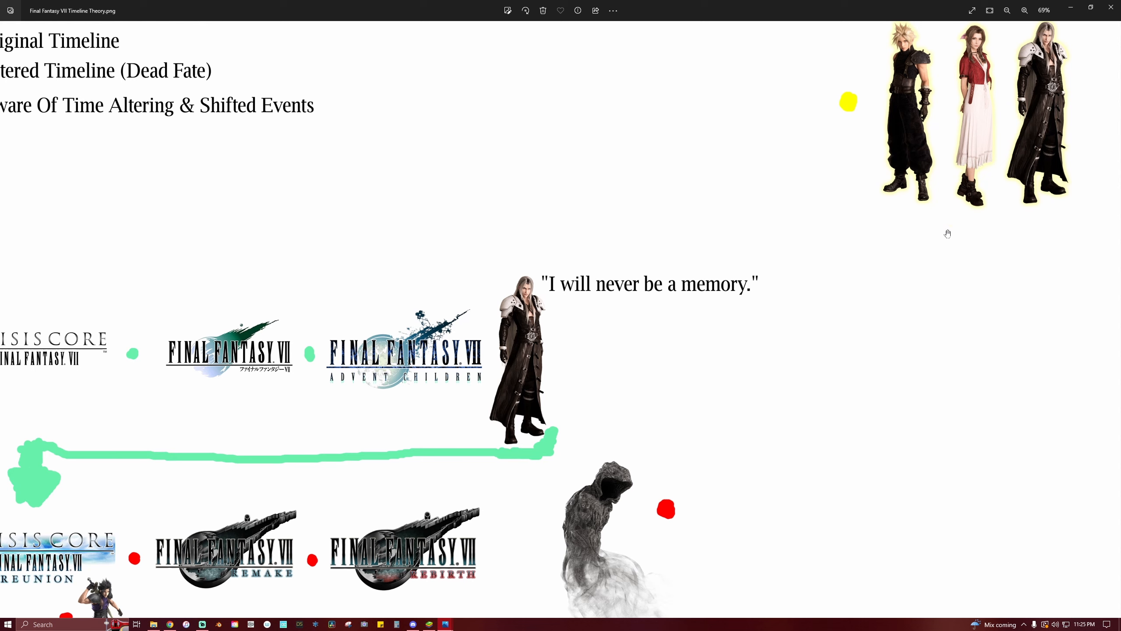
mouse_move(948, 233)
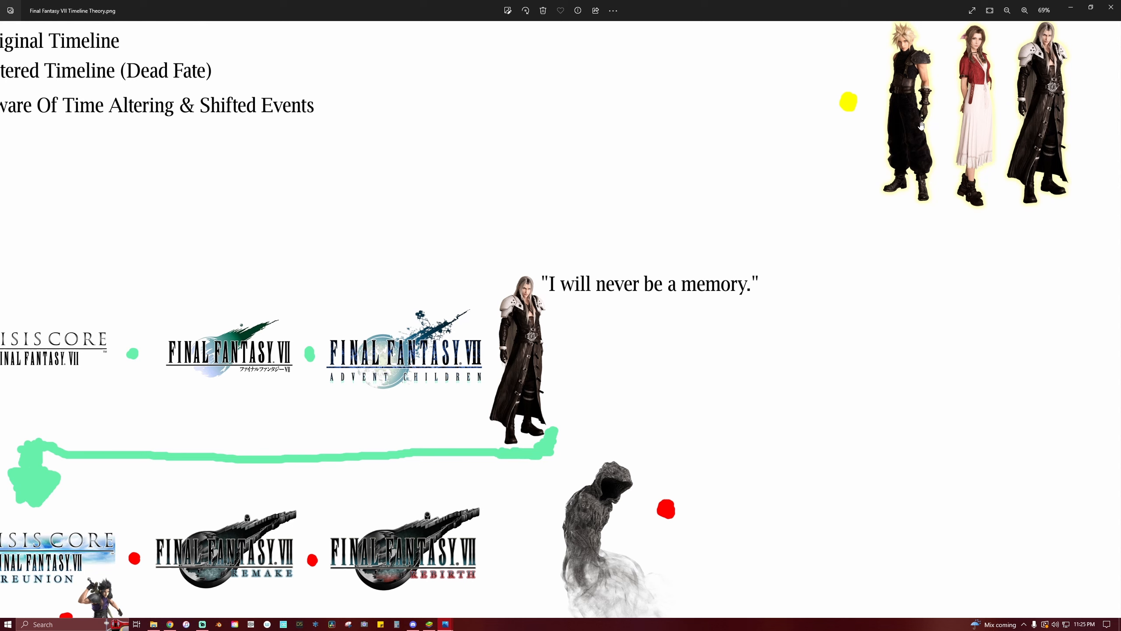
mouse_move(951, 197)
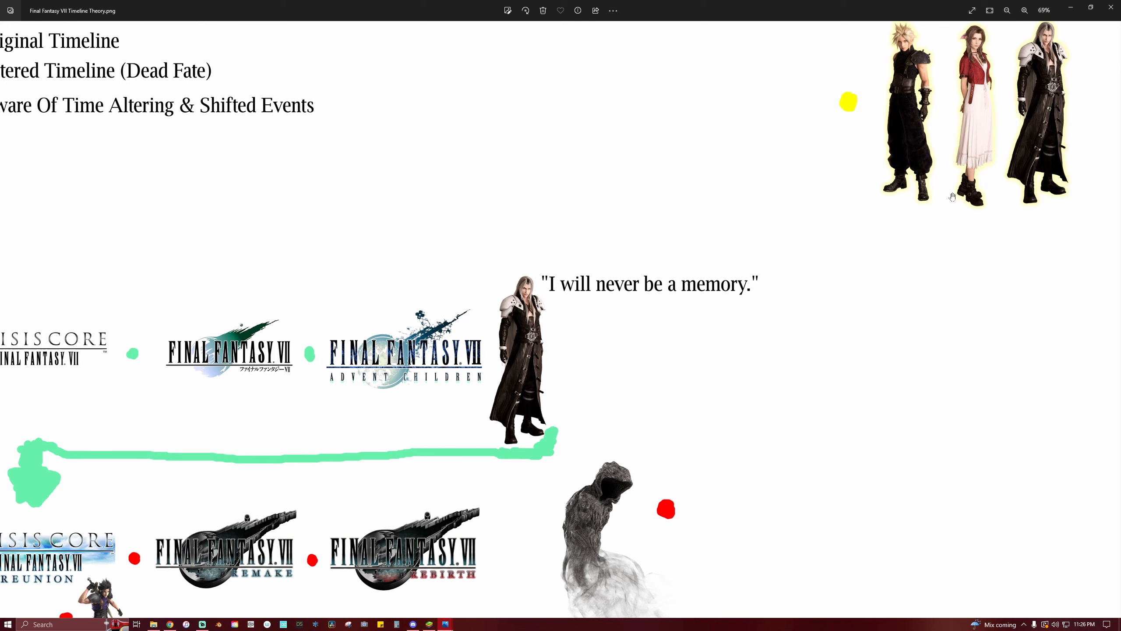
mouse_move(873, 84)
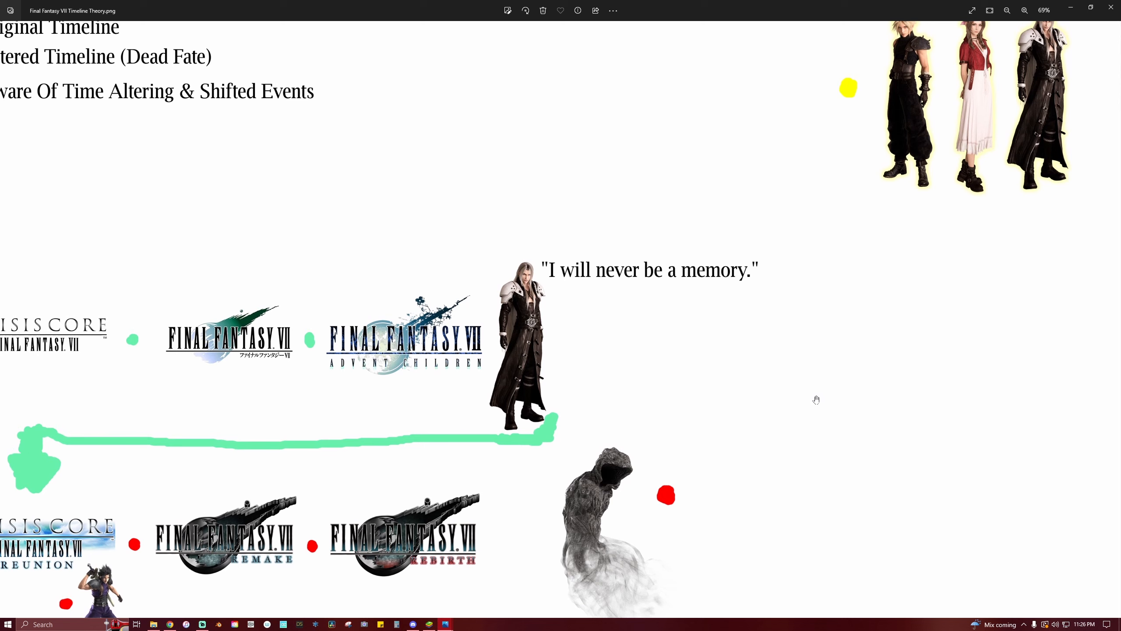
scroll(down, 3)
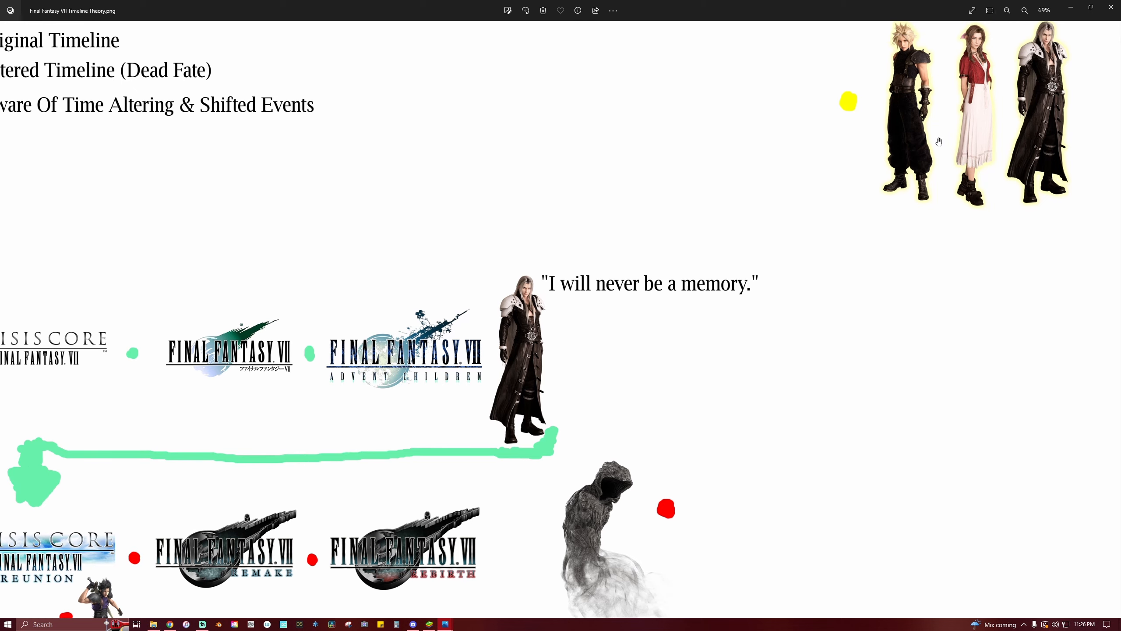
mouse_move(919, 81)
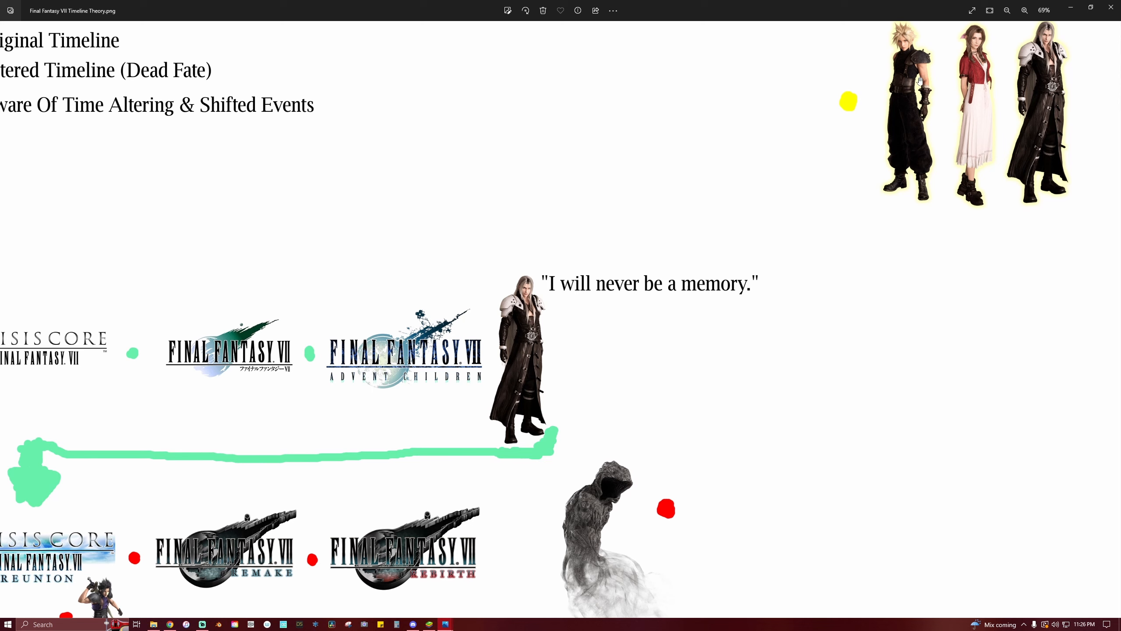
mouse_move(918, 115)
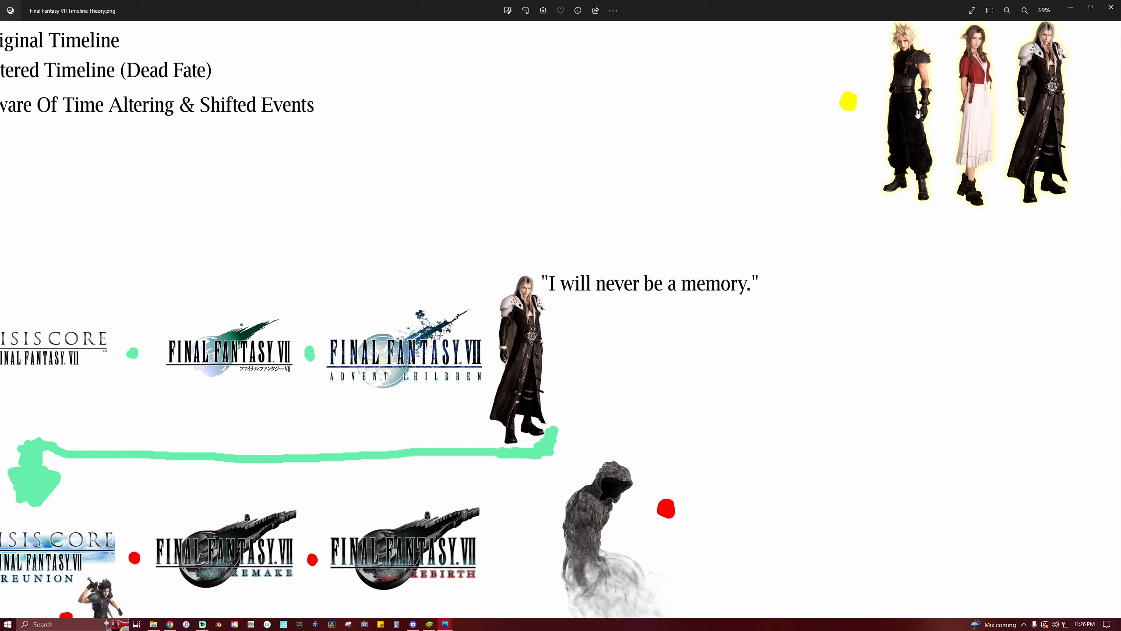
mouse_move(919, 113)
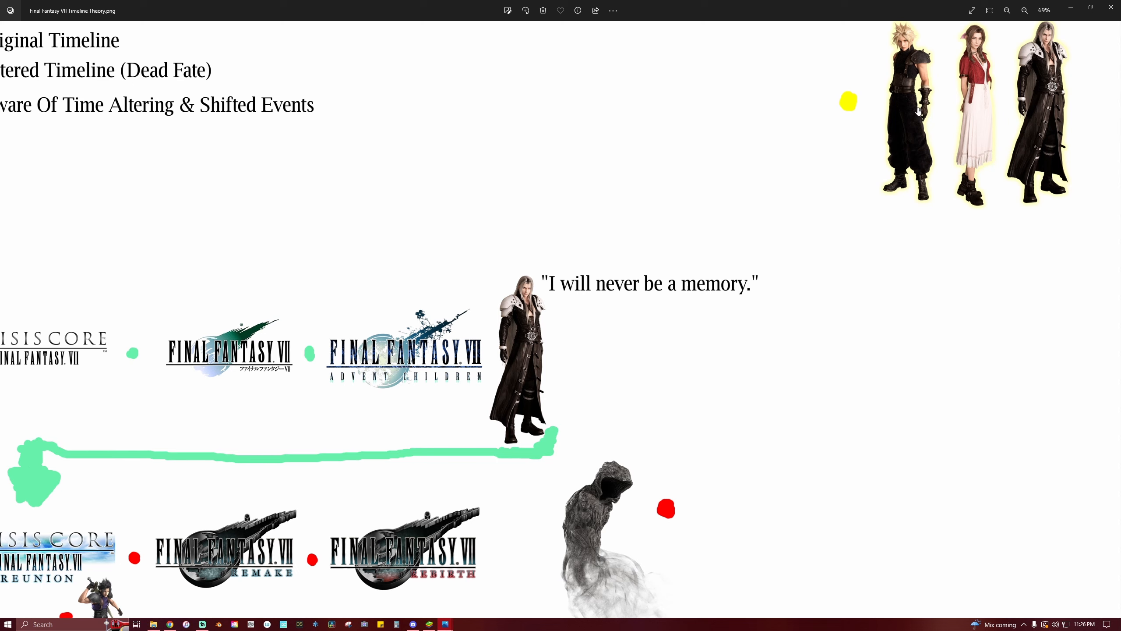
mouse_move(915, 124)
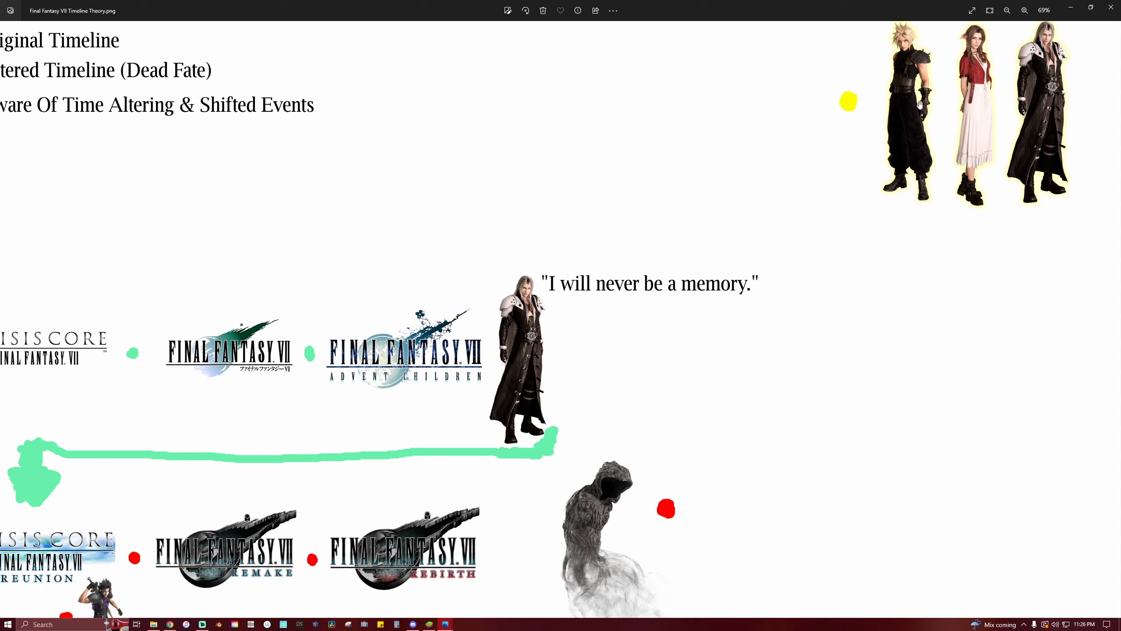
mouse_move(1056, 101)
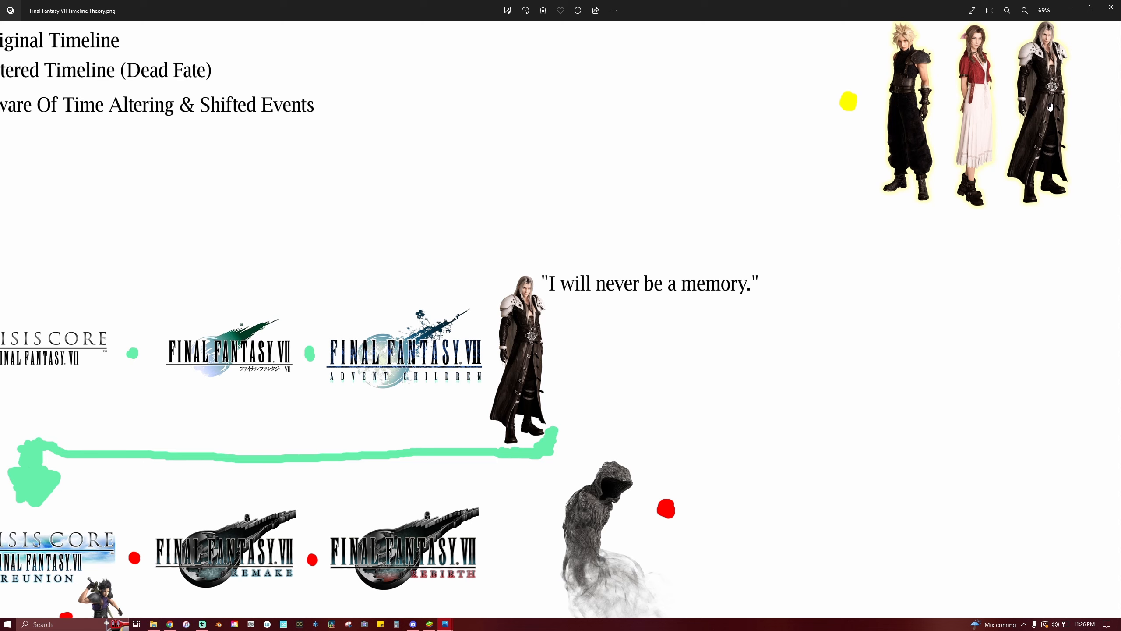
mouse_move(975, 162)
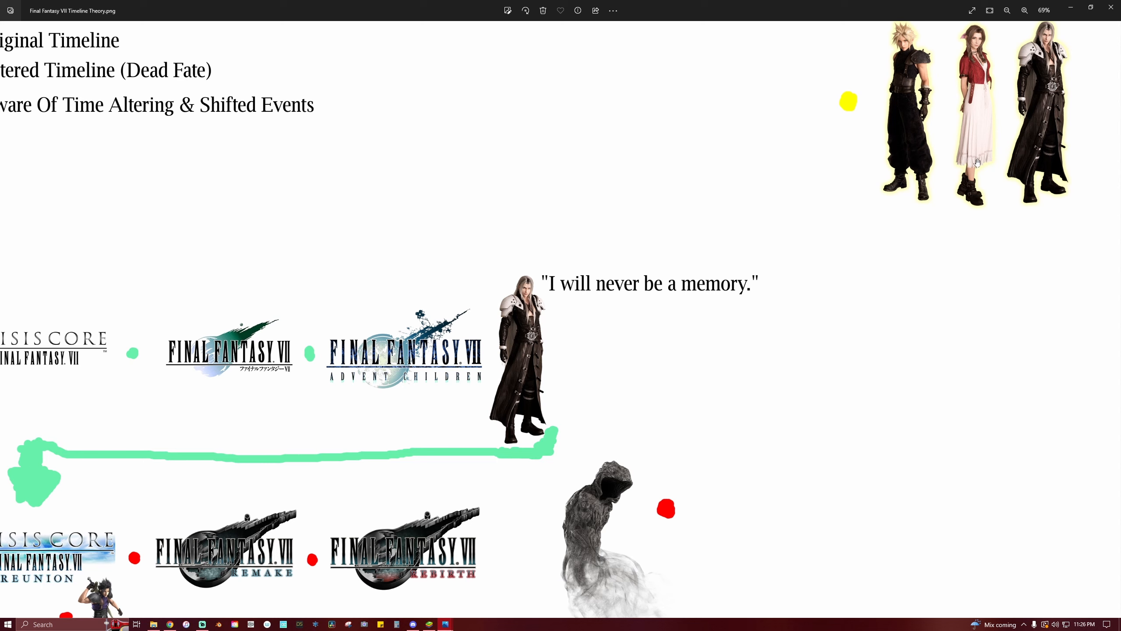
mouse_move(1058, 110)
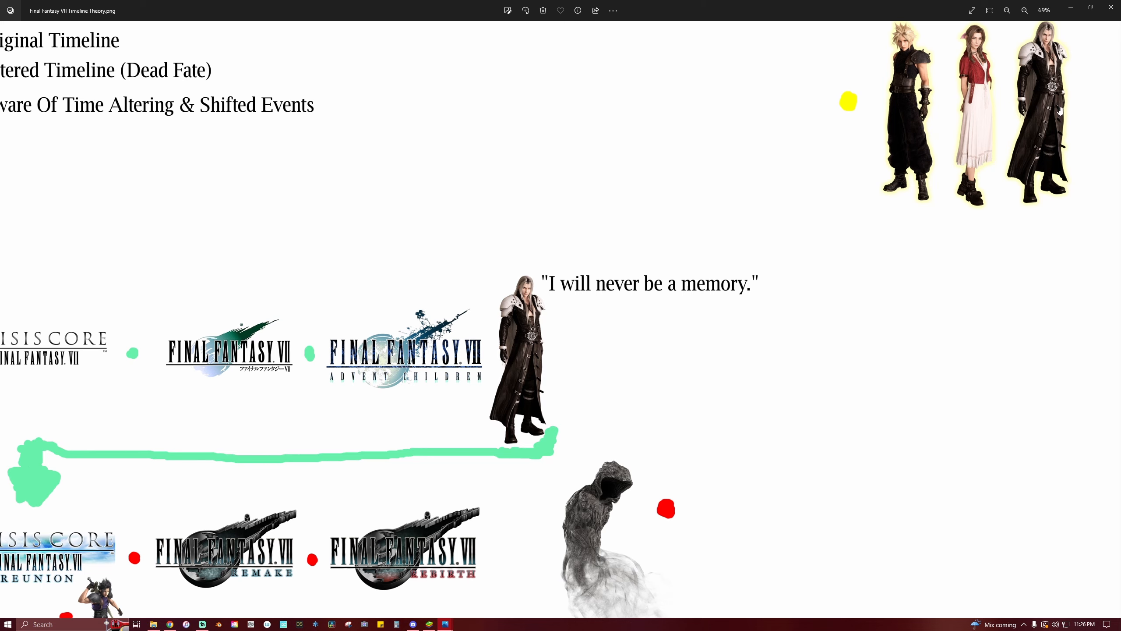
mouse_move(1056, 132)
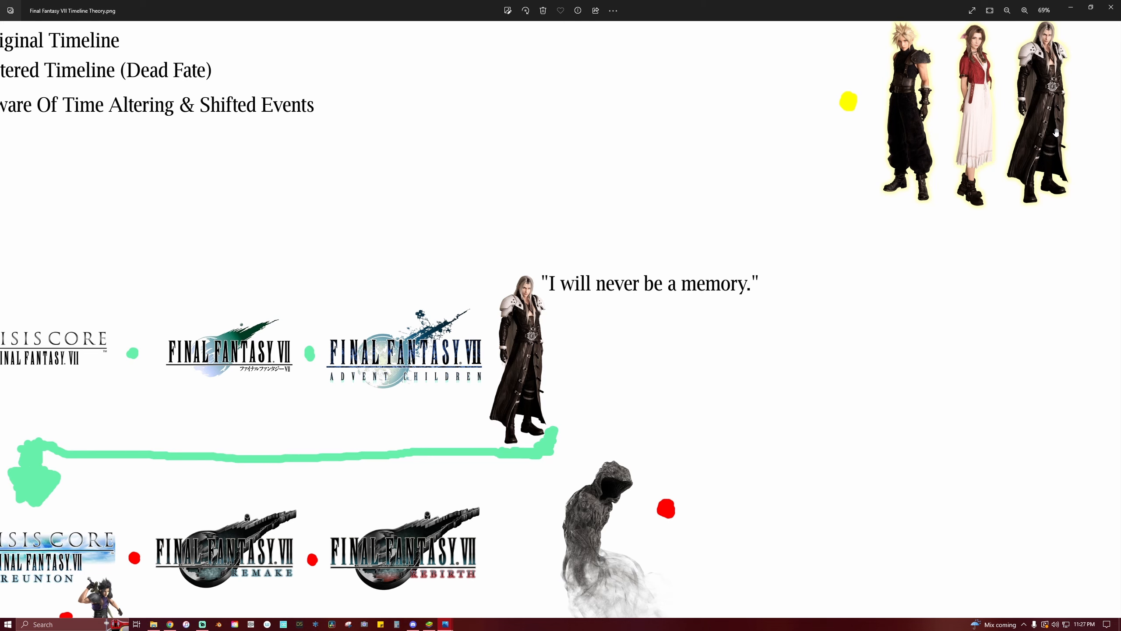
mouse_move(816, 294)
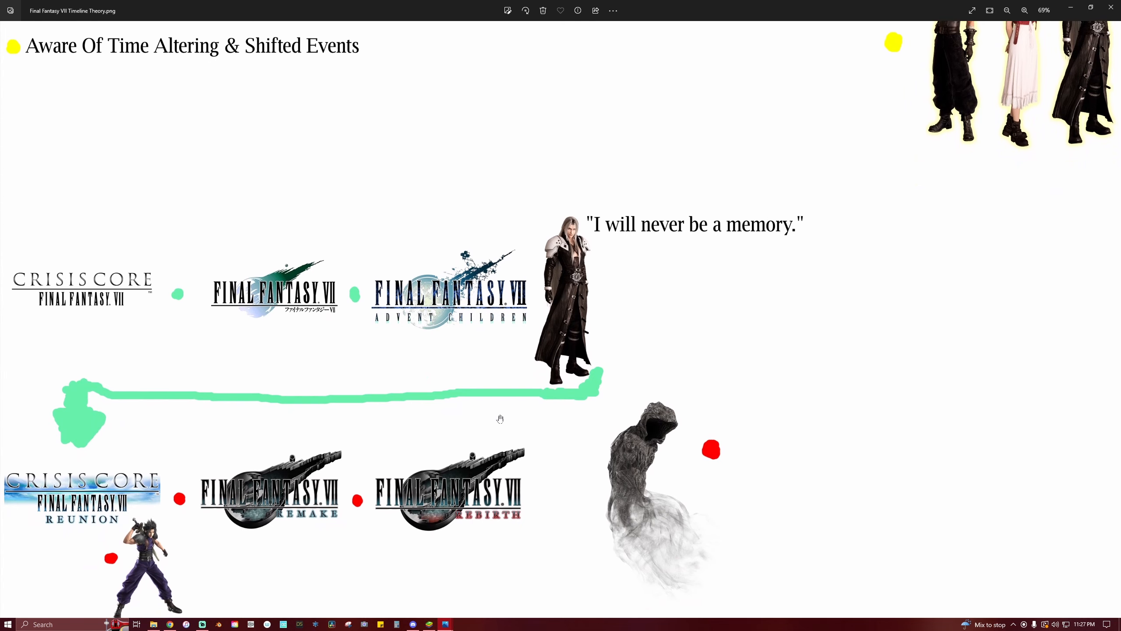
mouse_move(533, 490)
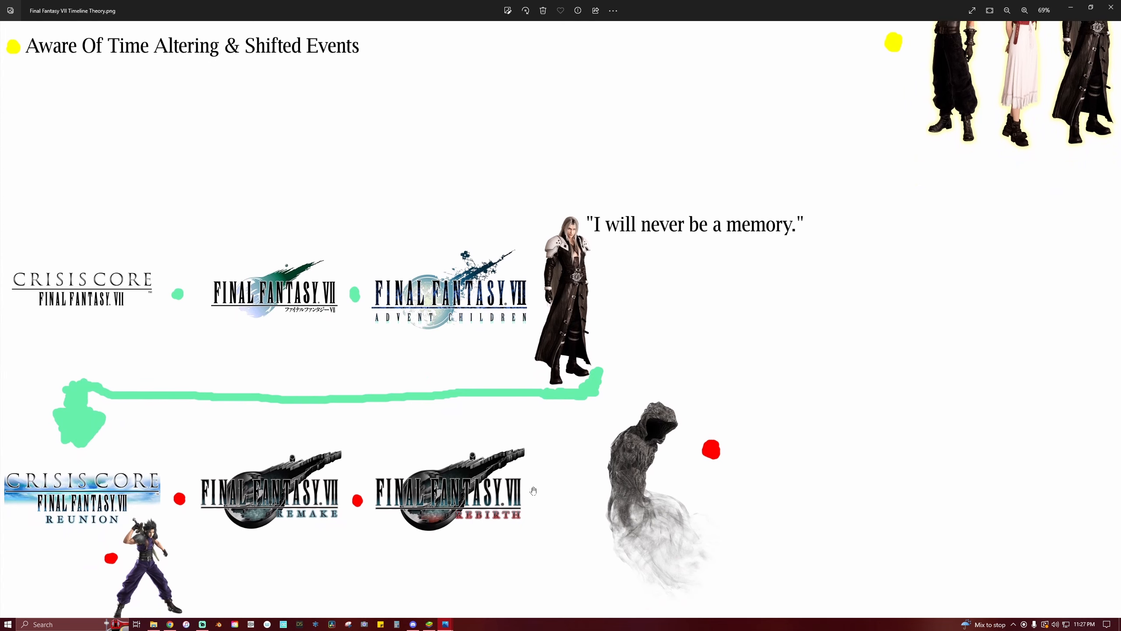
mouse_move(554, 490)
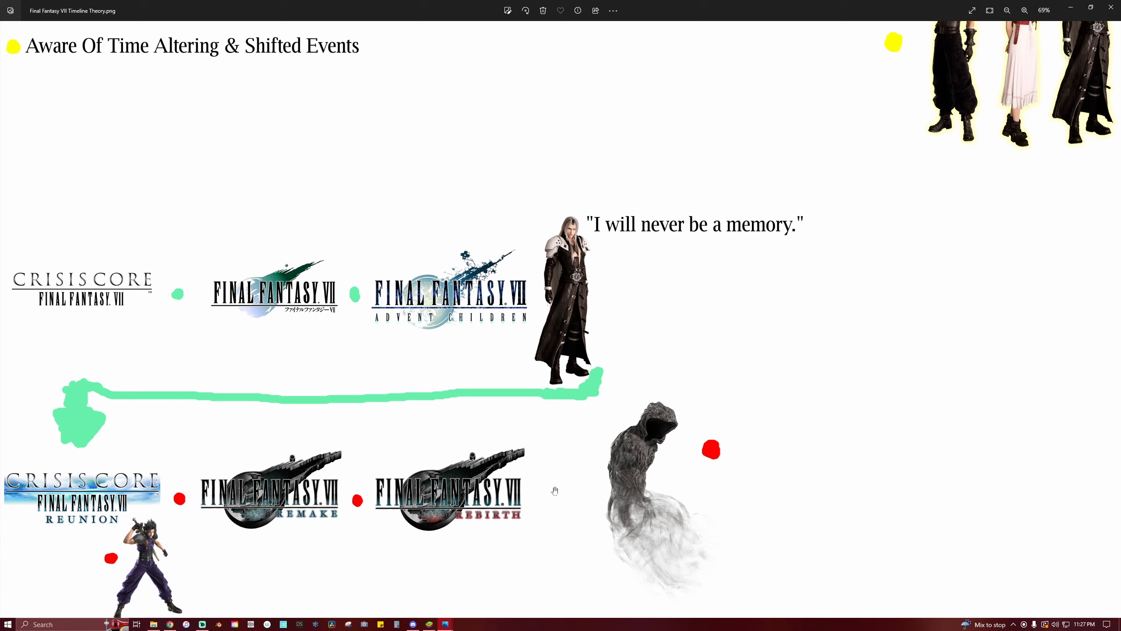
mouse_move(660, 420)
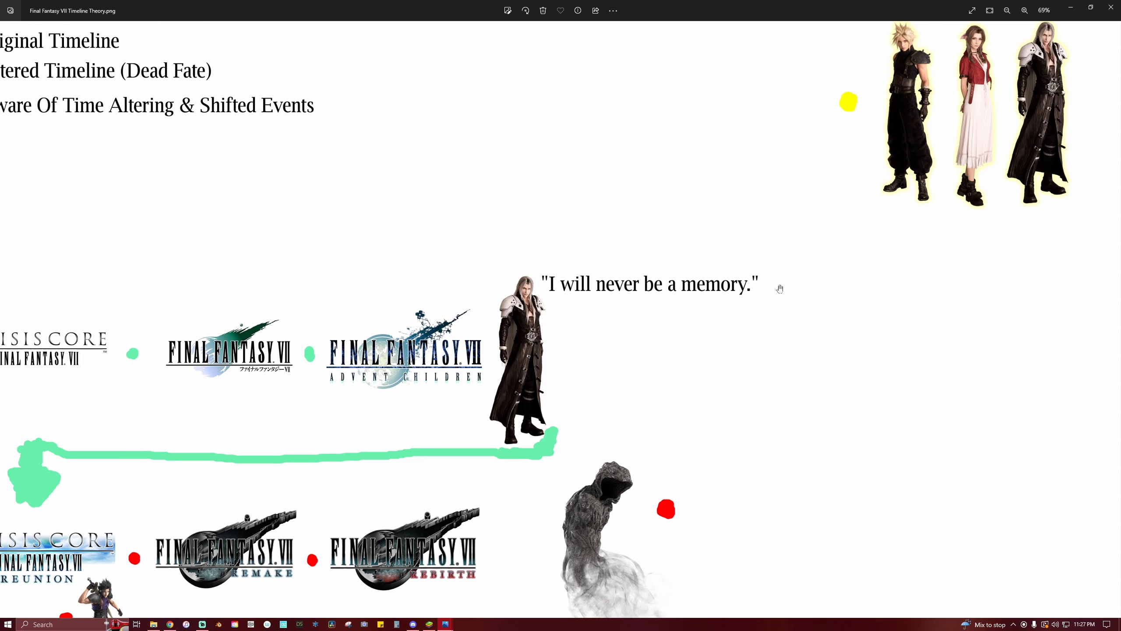
mouse_move(815, 289)
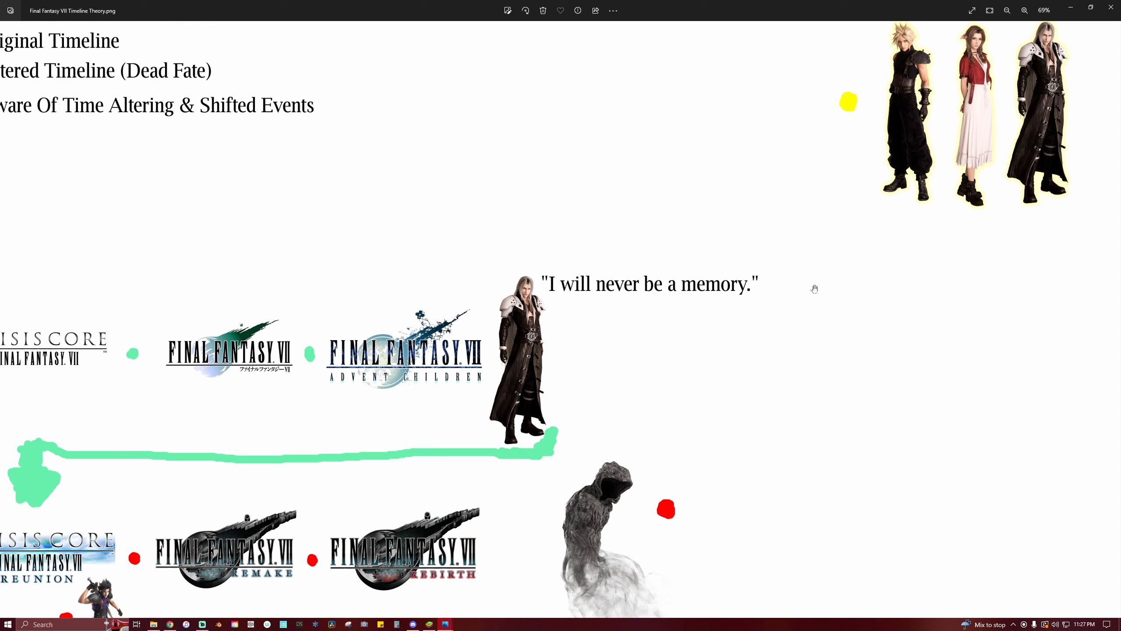
mouse_move(797, 301)
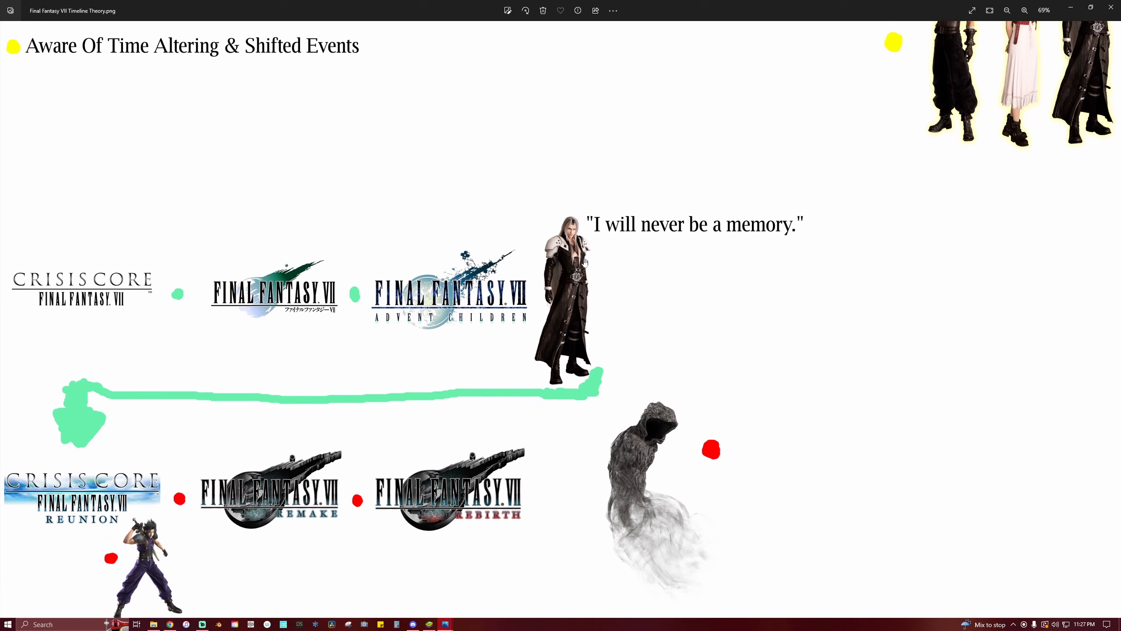
mouse_move(634, 302)
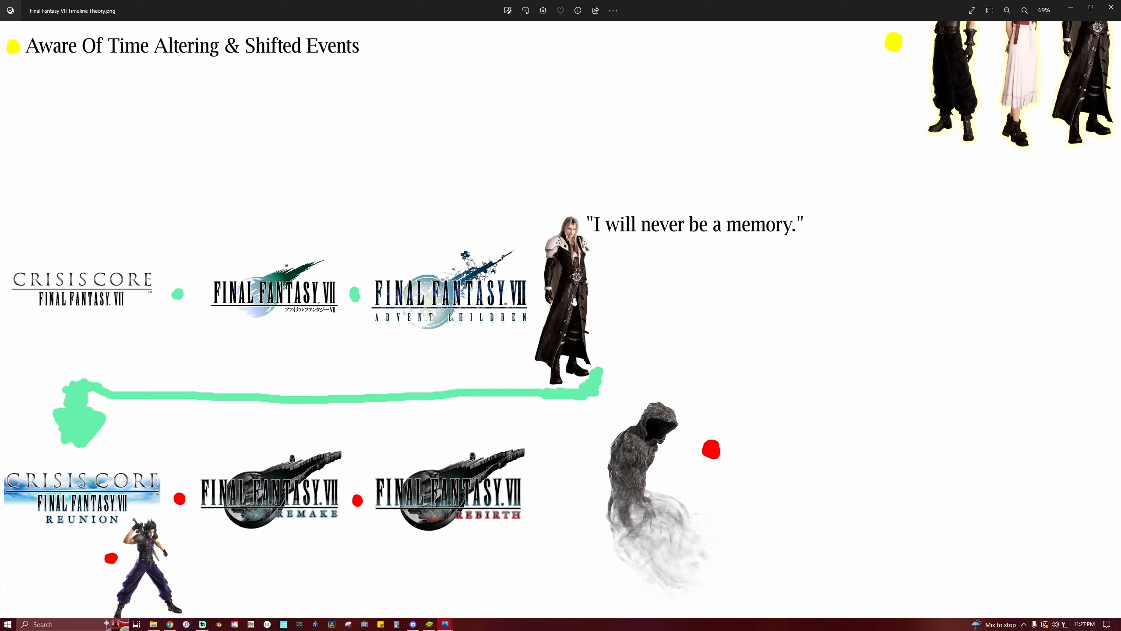
mouse_move(604, 316)
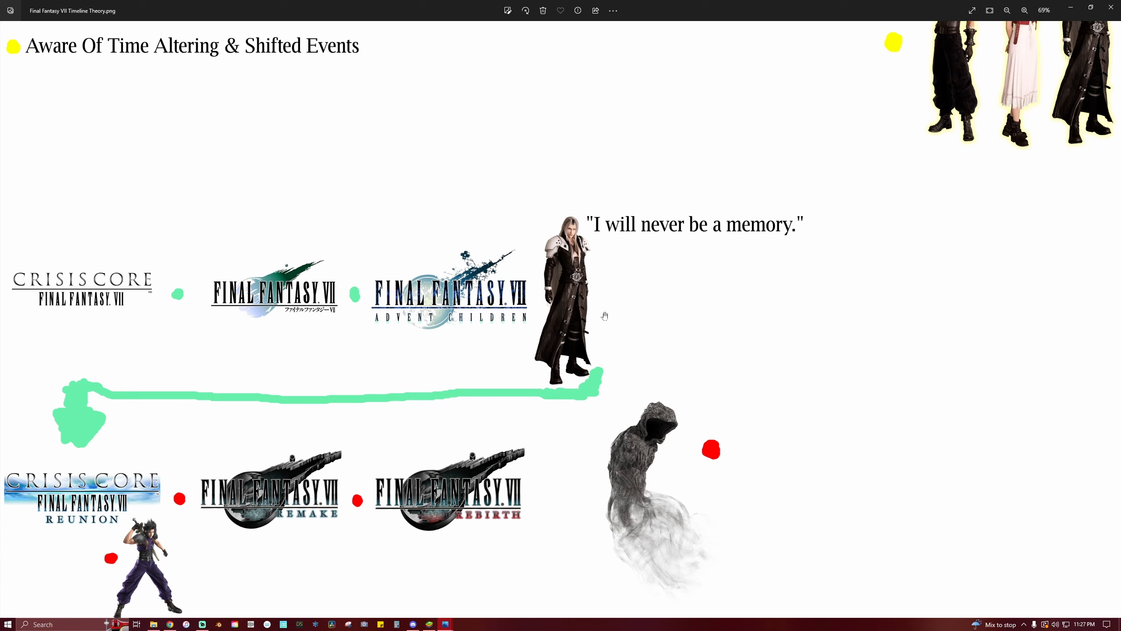
mouse_move(284, 355)
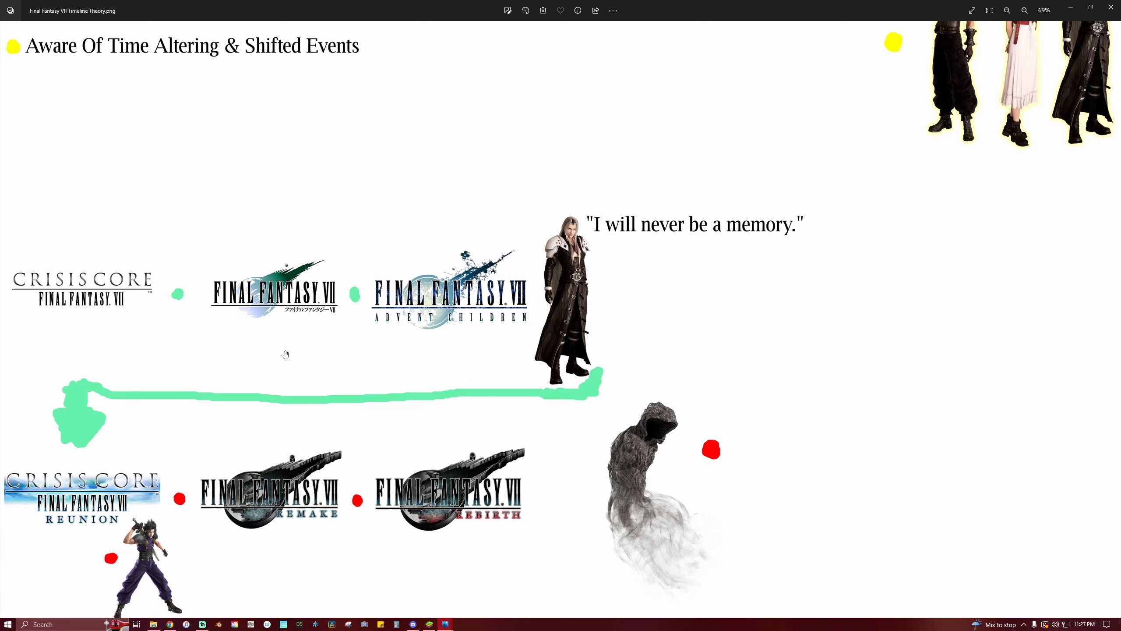
mouse_move(287, 418)
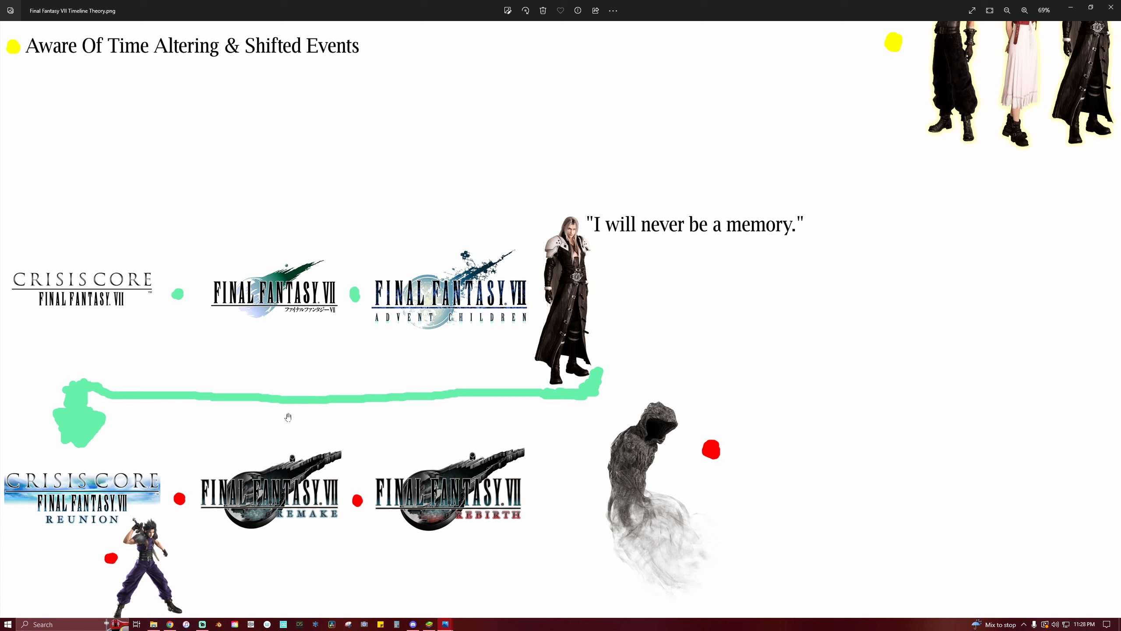
mouse_move(340, 422)
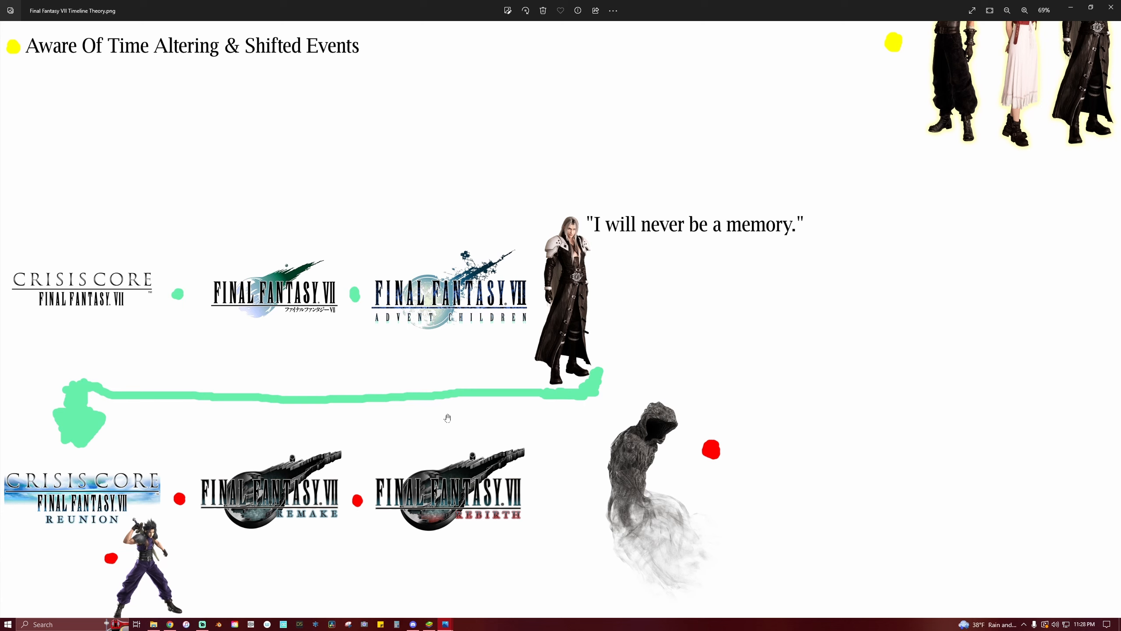
mouse_move(180, 553)
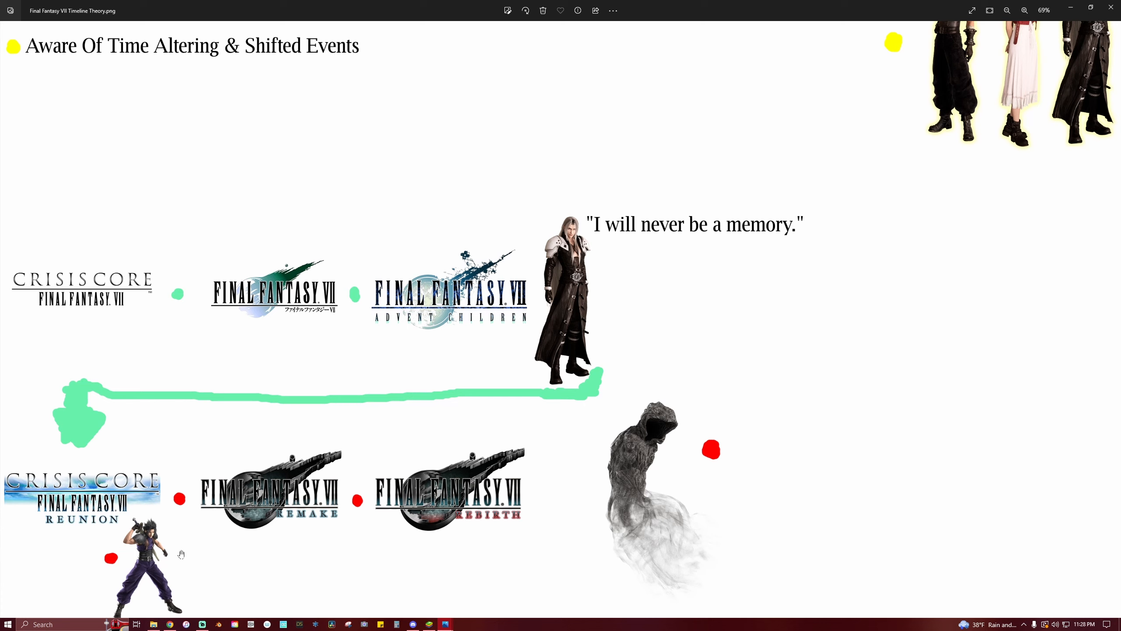
mouse_move(193, 562)
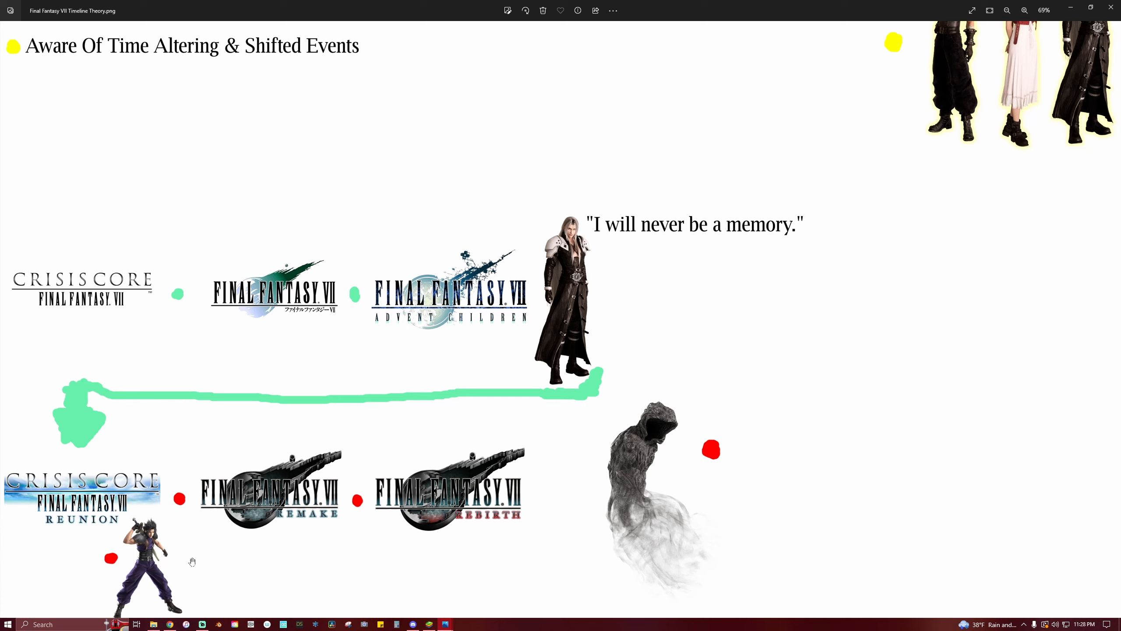
mouse_move(88, 557)
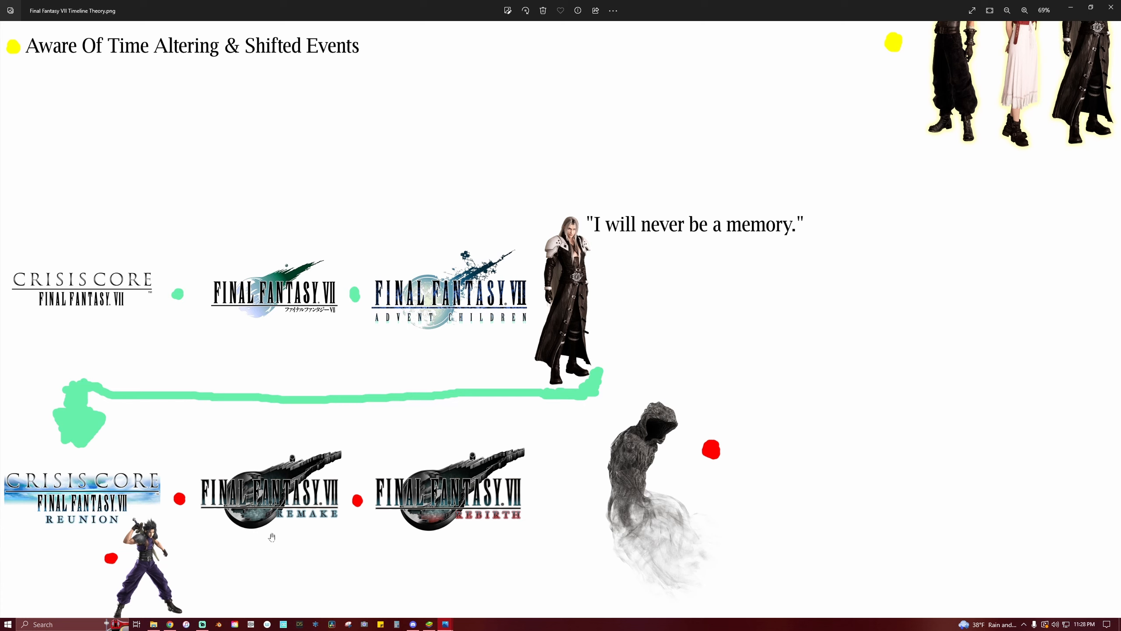
mouse_move(169, 534)
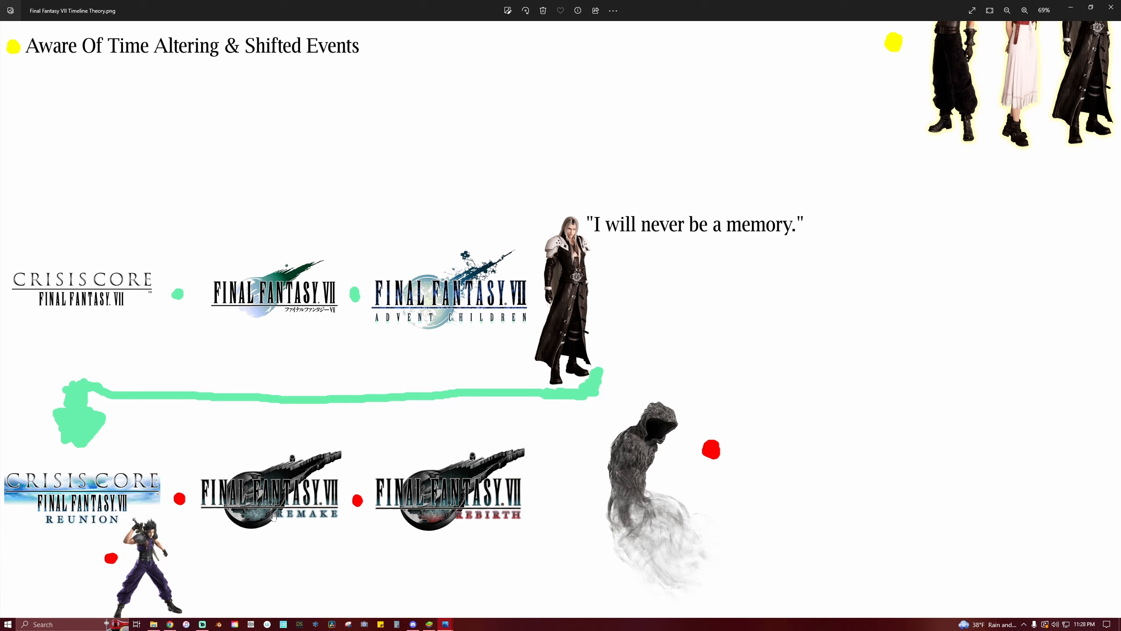
mouse_move(220, 574)
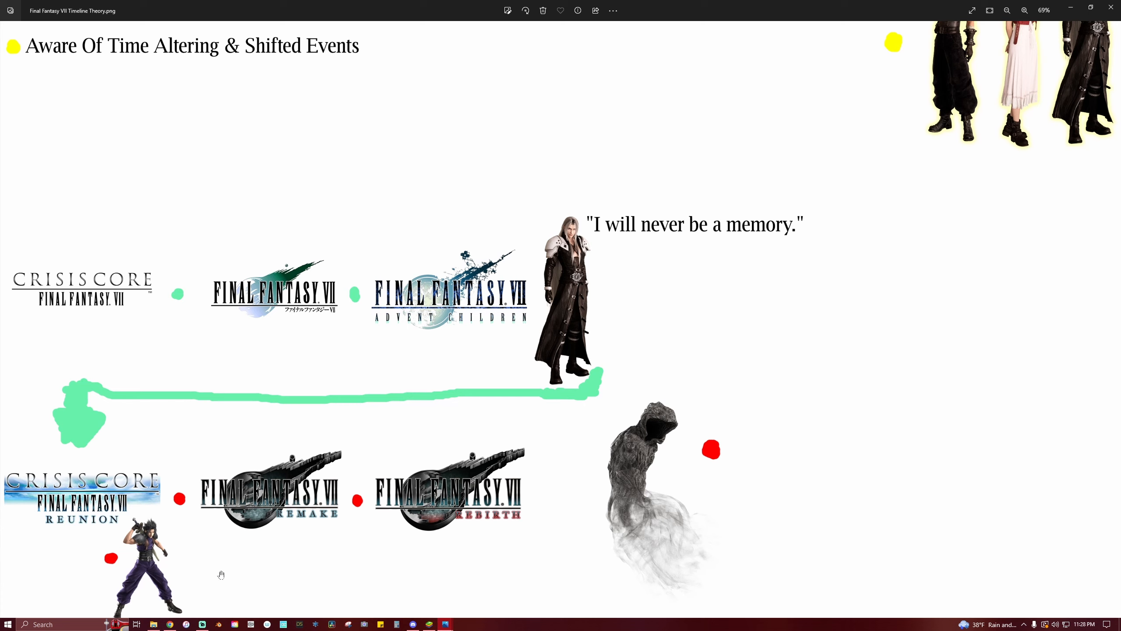
mouse_move(285, 524)
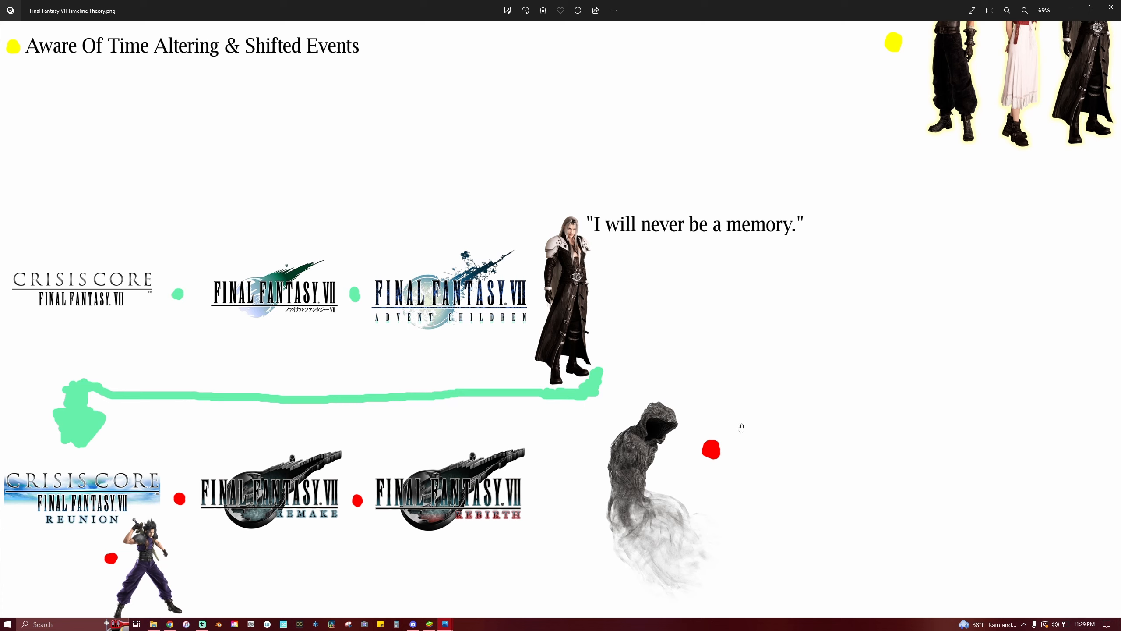
mouse_move(583, 494)
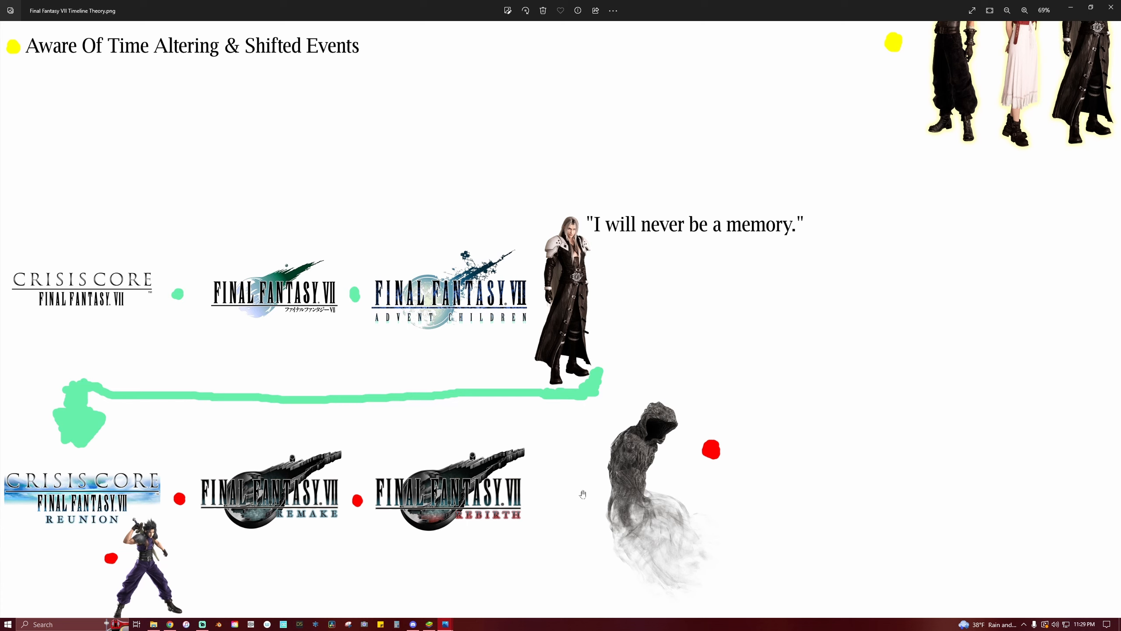
mouse_move(555, 525)
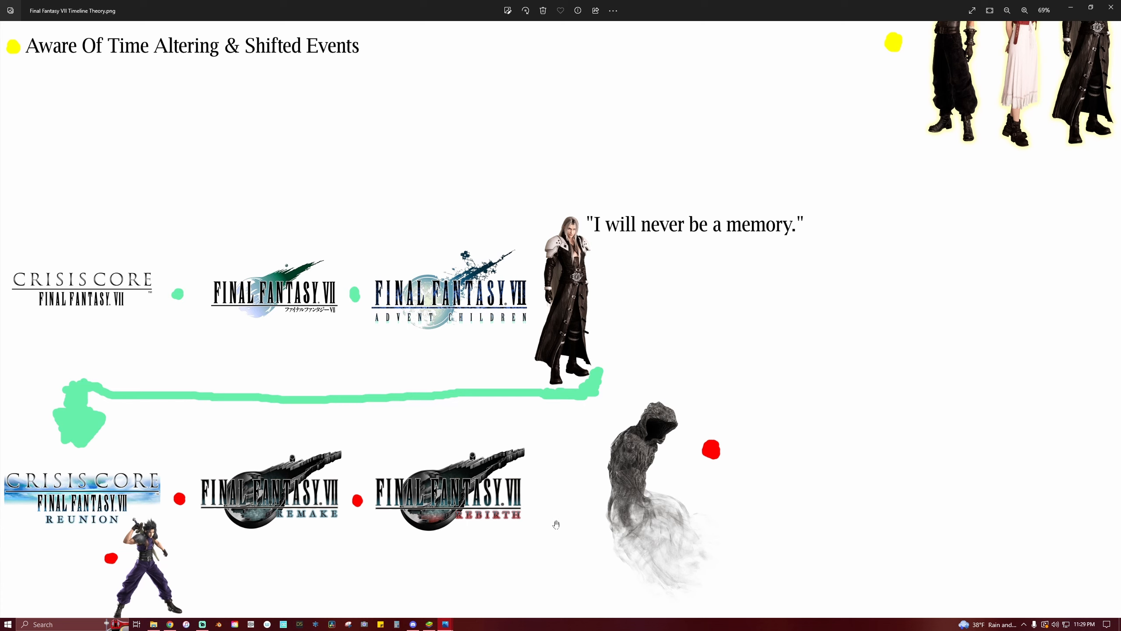
mouse_move(766, 449)
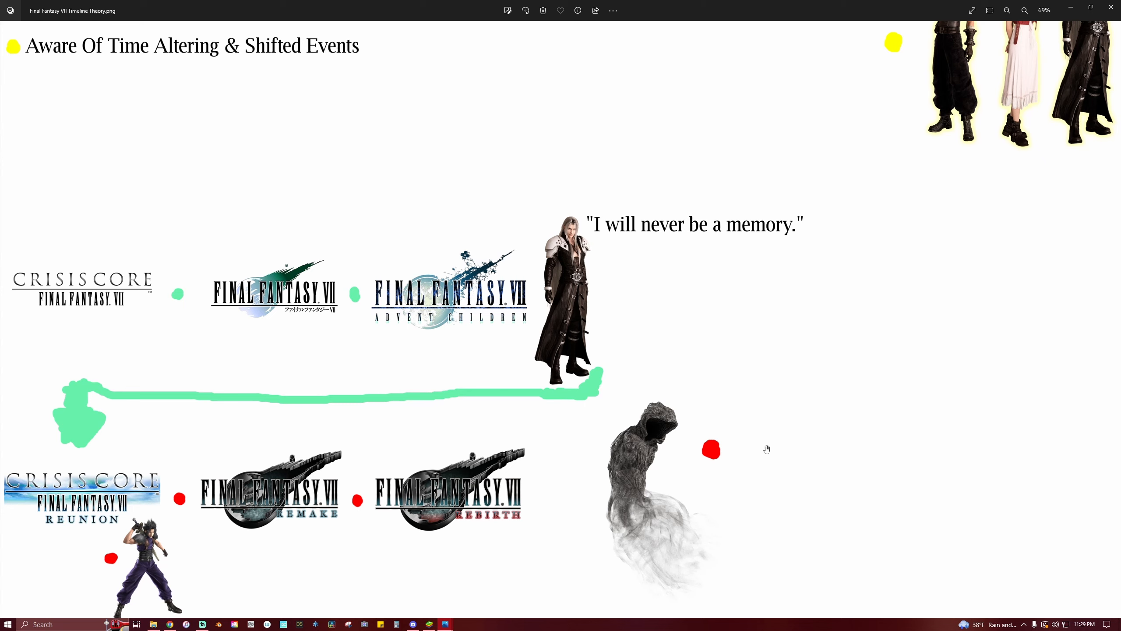
mouse_move(808, 468)
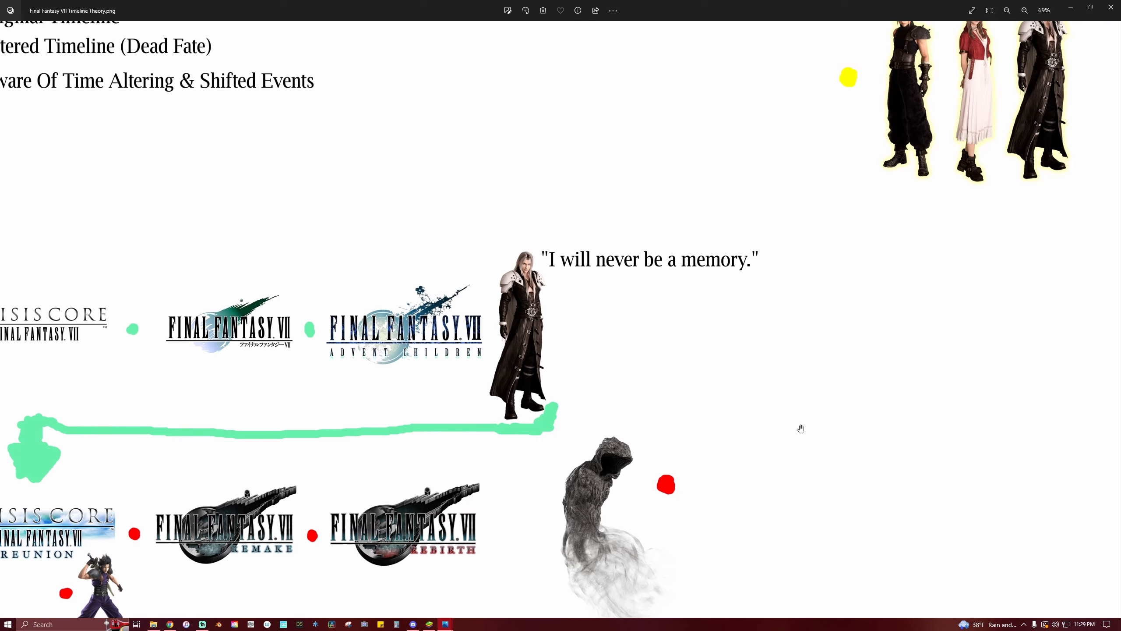
scroll(down, 3)
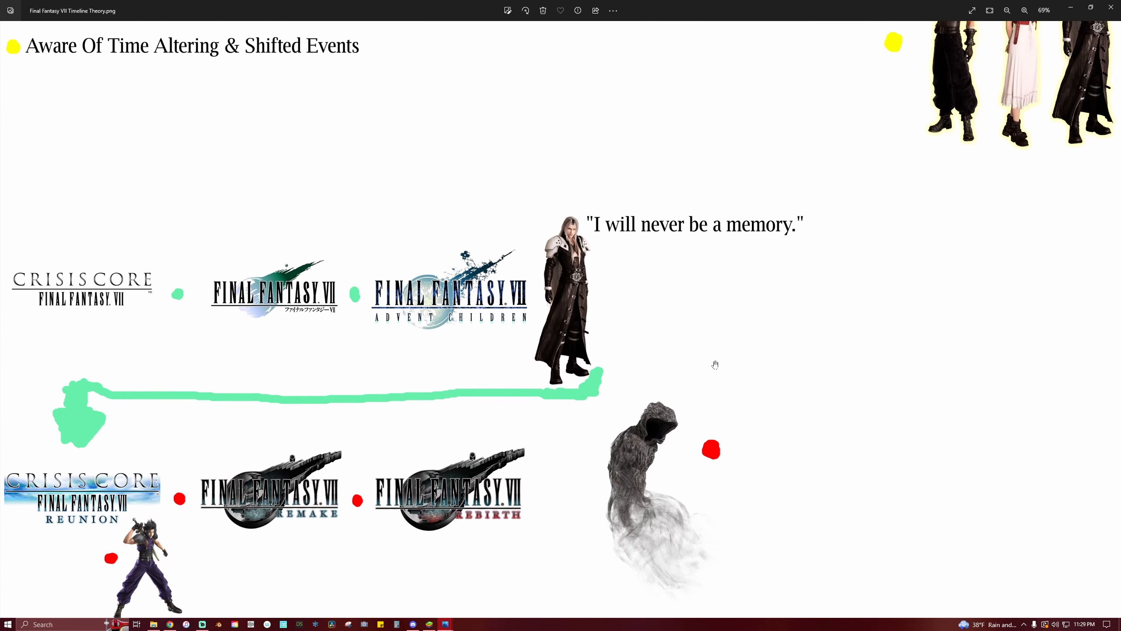
mouse_move(693, 355)
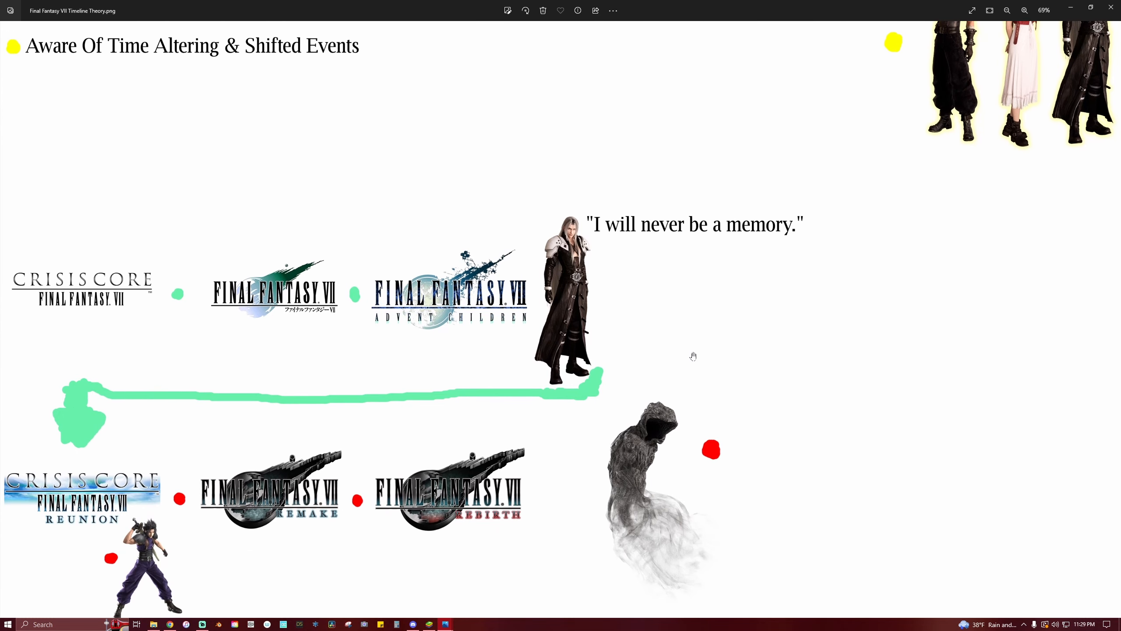
mouse_move(608, 324)
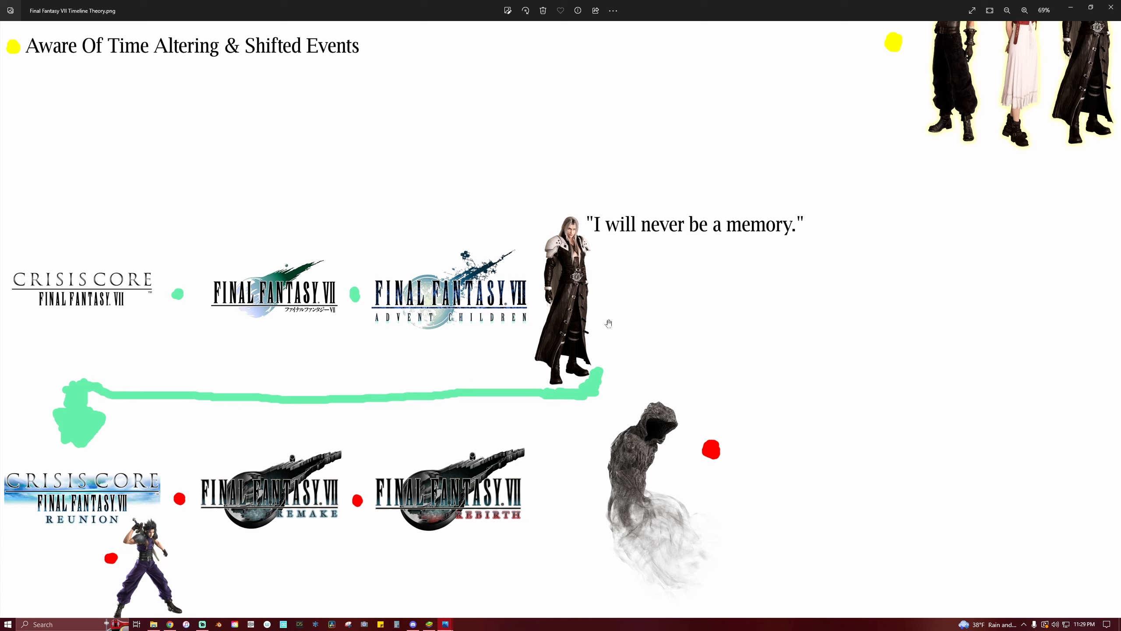
mouse_move(622, 337)
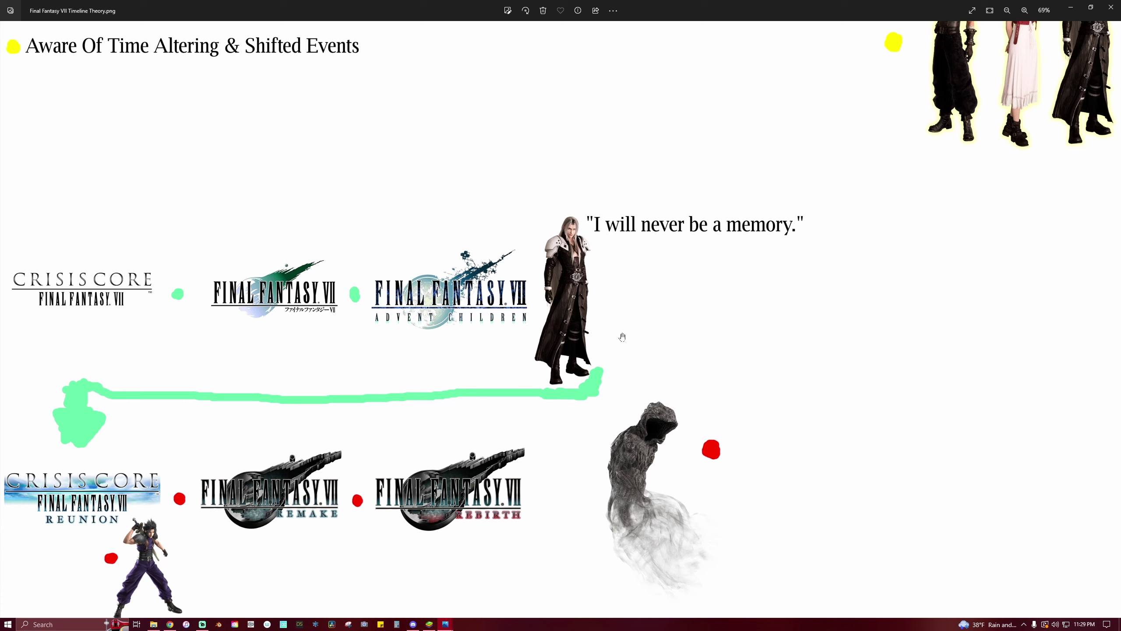
mouse_move(648, 344)
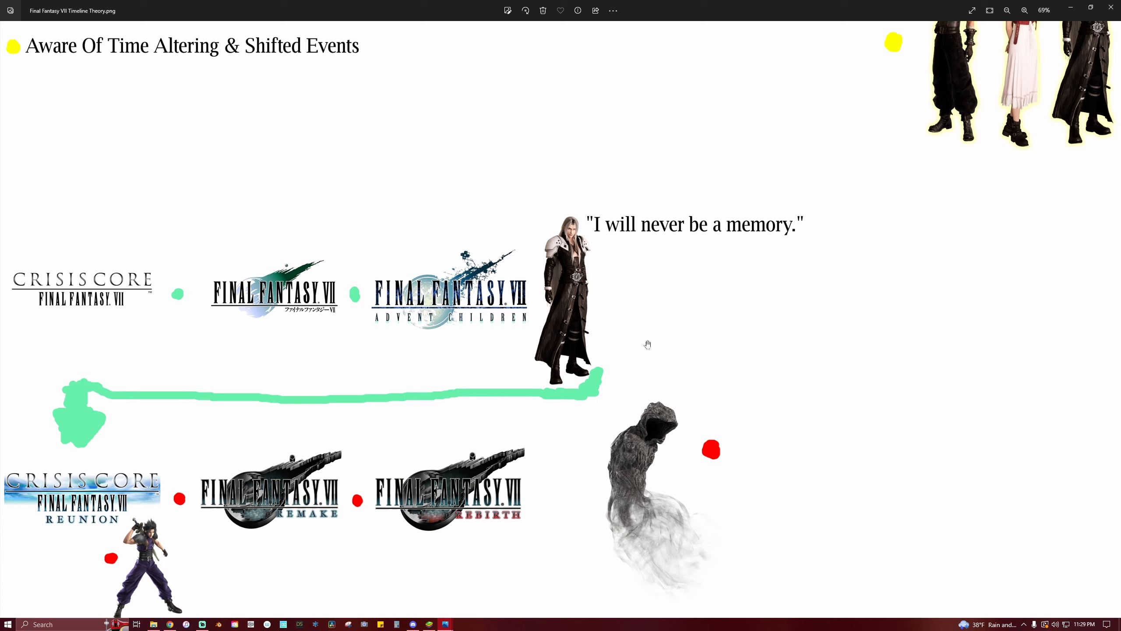
mouse_move(701, 336)
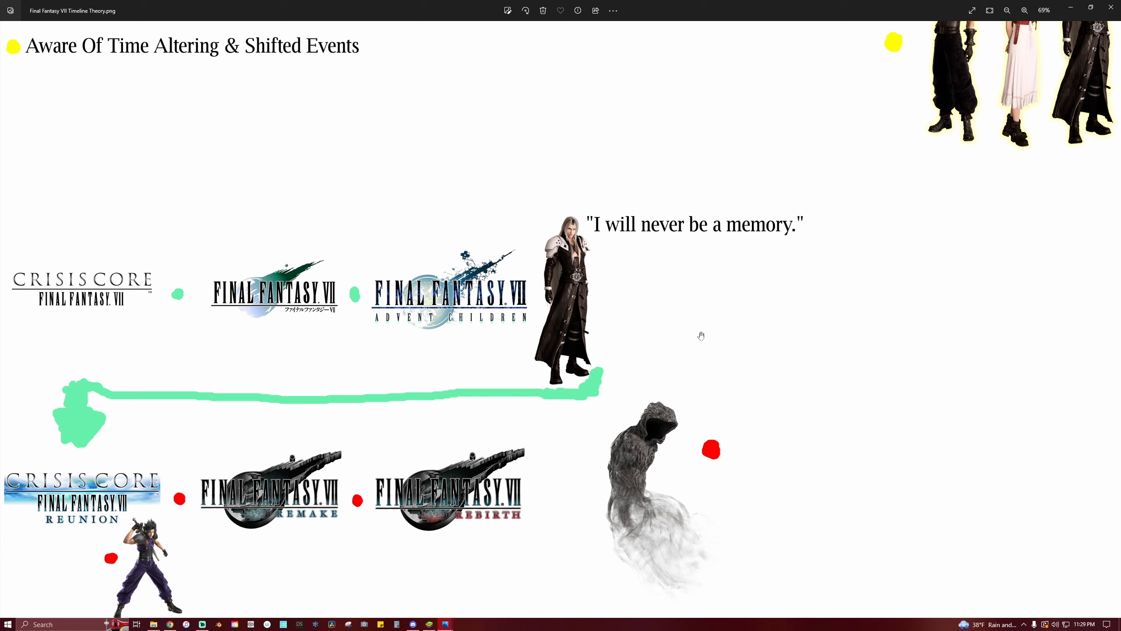
mouse_move(702, 339)
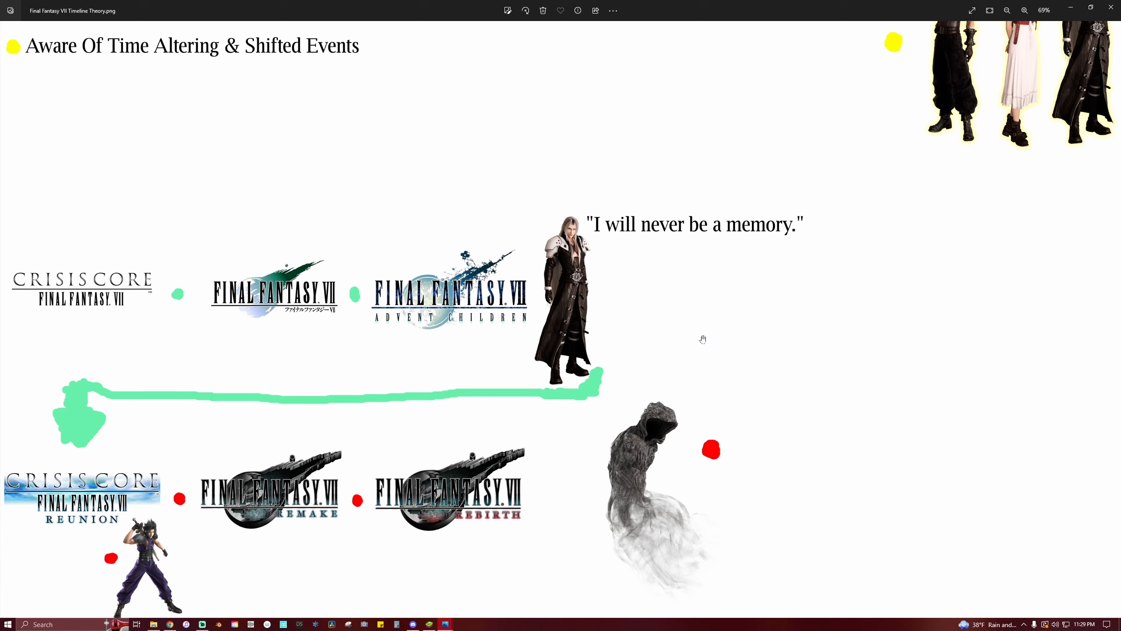
mouse_move(694, 351)
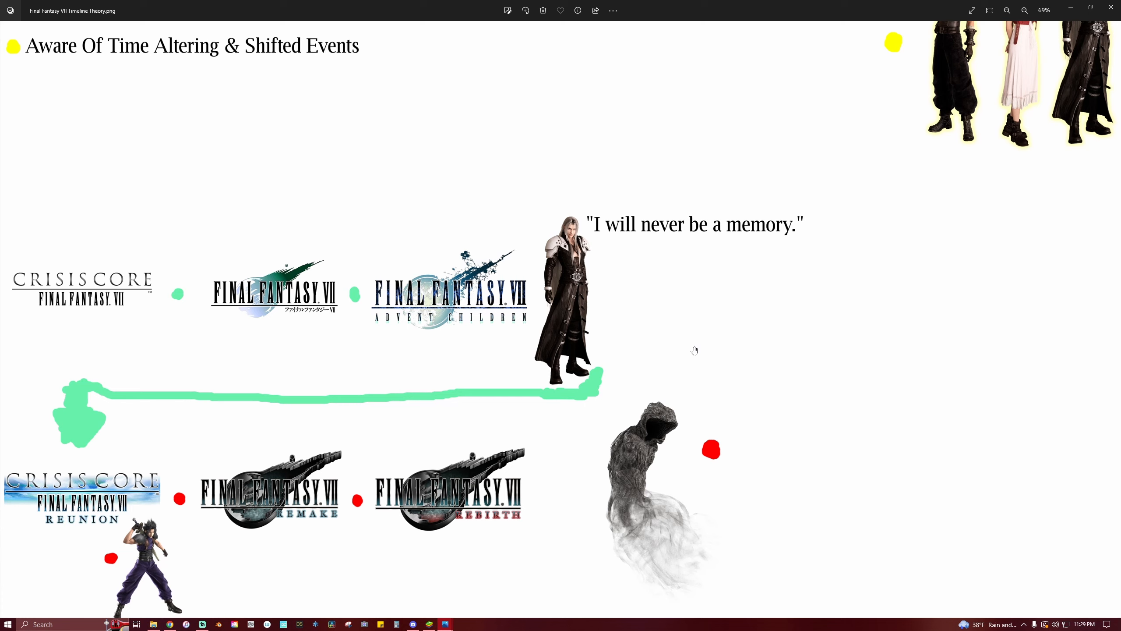
mouse_move(599, 331)
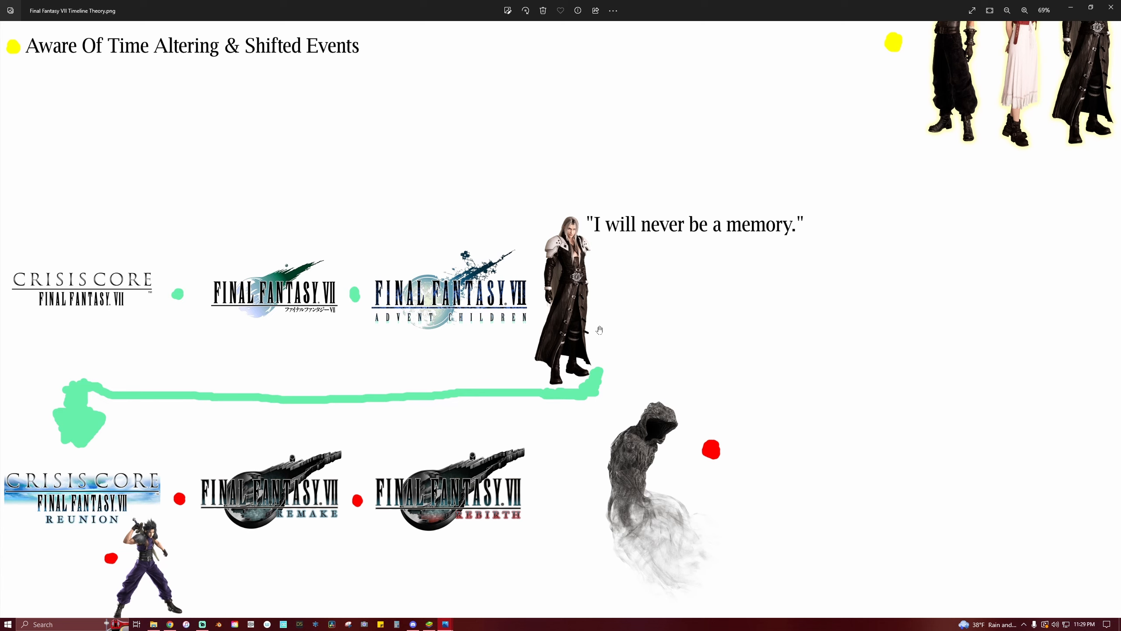
mouse_move(601, 335)
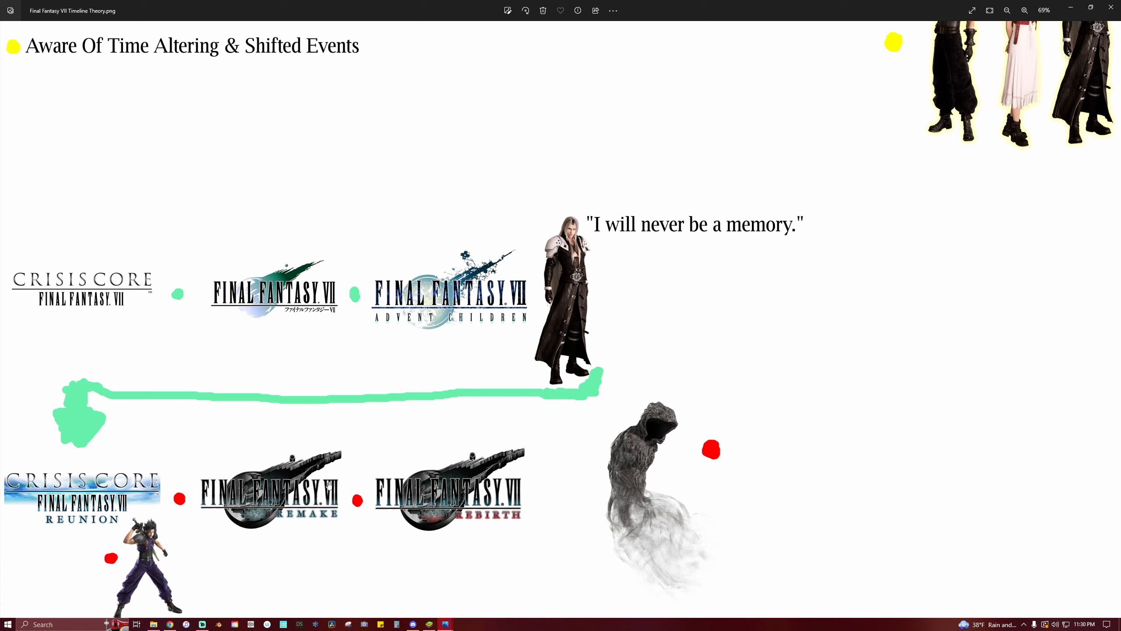
mouse_move(340, 486)
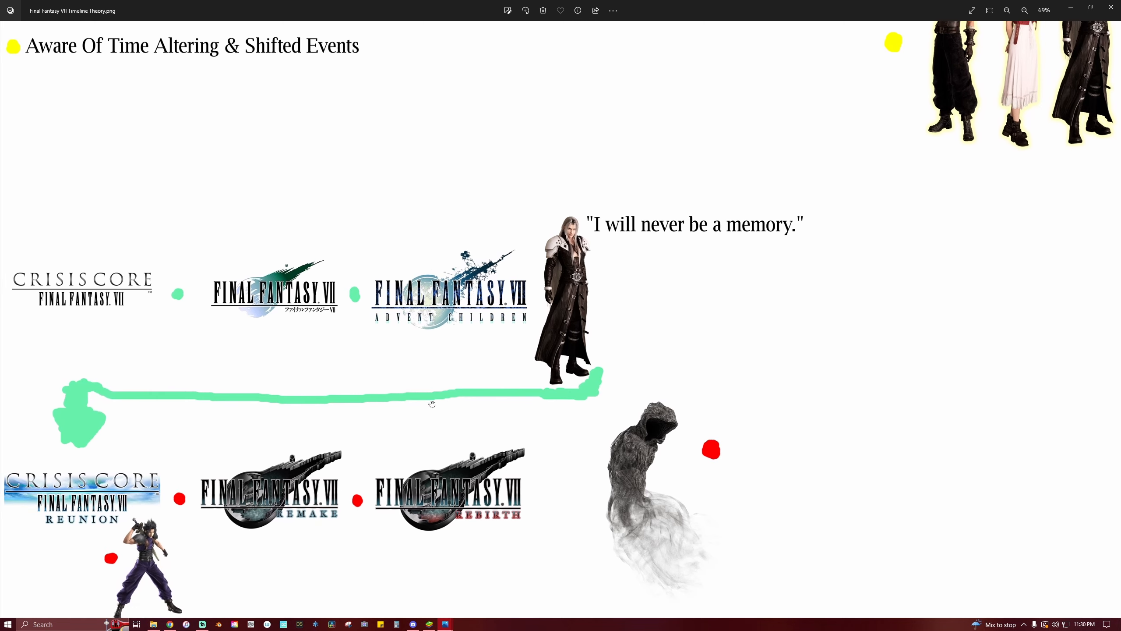
mouse_move(579, 401)
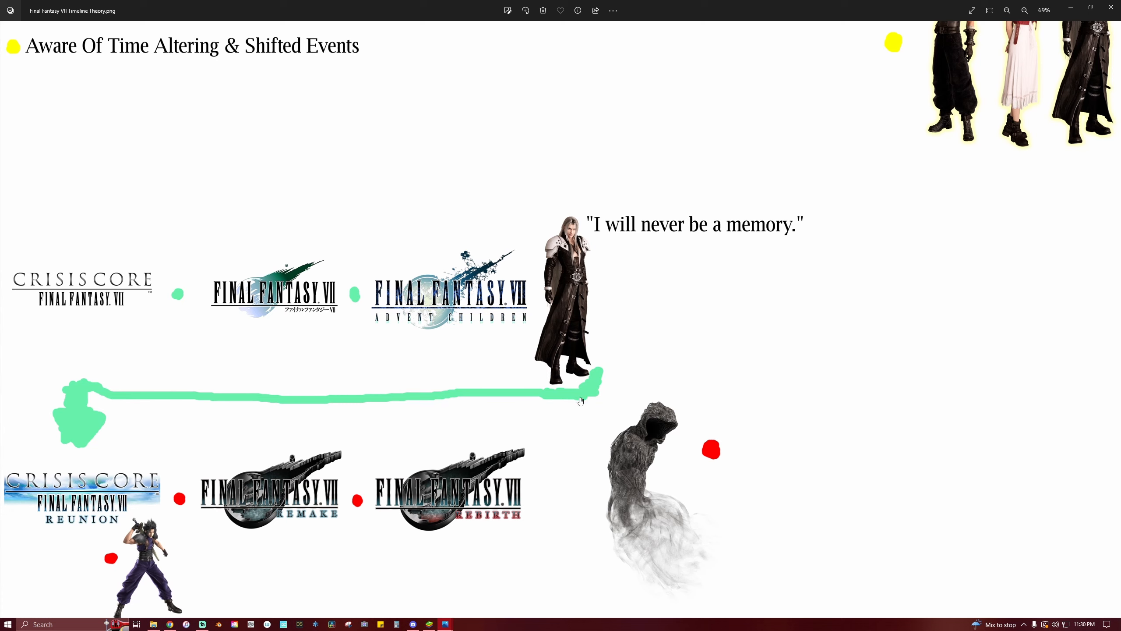
mouse_move(443, 444)
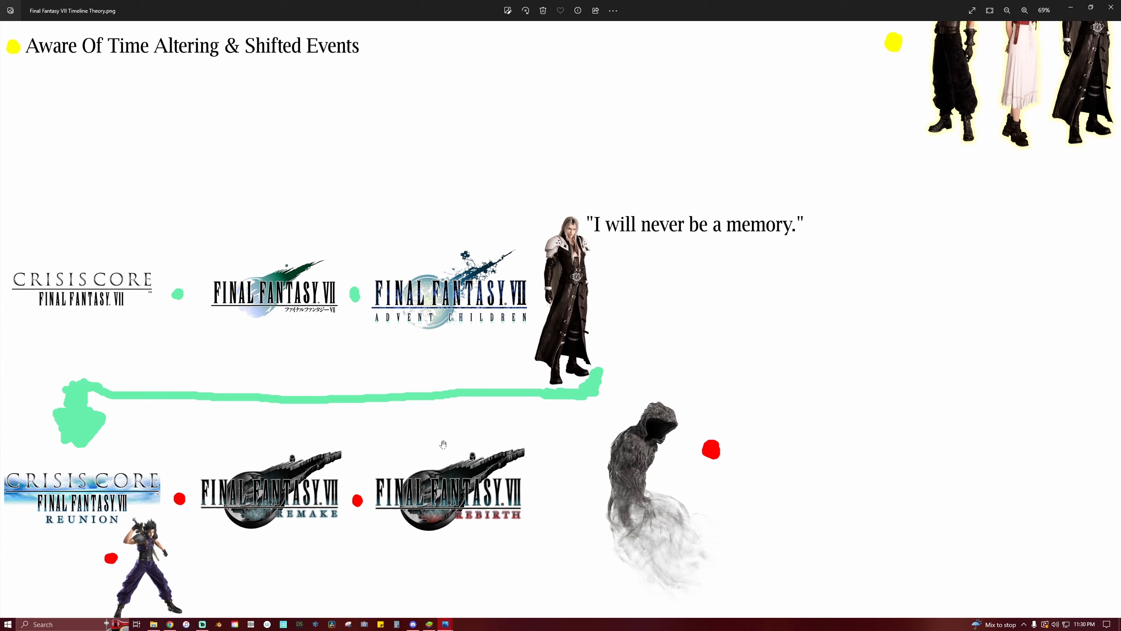
mouse_move(414, 451)
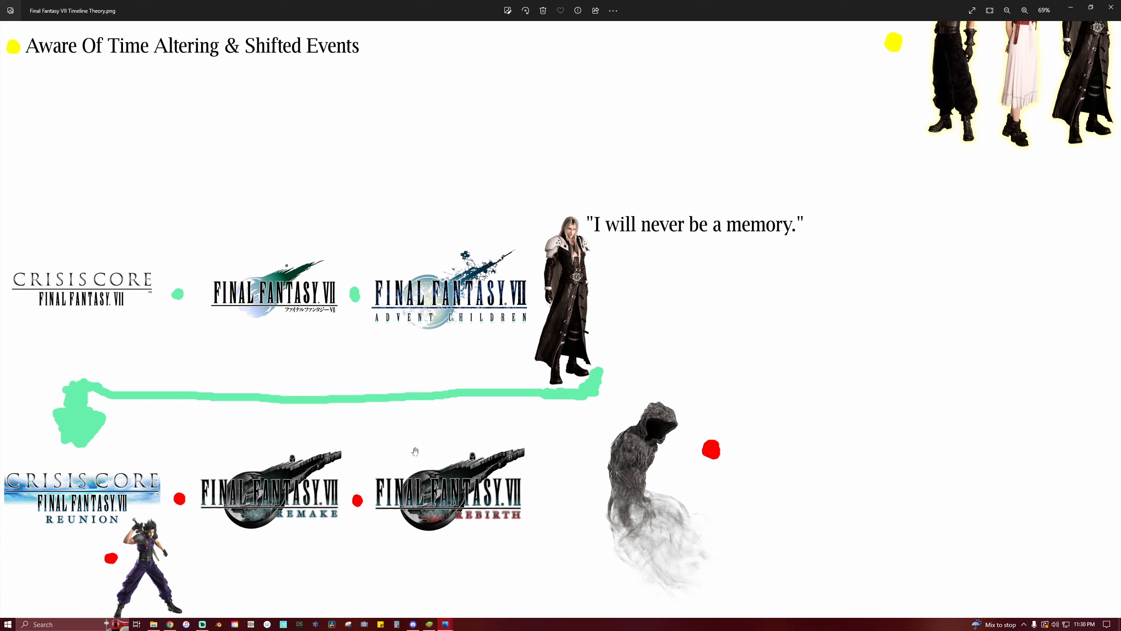
mouse_move(419, 455)
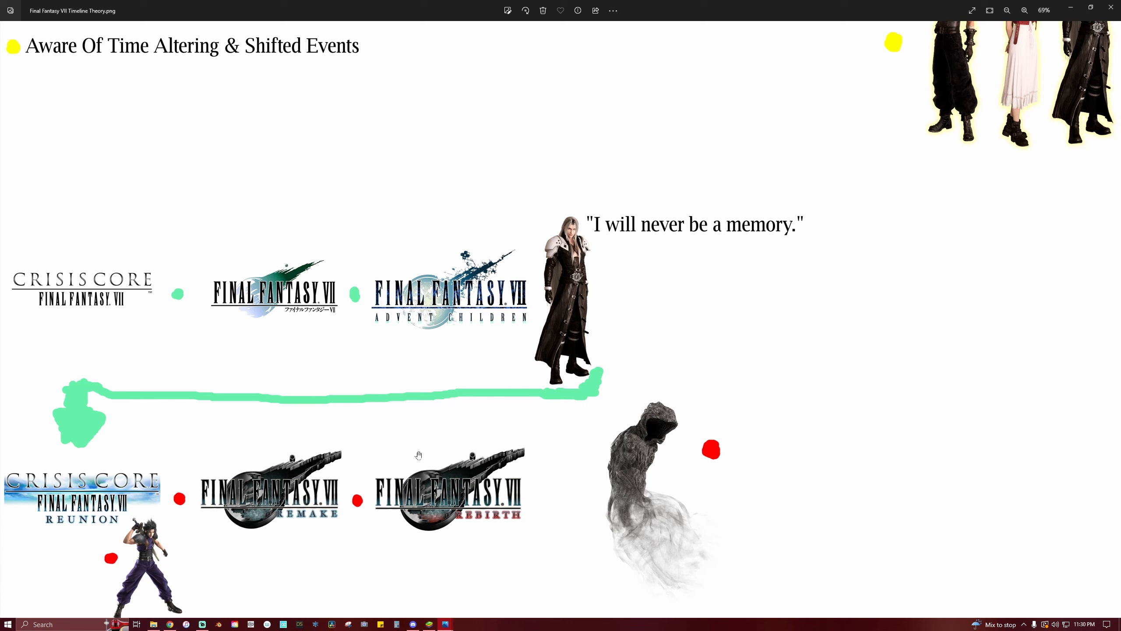
mouse_move(422, 457)
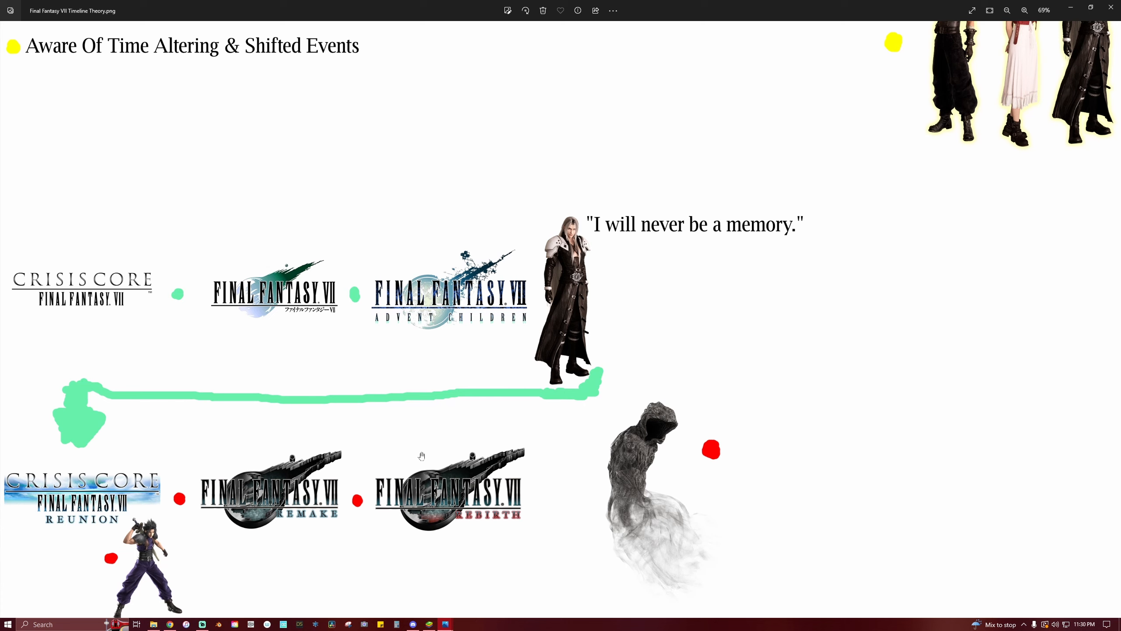
mouse_move(637, 340)
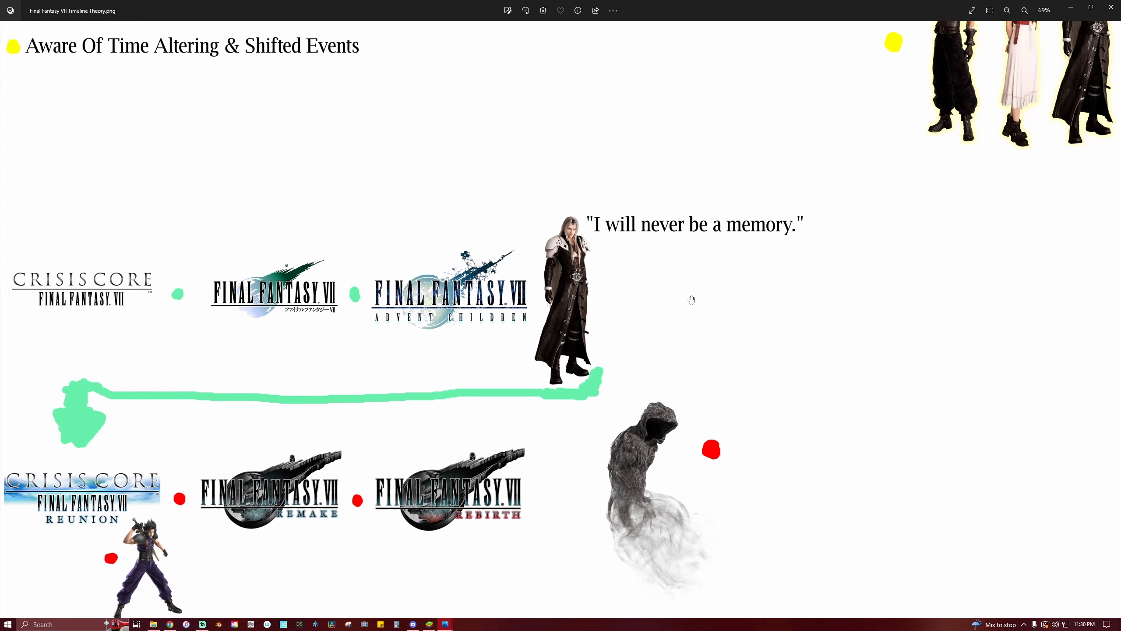
mouse_move(523, 464)
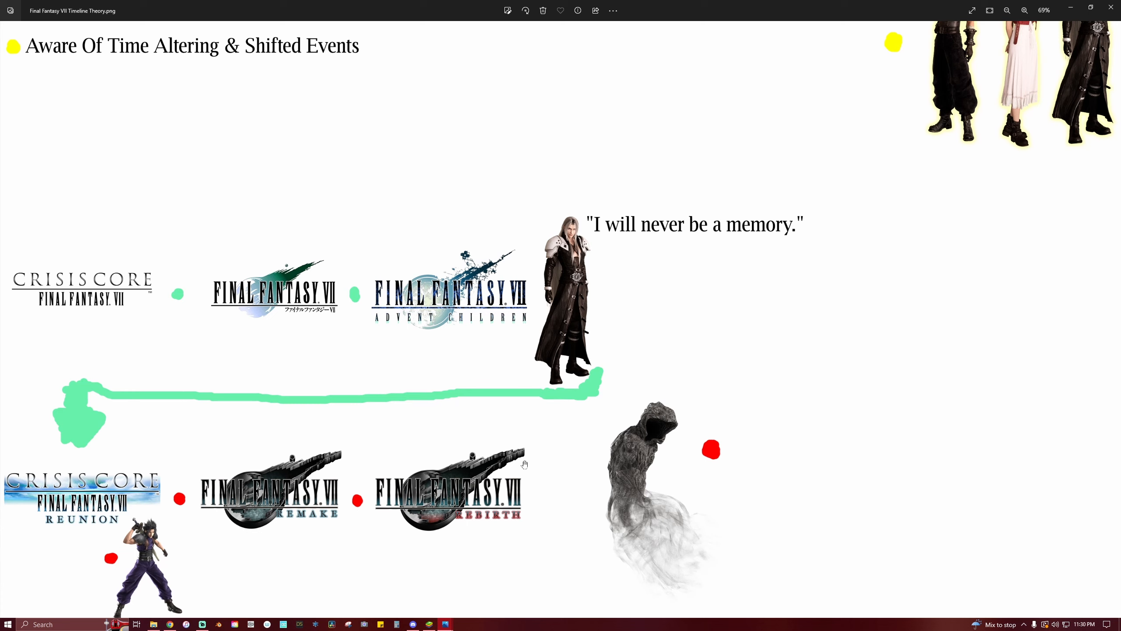
mouse_move(580, 492)
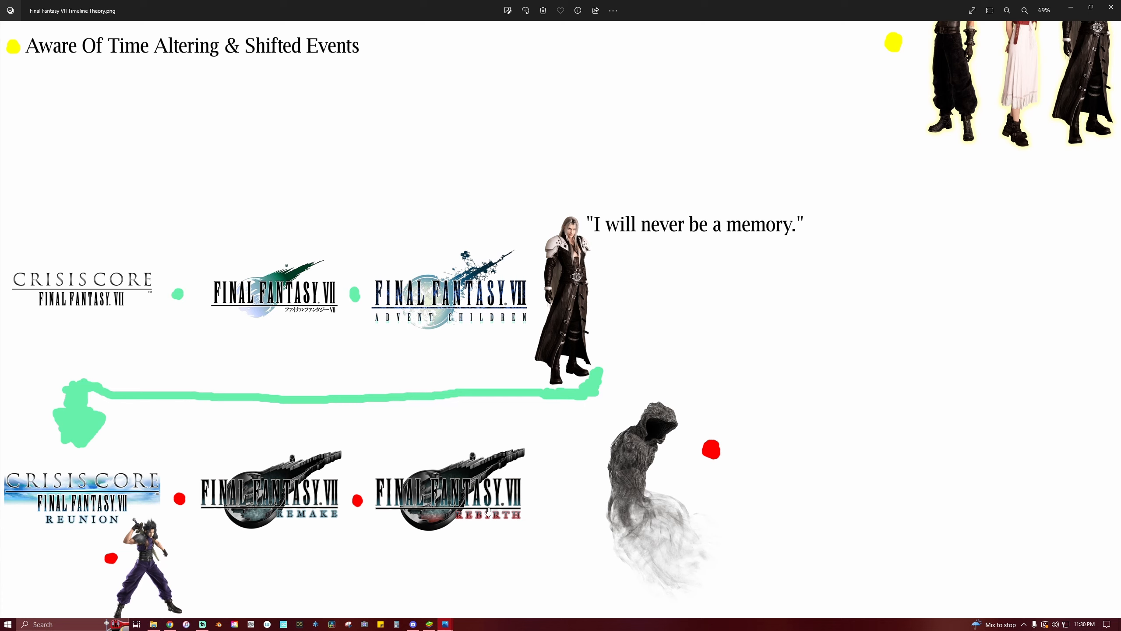
mouse_move(591, 504)
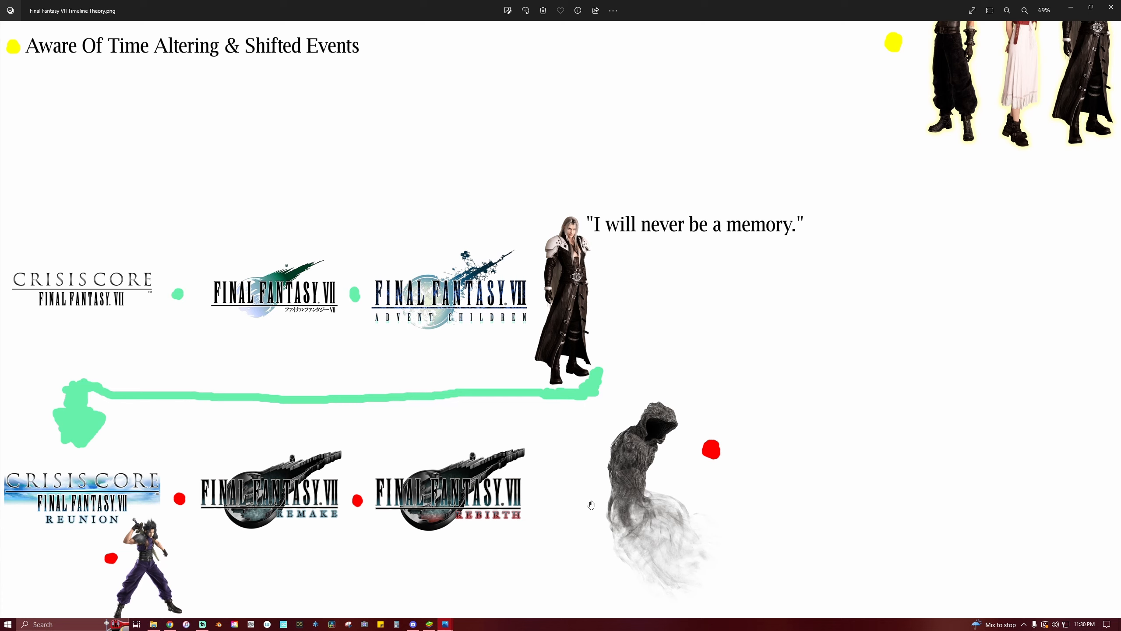
mouse_move(593, 512)
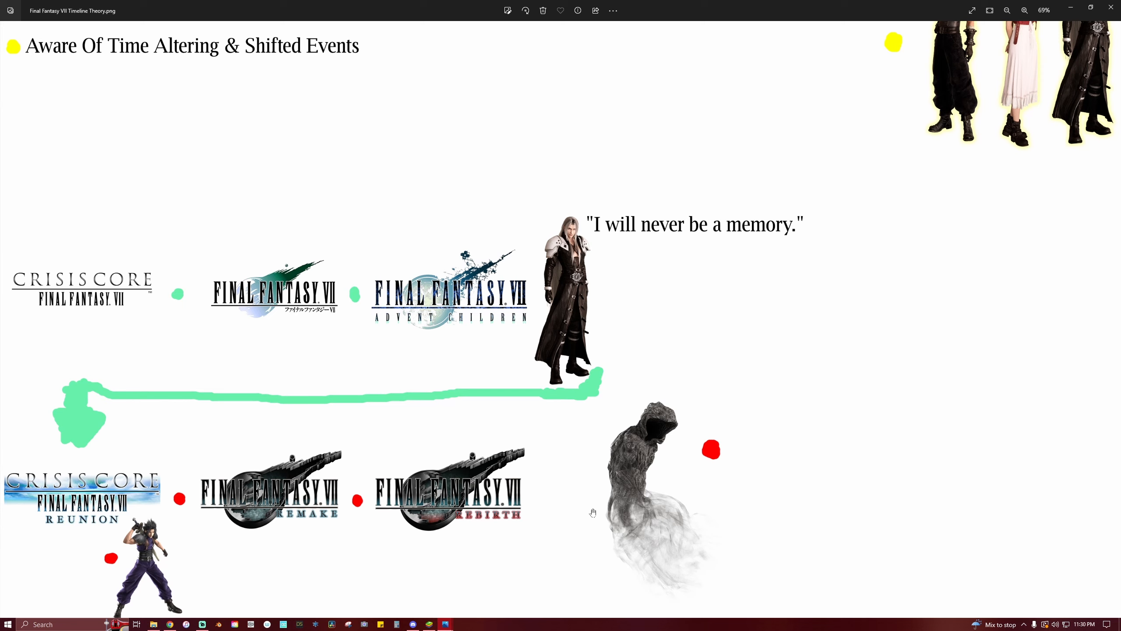
mouse_move(529, 521)
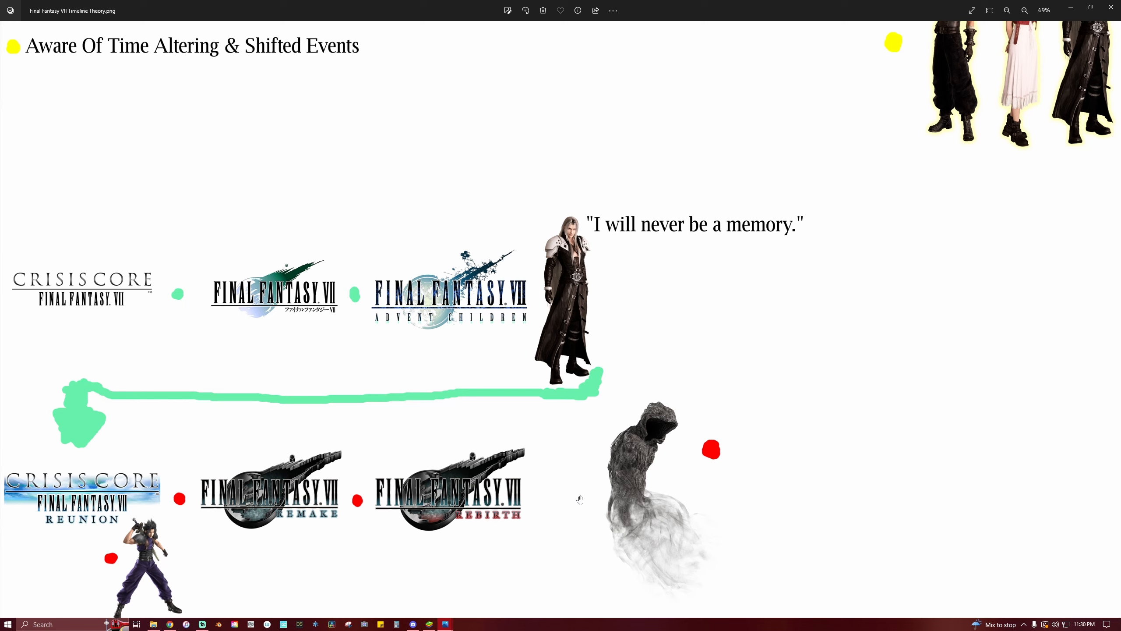
mouse_move(598, 496)
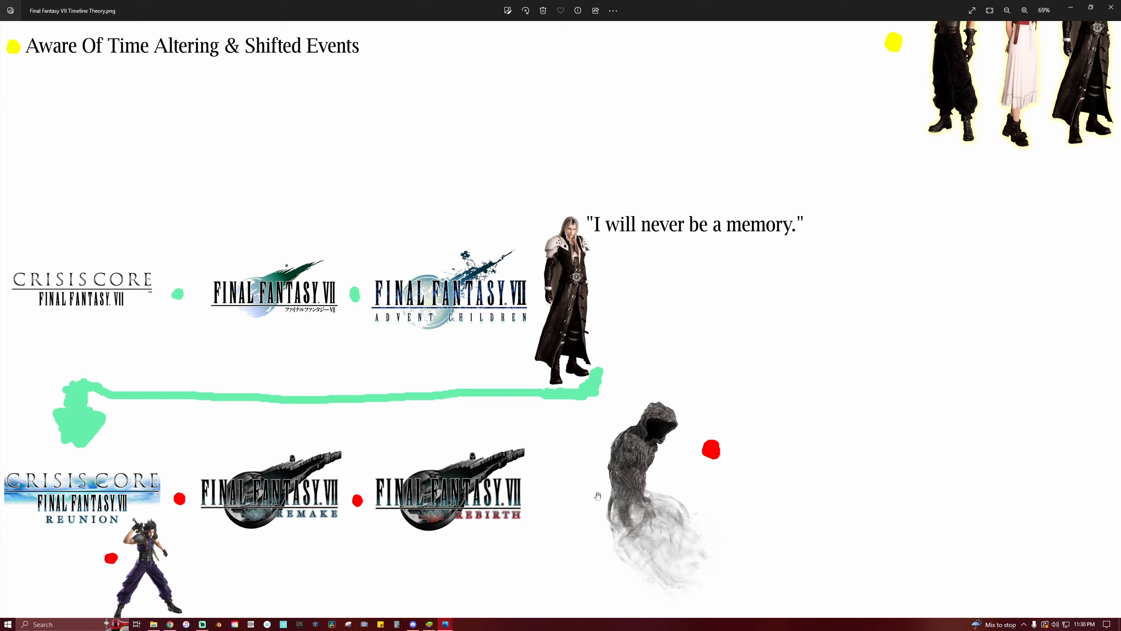
mouse_move(614, 472)
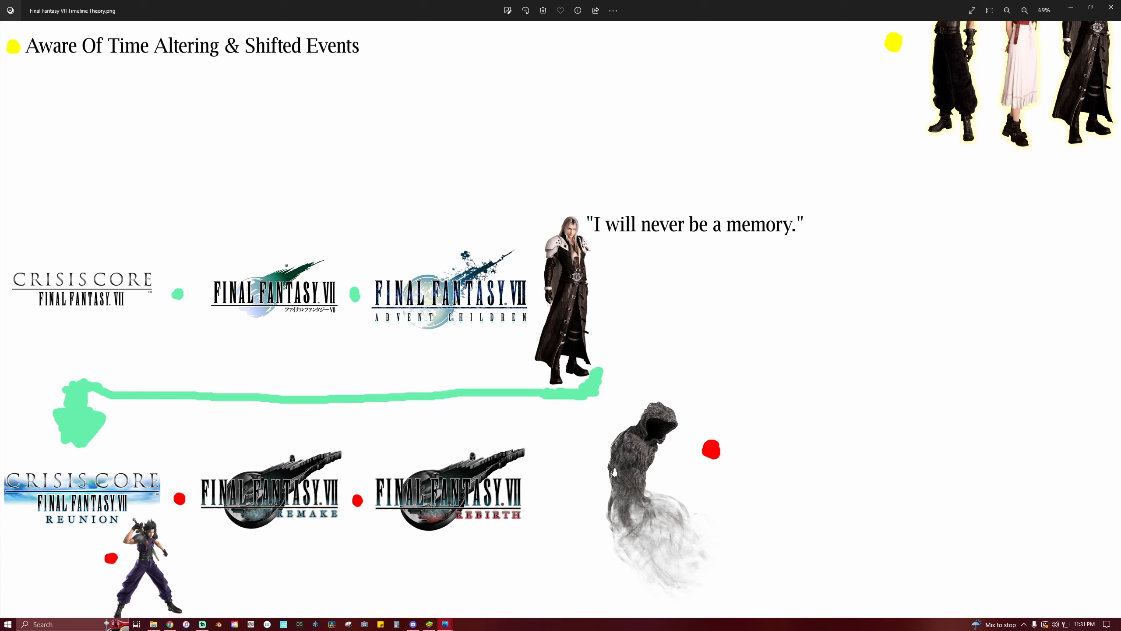
mouse_move(662, 464)
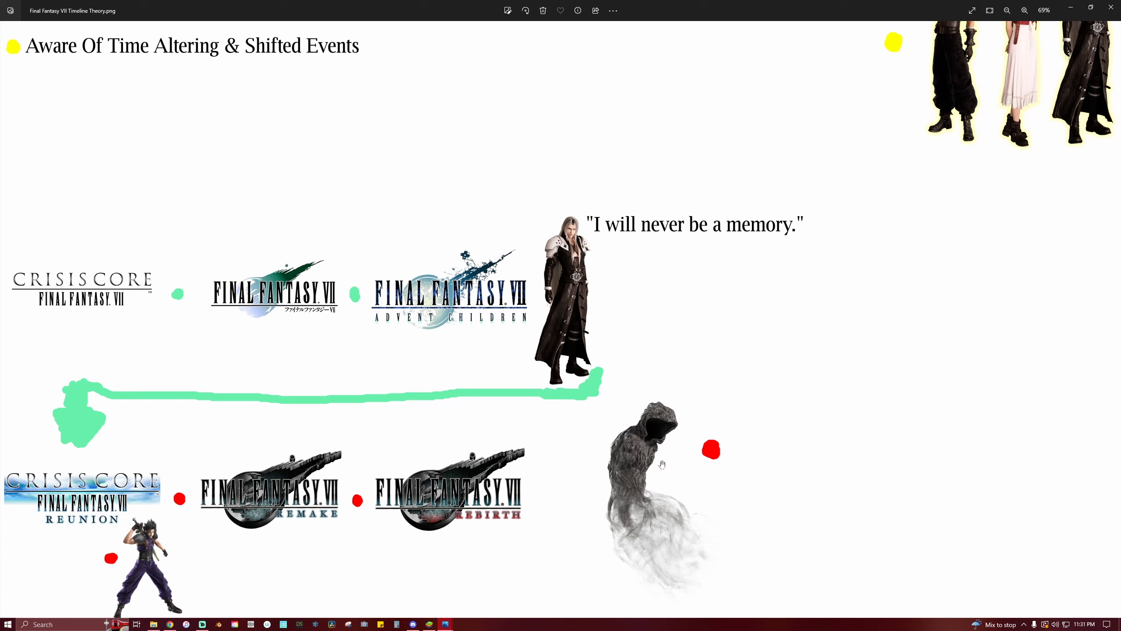
mouse_move(670, 460)
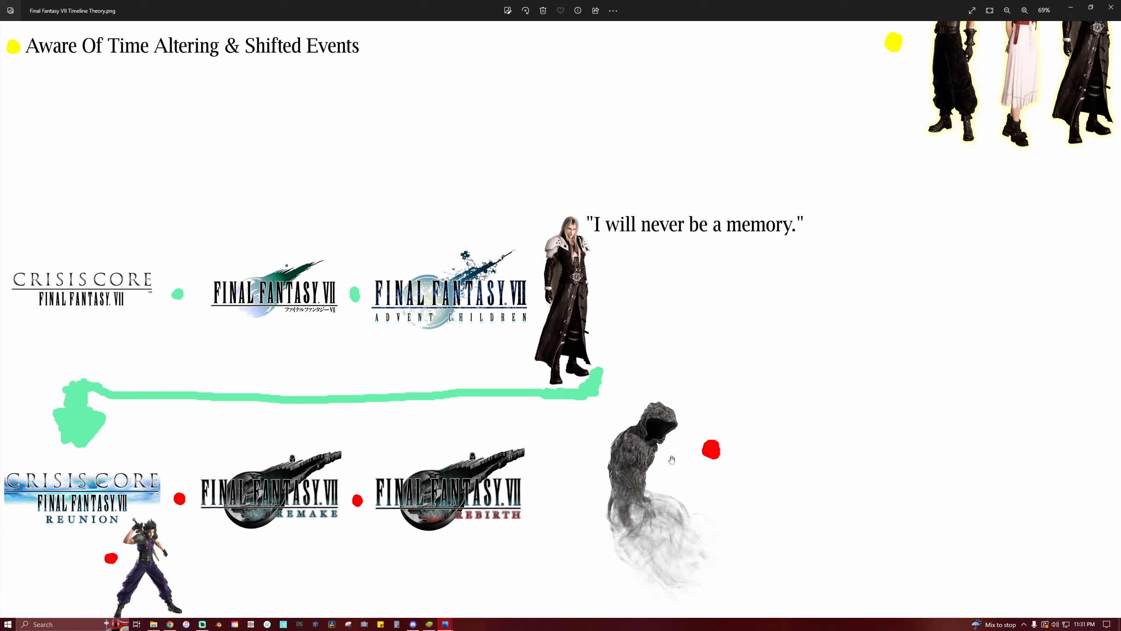
mouse_move(675, 463)
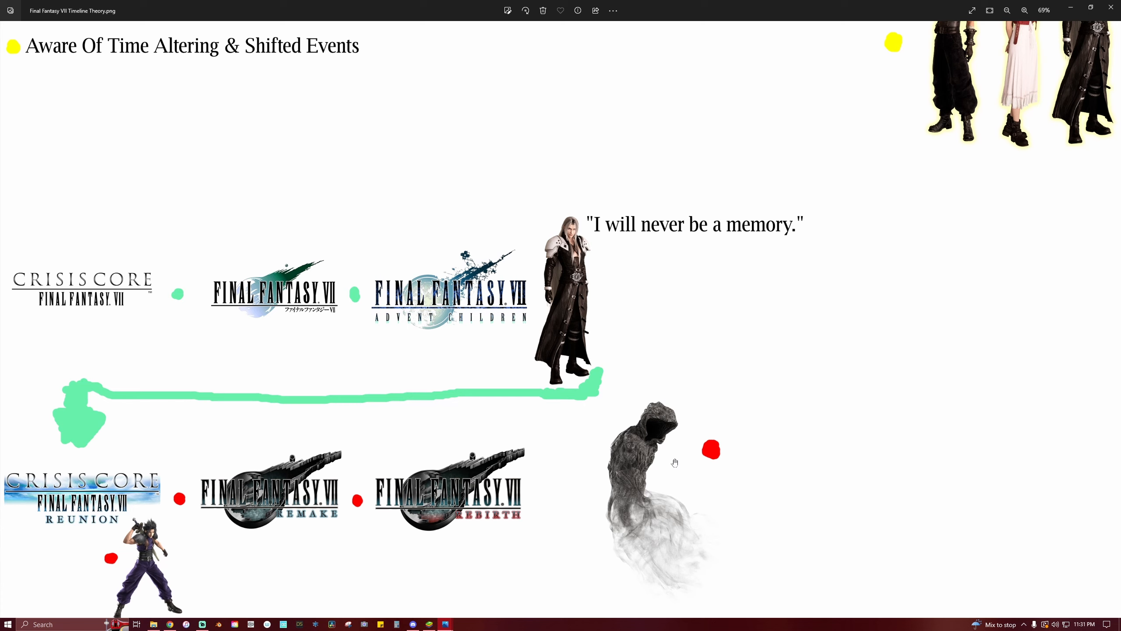
mouse_move(701, 327)
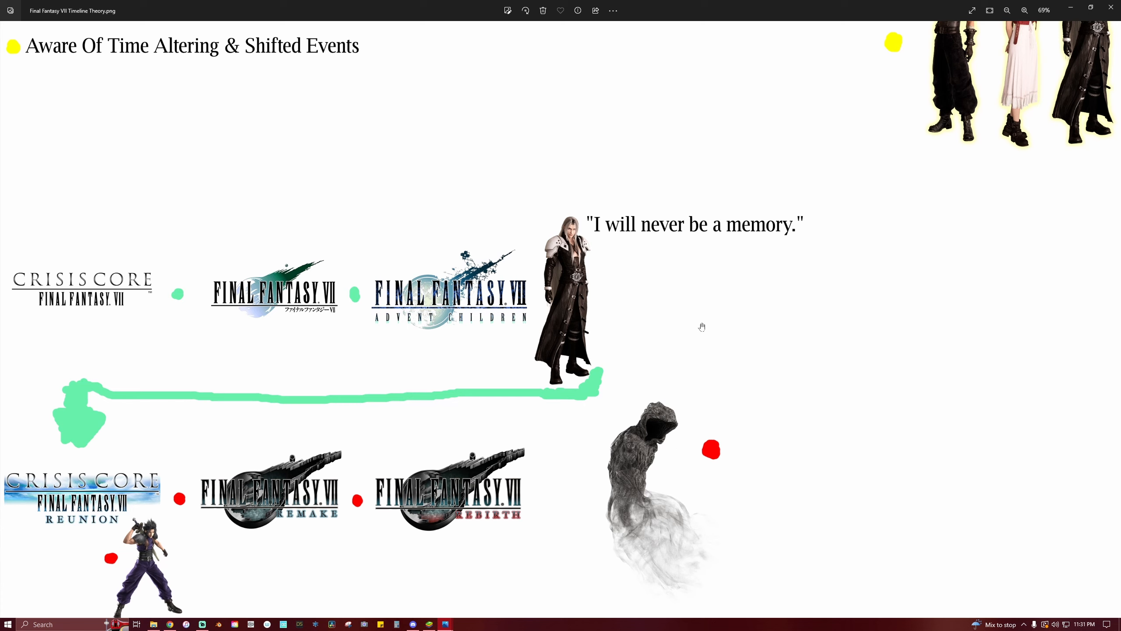
mouse_move(733, 298)
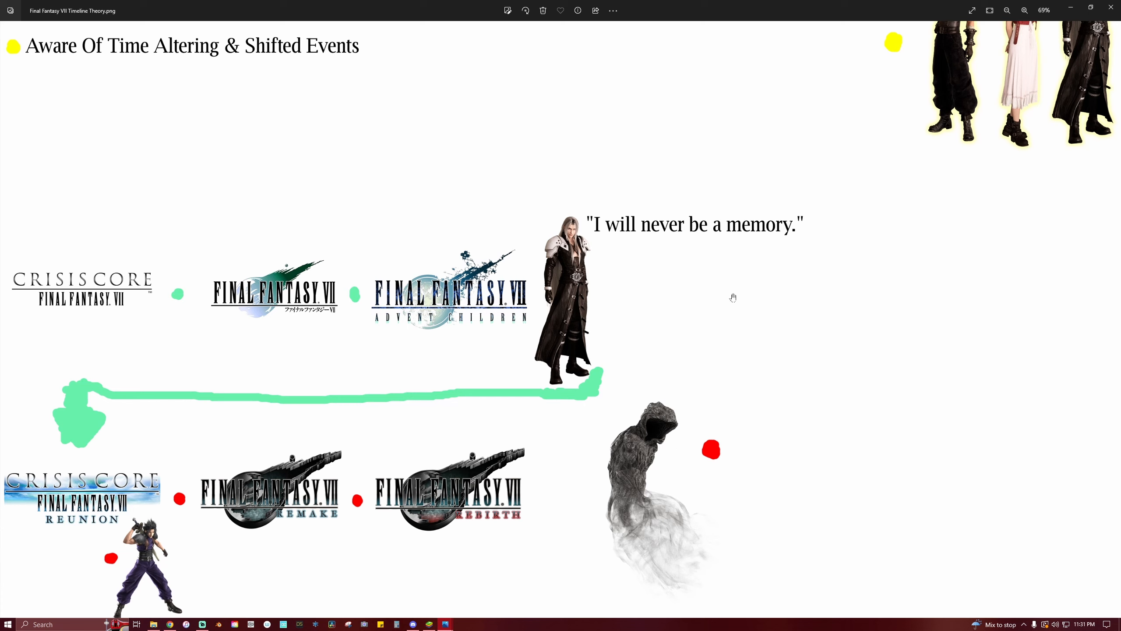
mouse_move(735, 303)
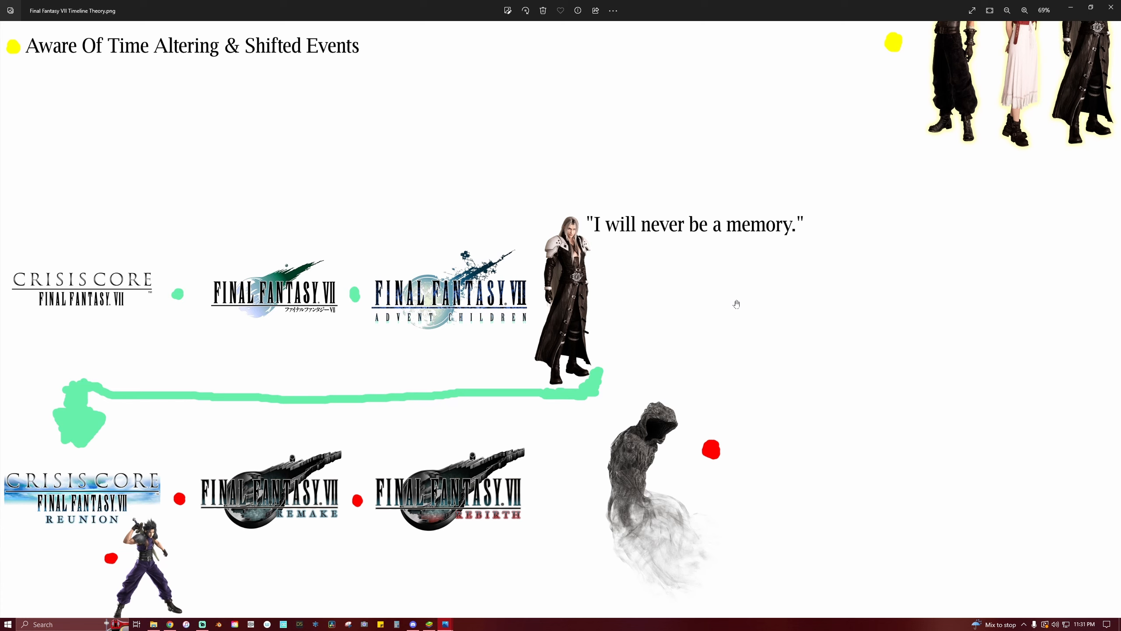
mouse_move(728, 320)
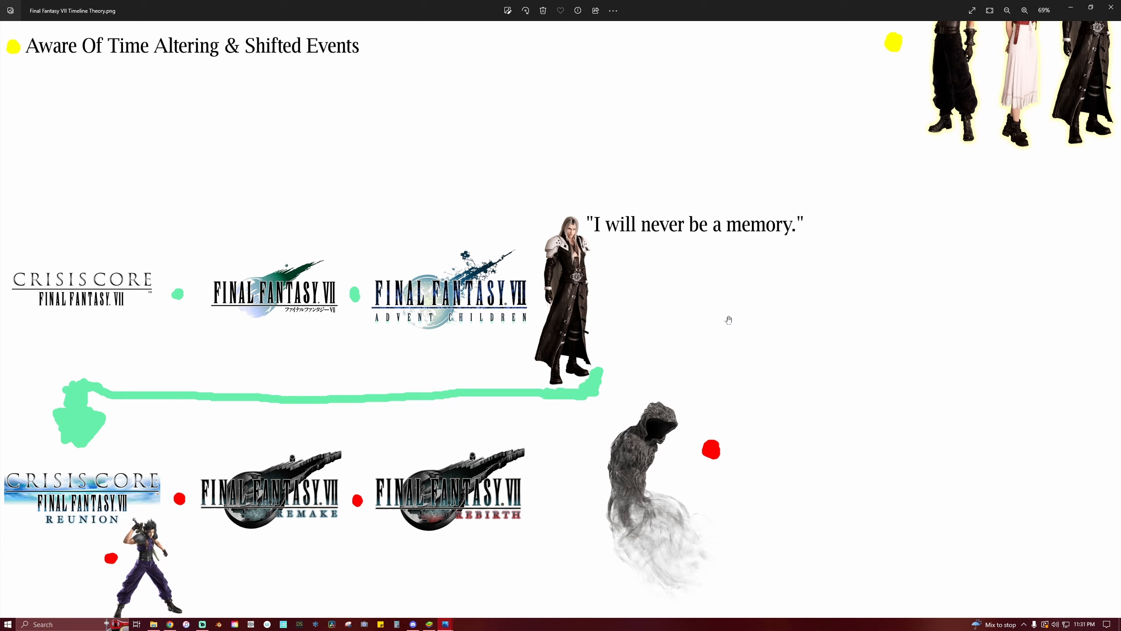
mouse_move(724, 326)
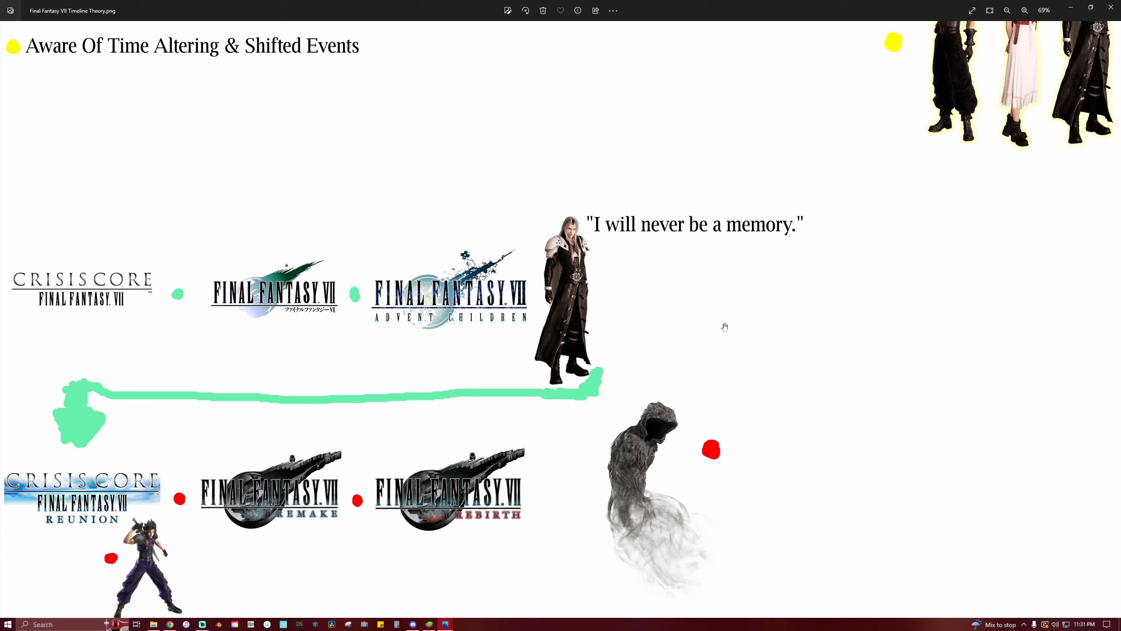
mouse_move(708, 347)
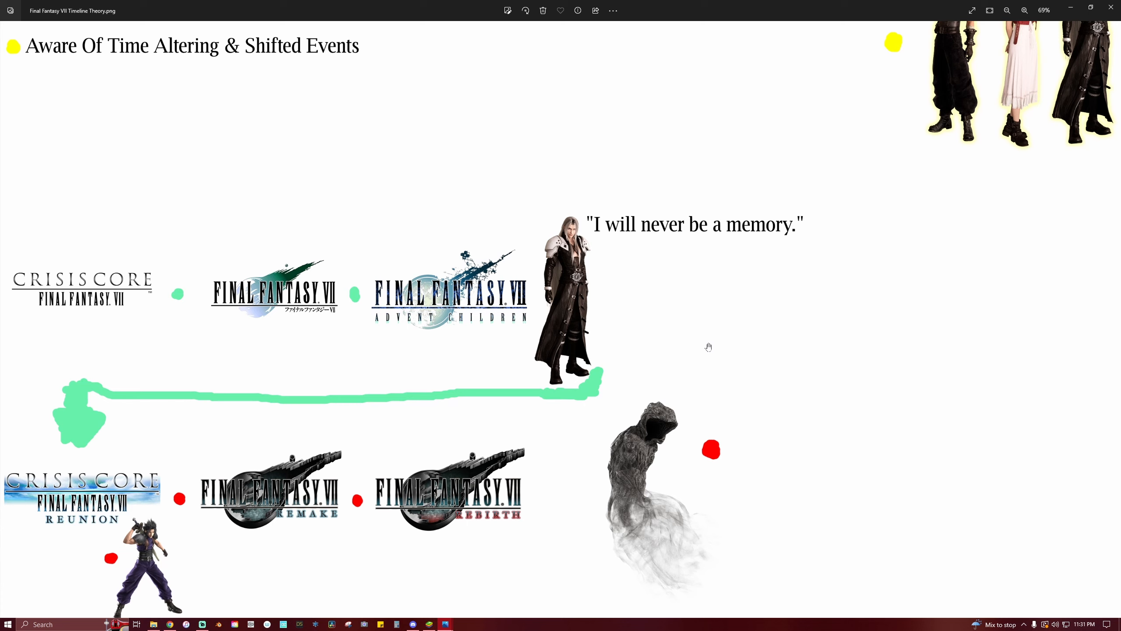
mouse_move(701, 353)
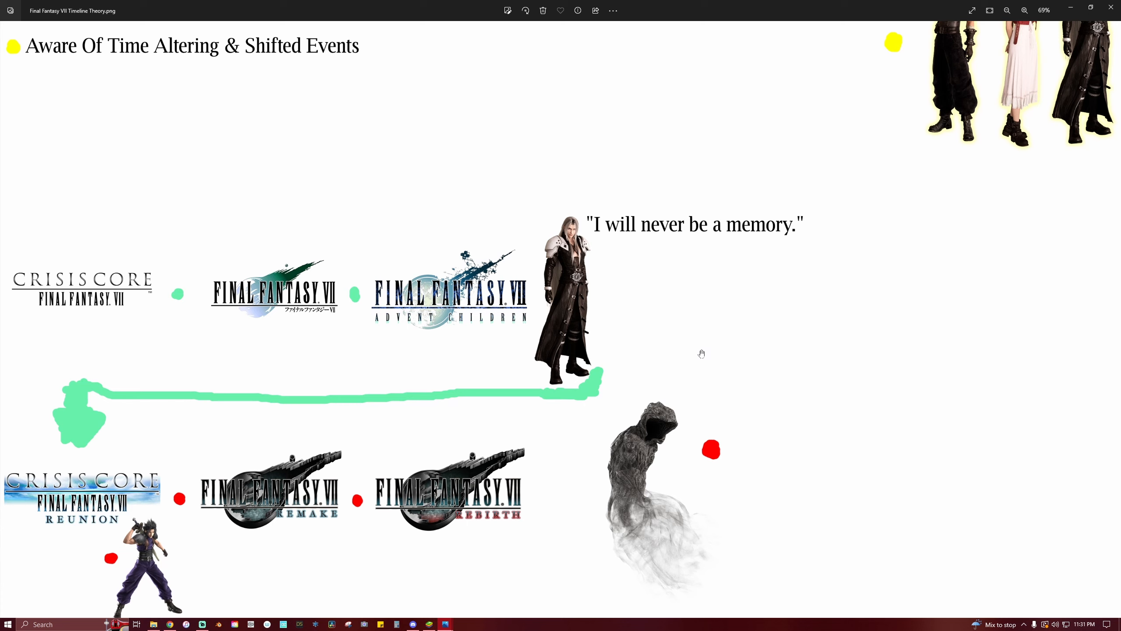
mouse_move(657, 373)
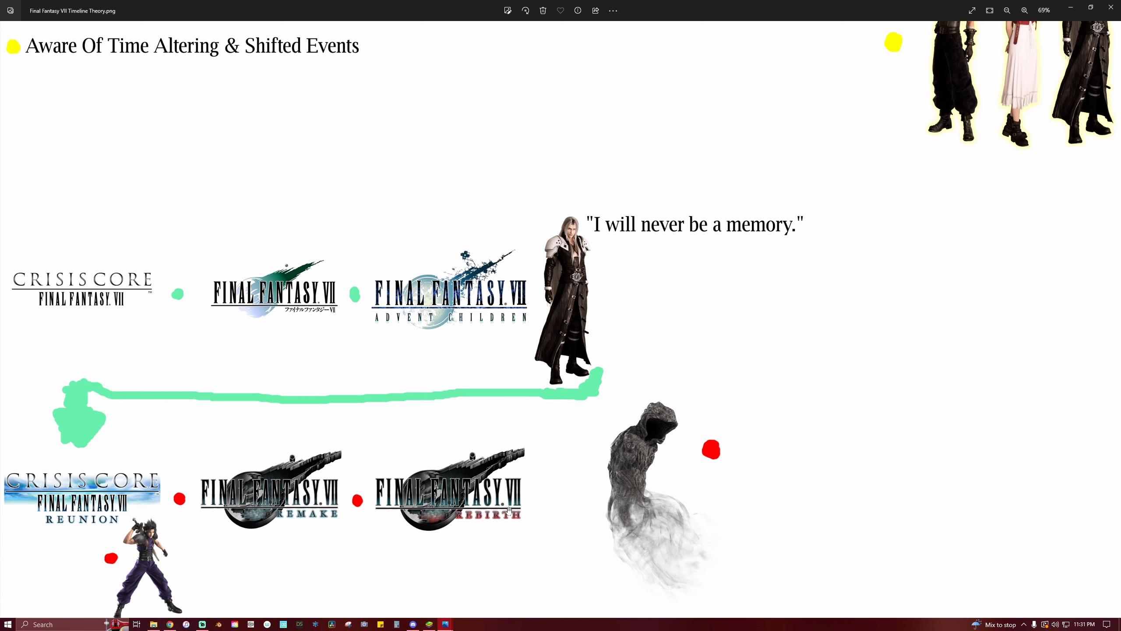
mouse_move(638, 441)
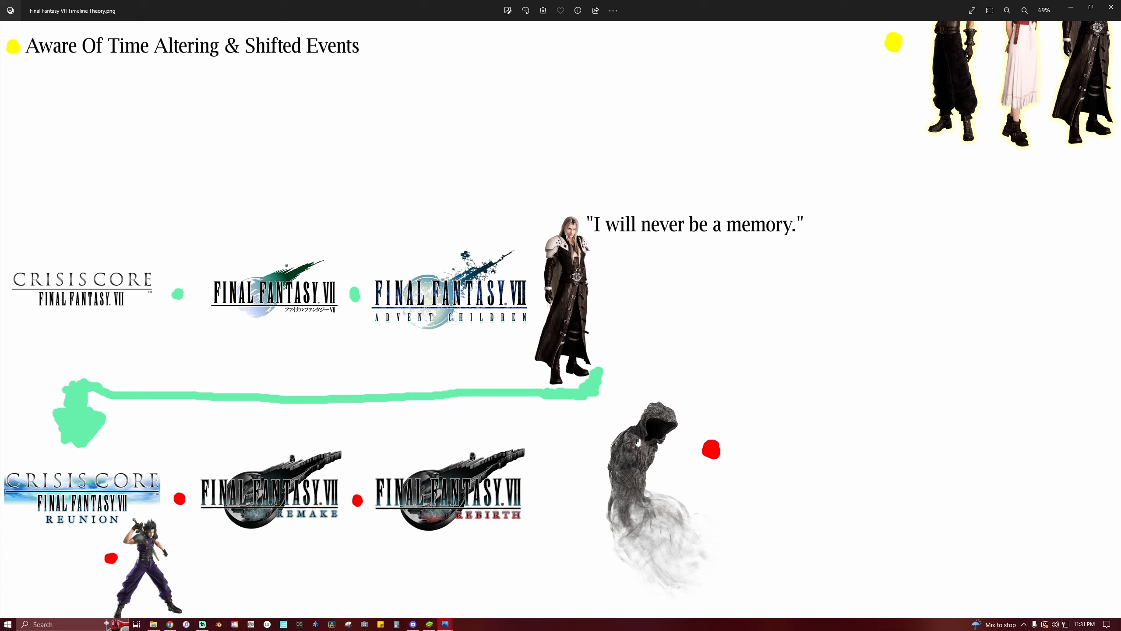
mouse_move(784, 373)
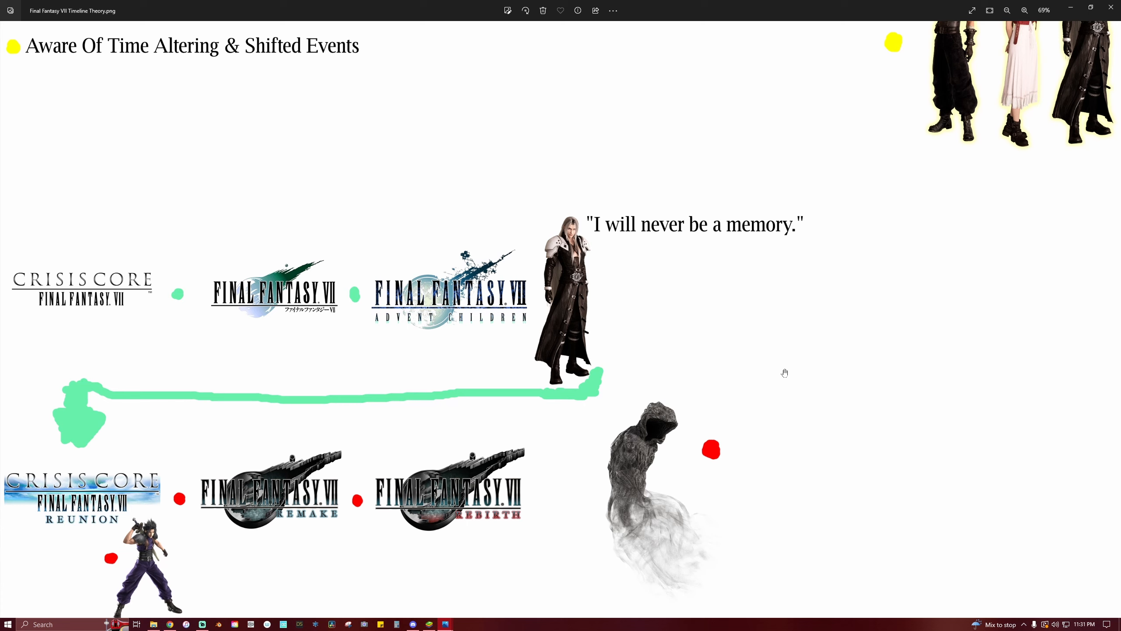
mouse_move(792, 367)
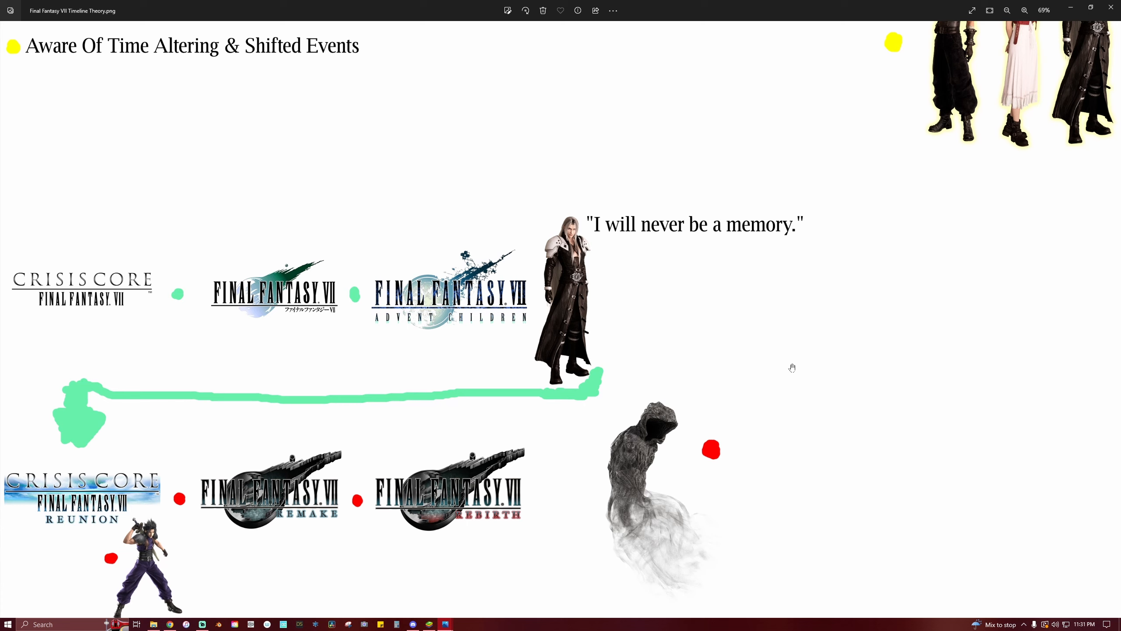
mouse_move(505, 450)
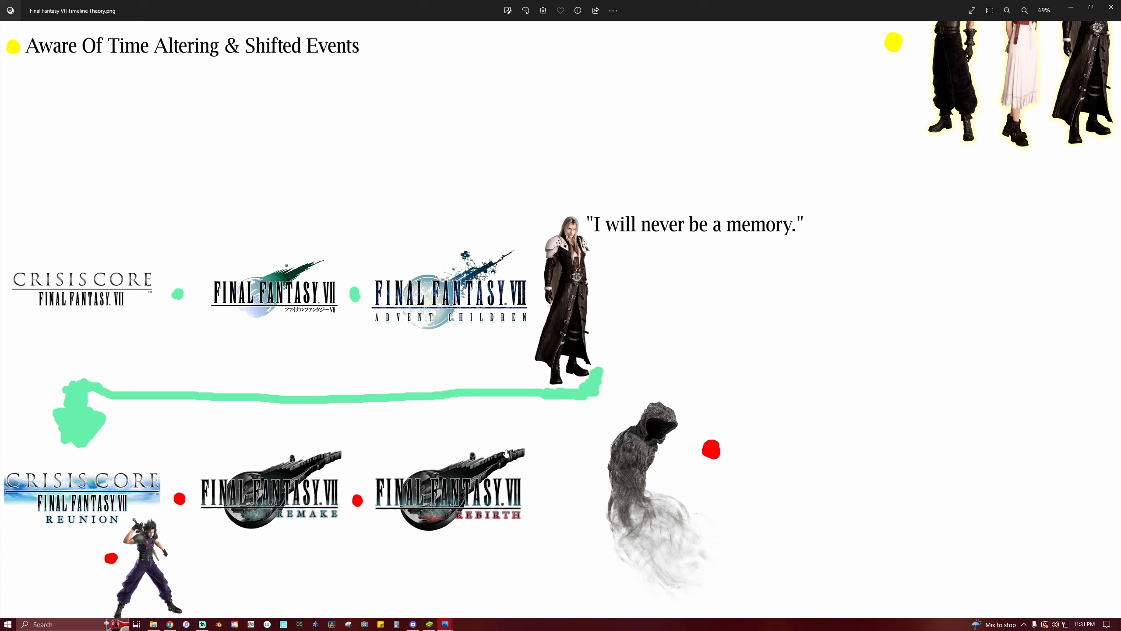
mouse_move(539, 470)
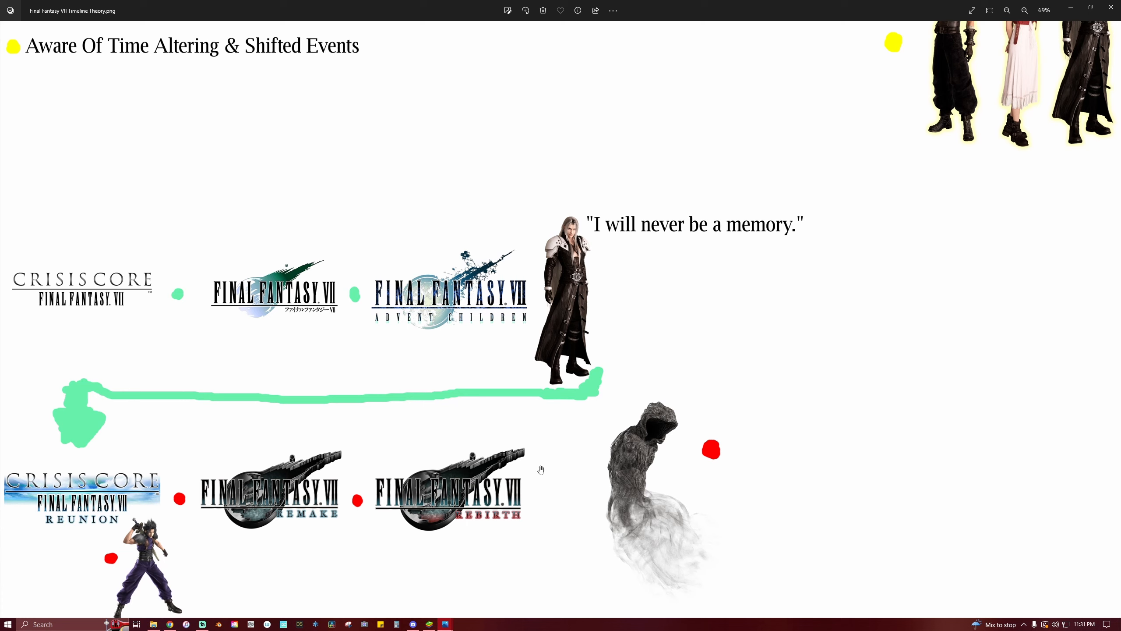
mouse_move(759, 436)
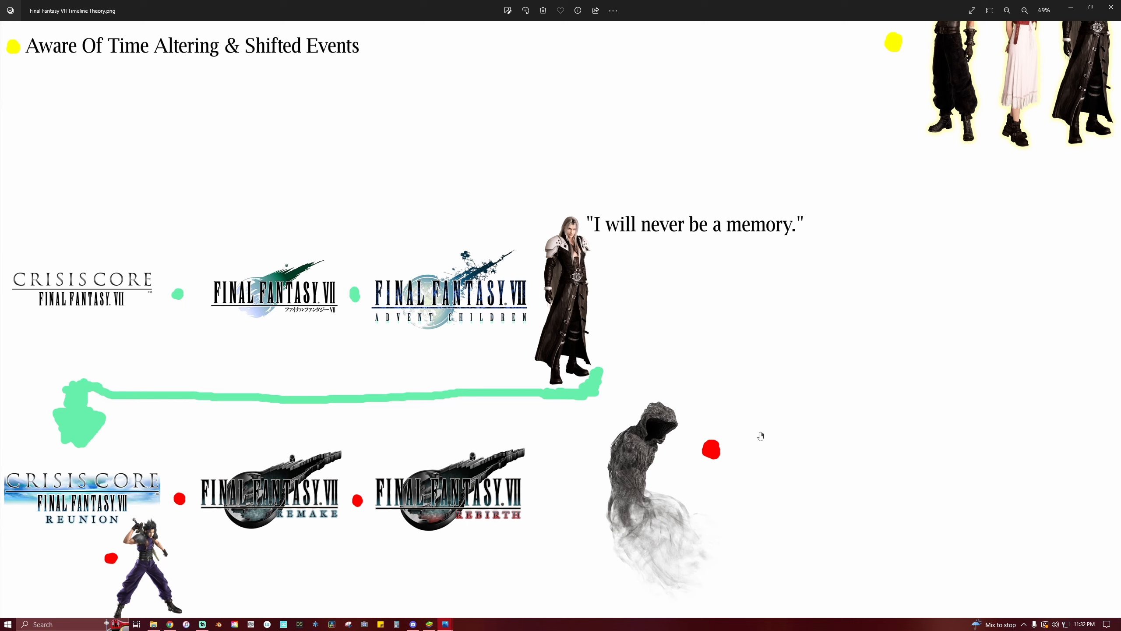
mouse_move(776, 449)
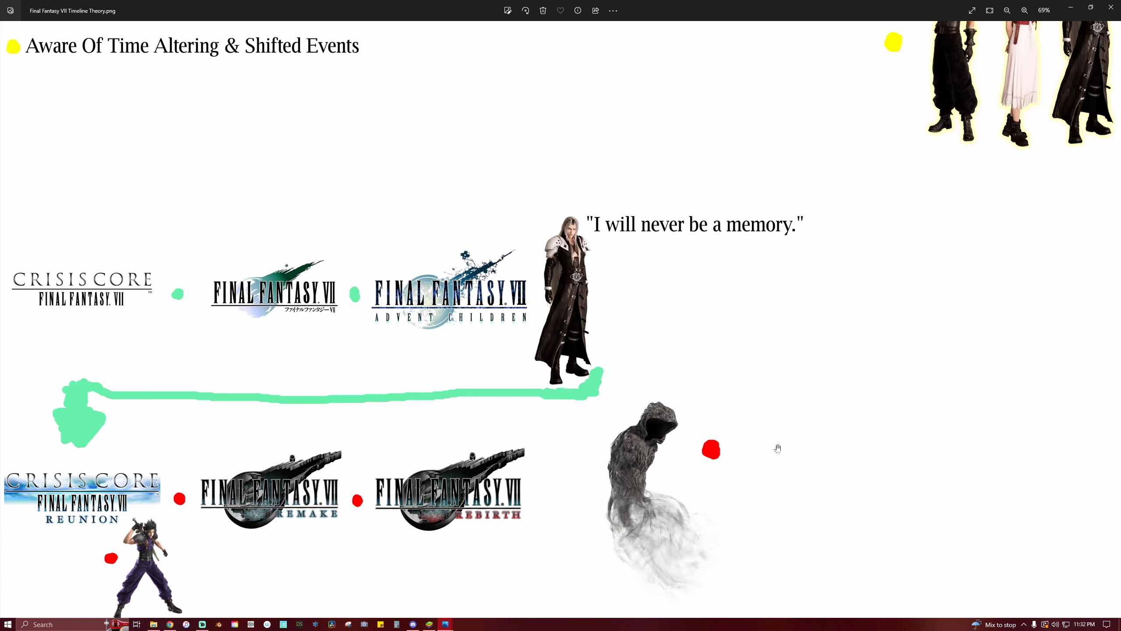
mouse_move(724, 459)
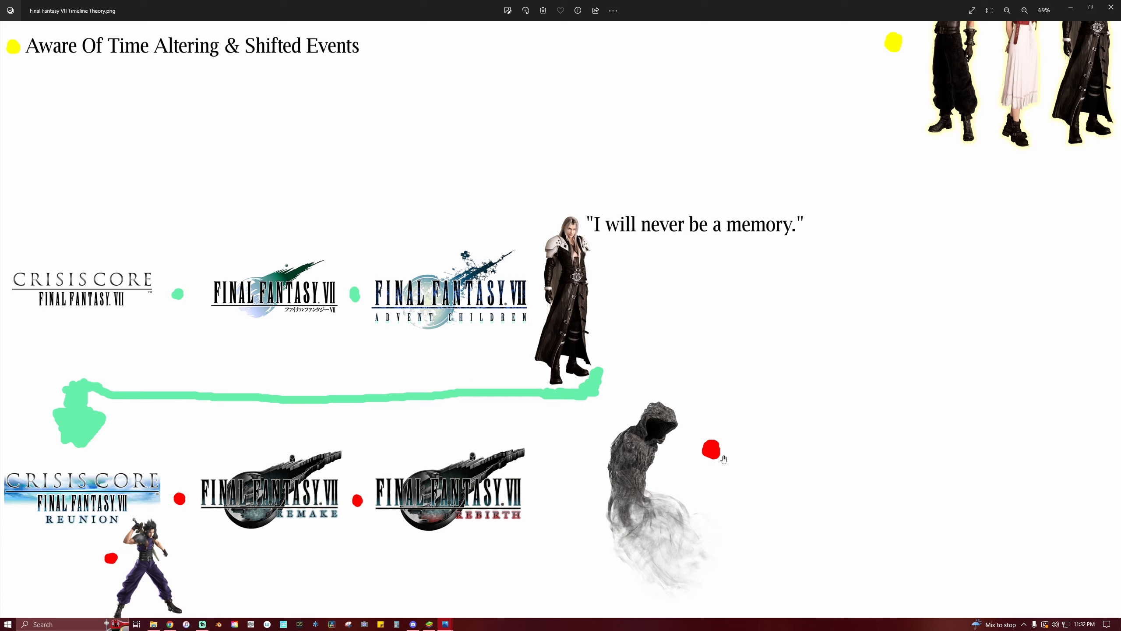
mouse_move(726, 463)
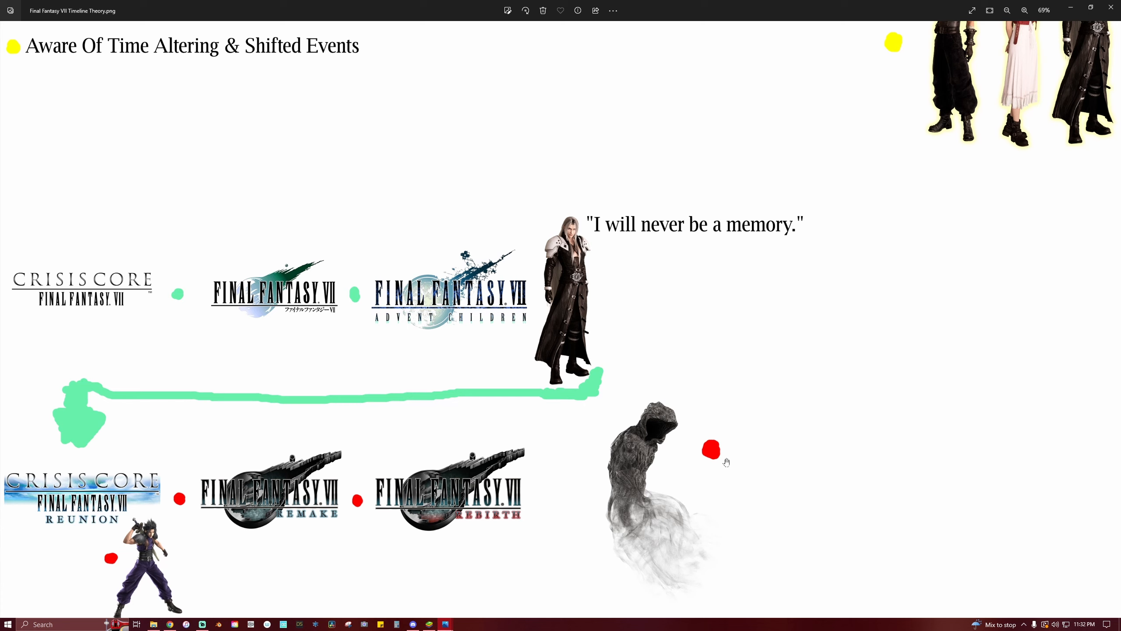
mouse_move(726, 467)
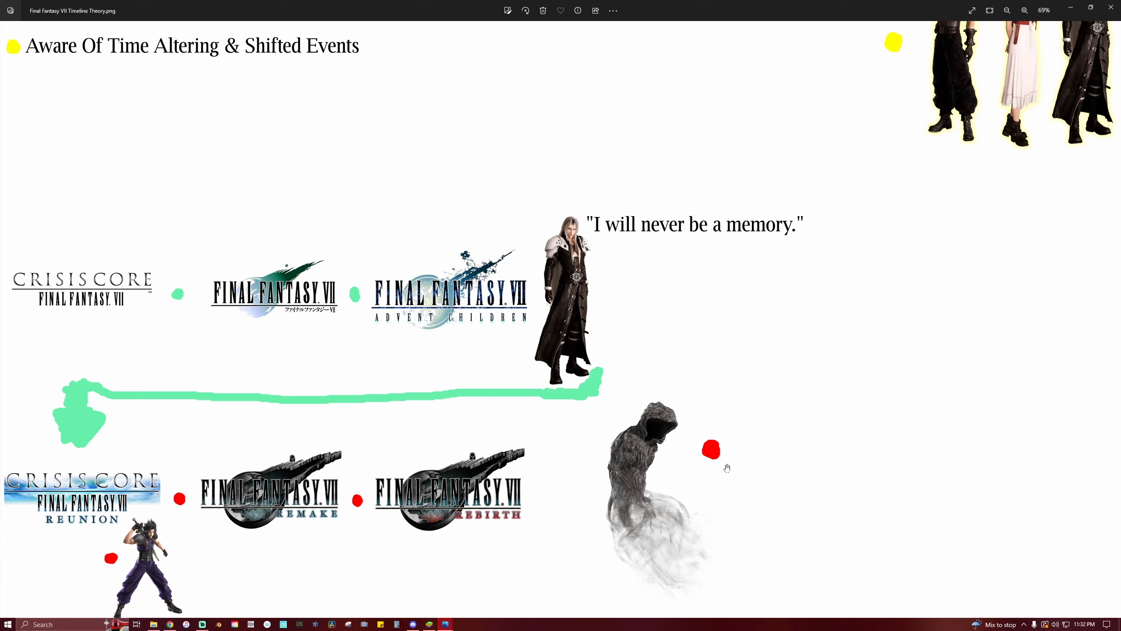
mouse_move(716, 482)
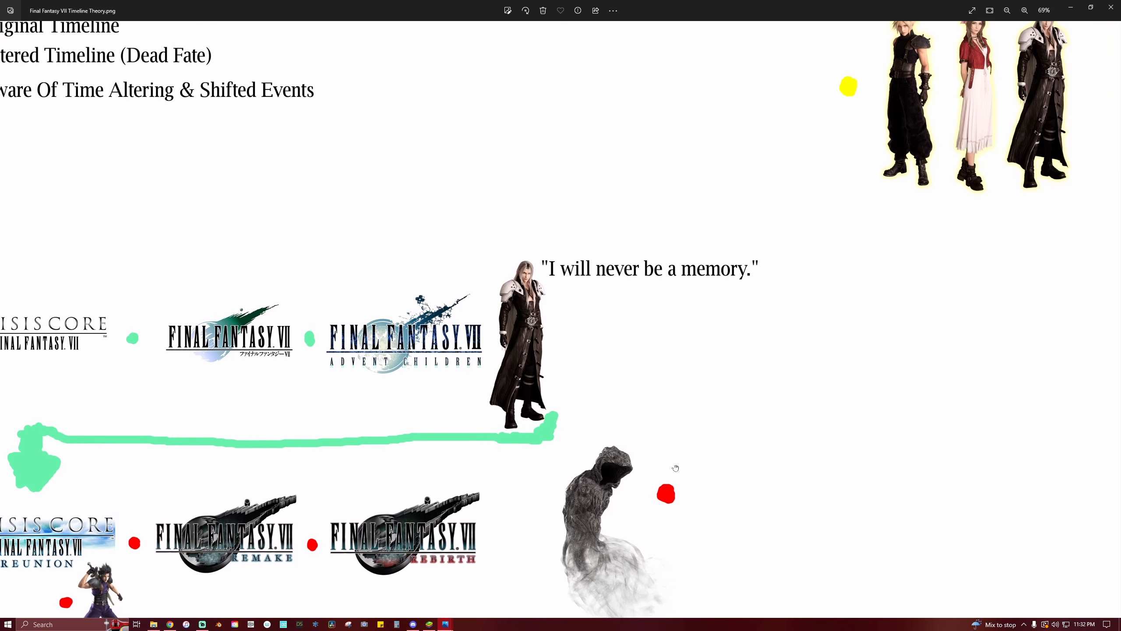
mouse_move(840, 324)
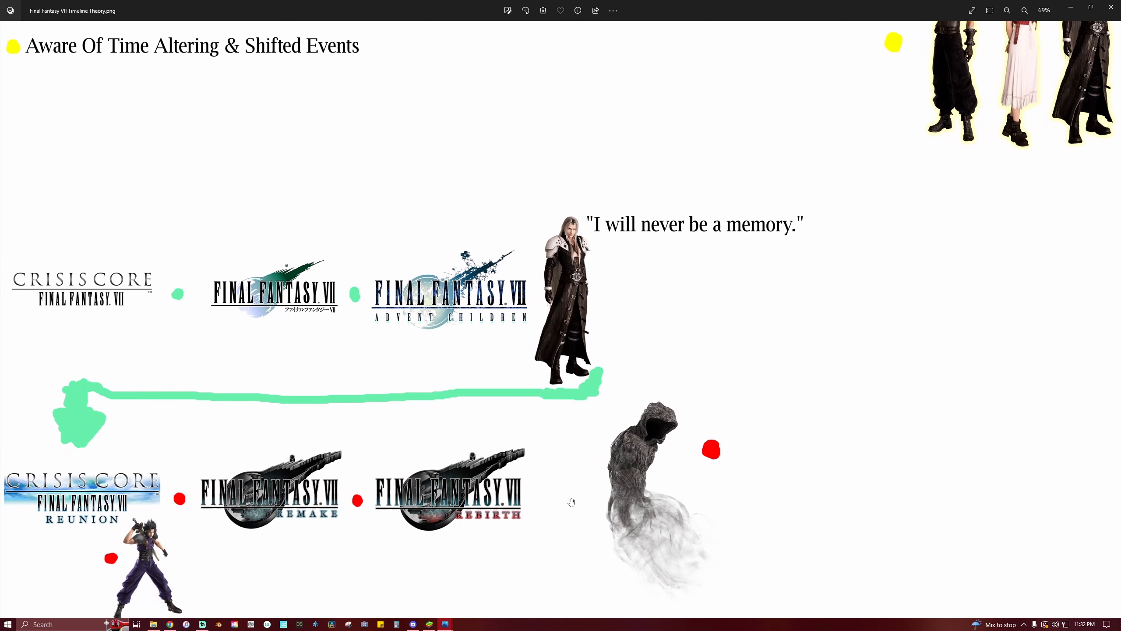
mouse_move(533, 516)
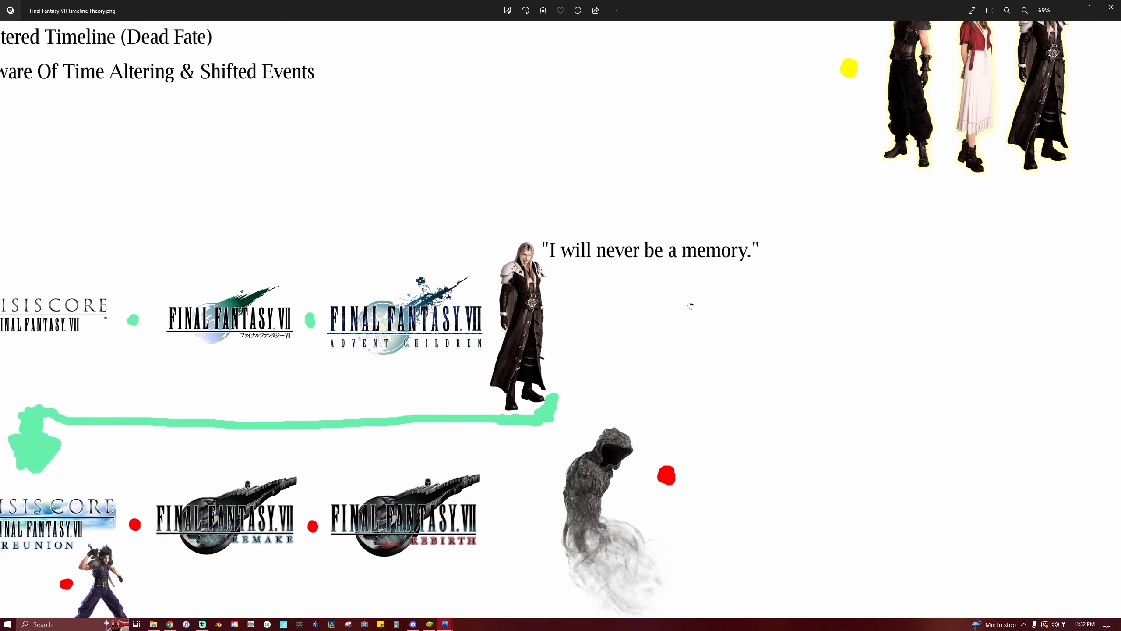
scroll(down, 3)
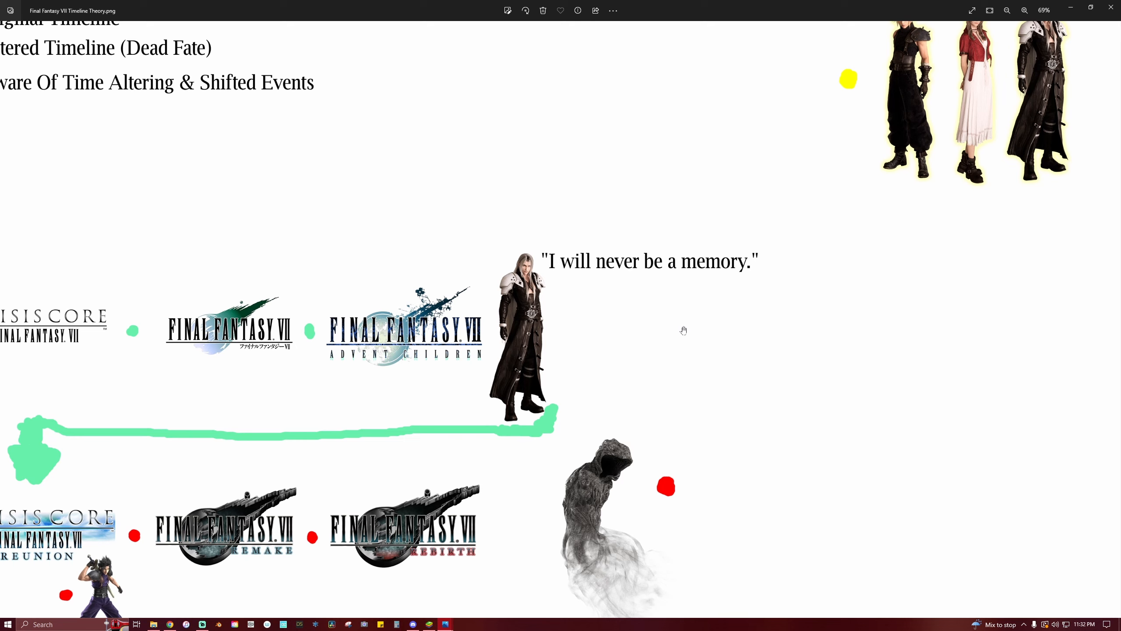
mouse_move(673, 335)
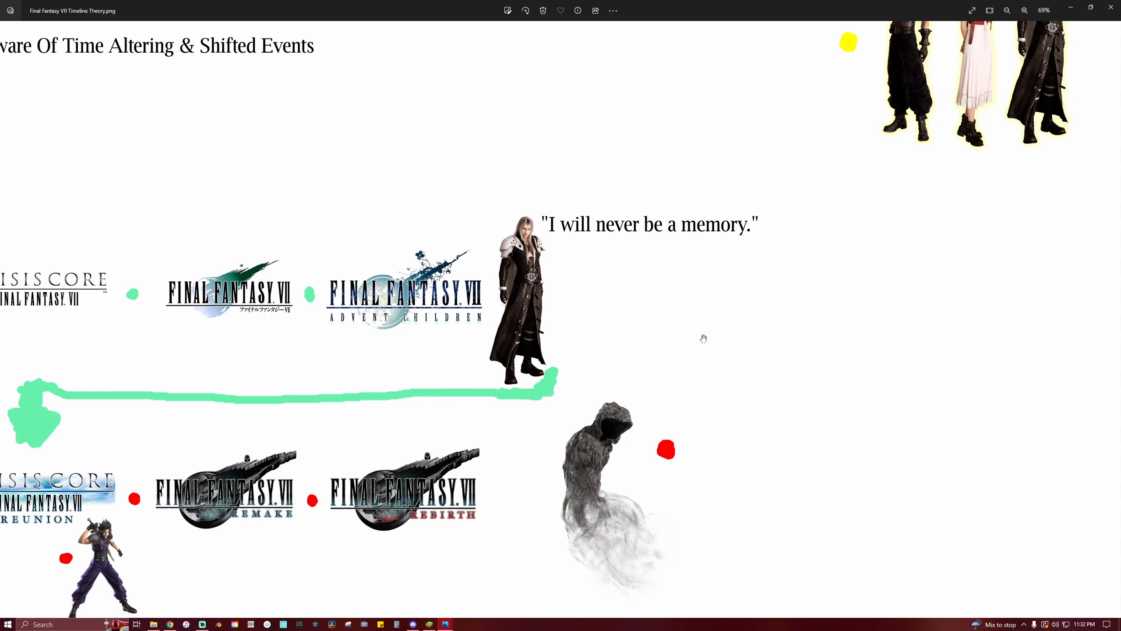
mouse_move(498, 489)
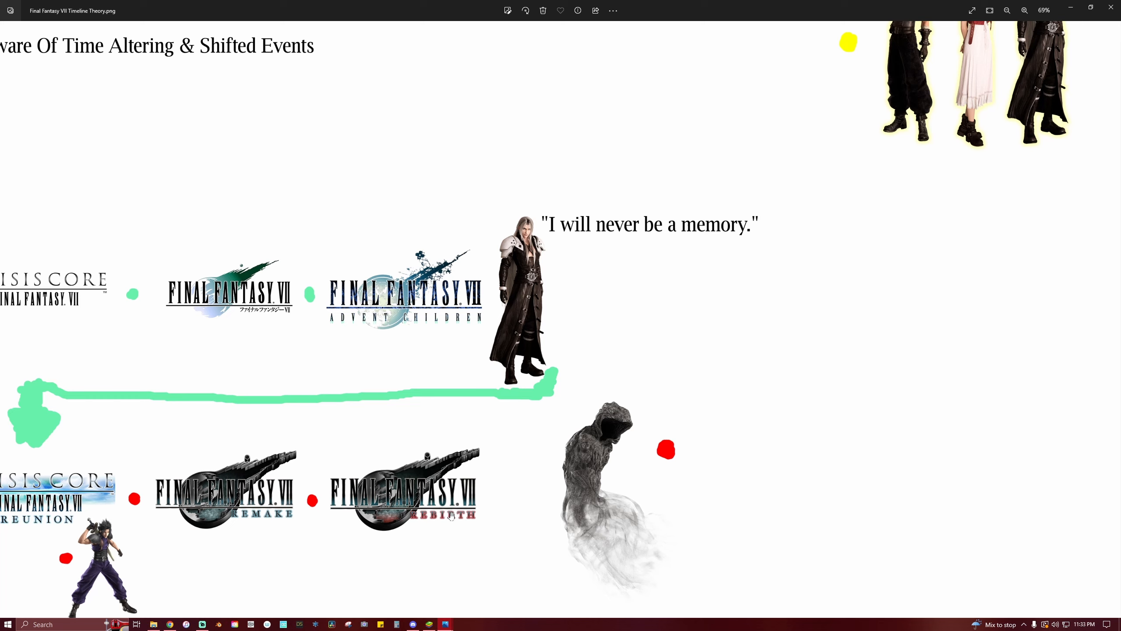
mouse_move(458, 520)
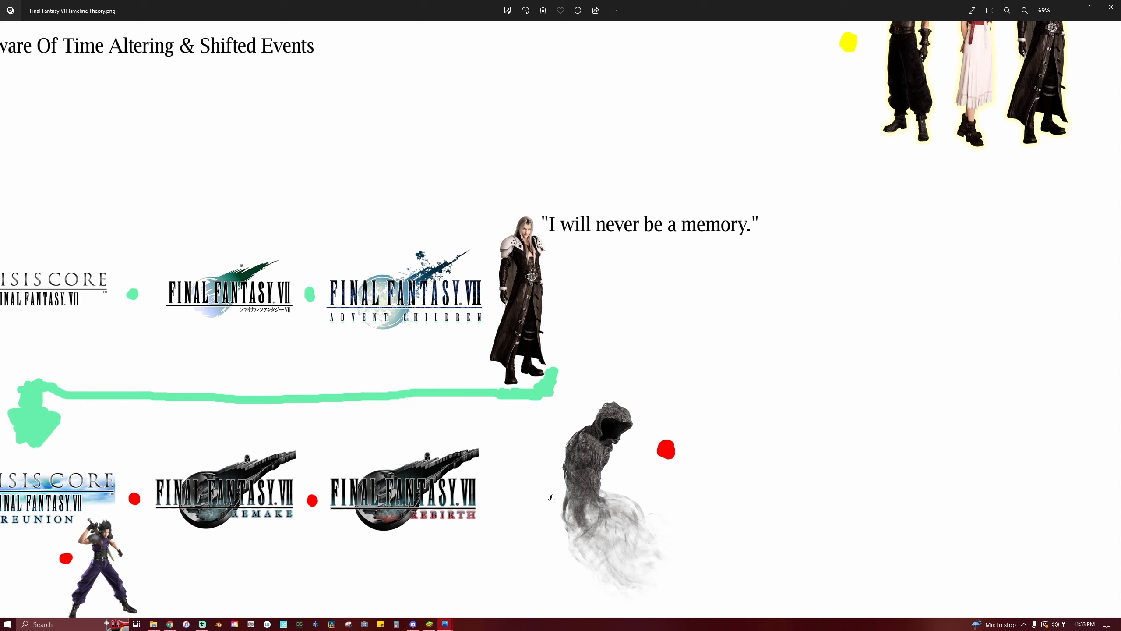
mouse_move(733, 370)
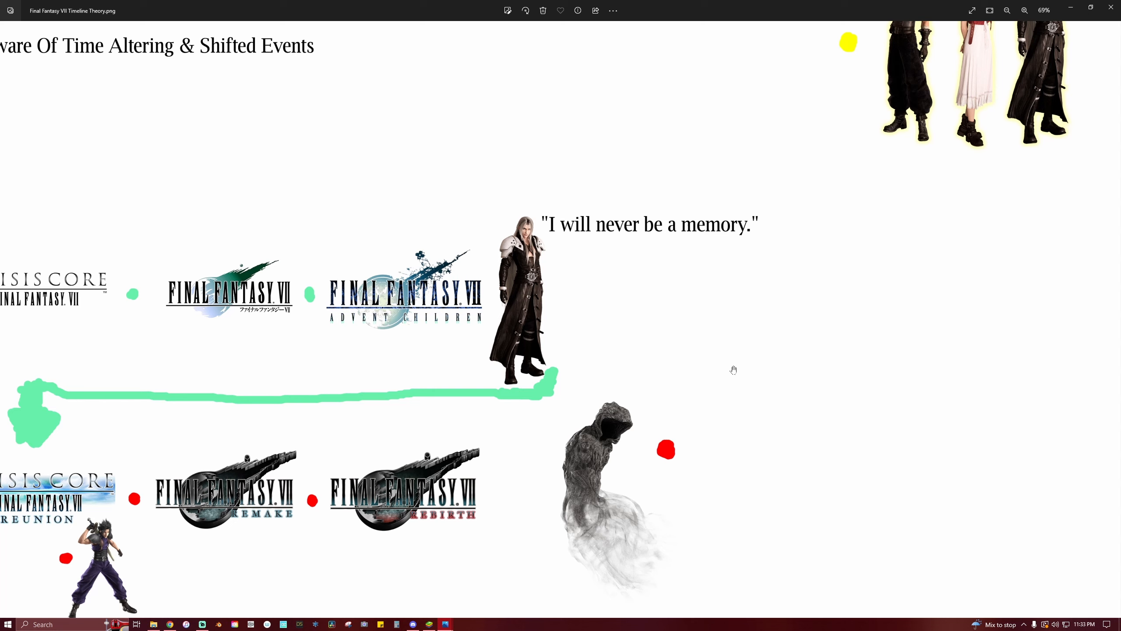
mouse_move(753, 377)
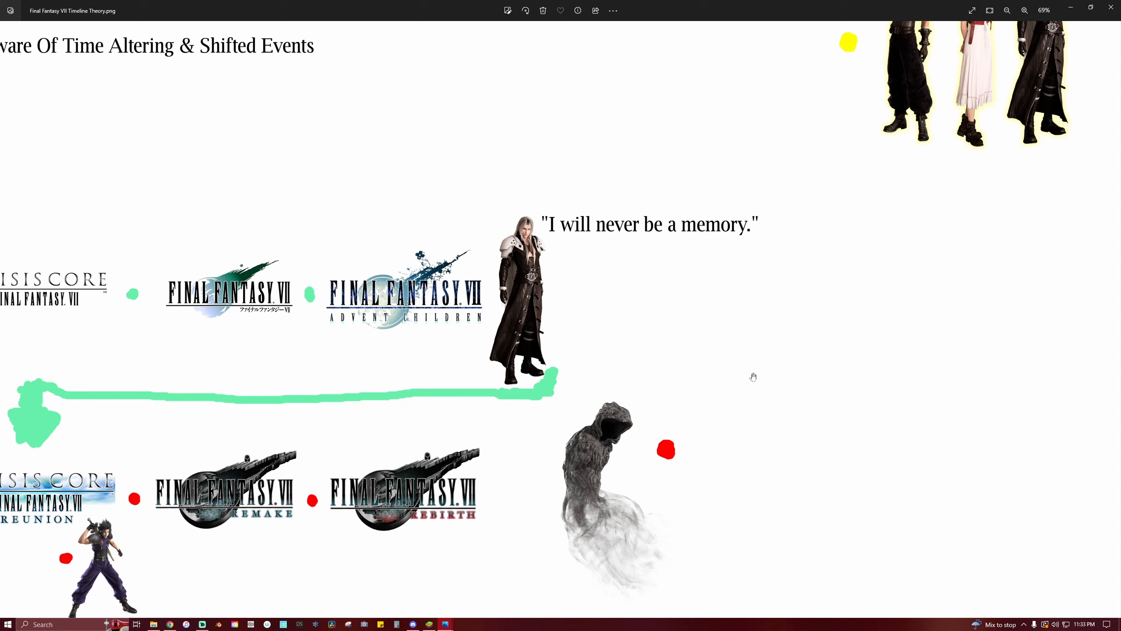
mouse_move(757, 377)
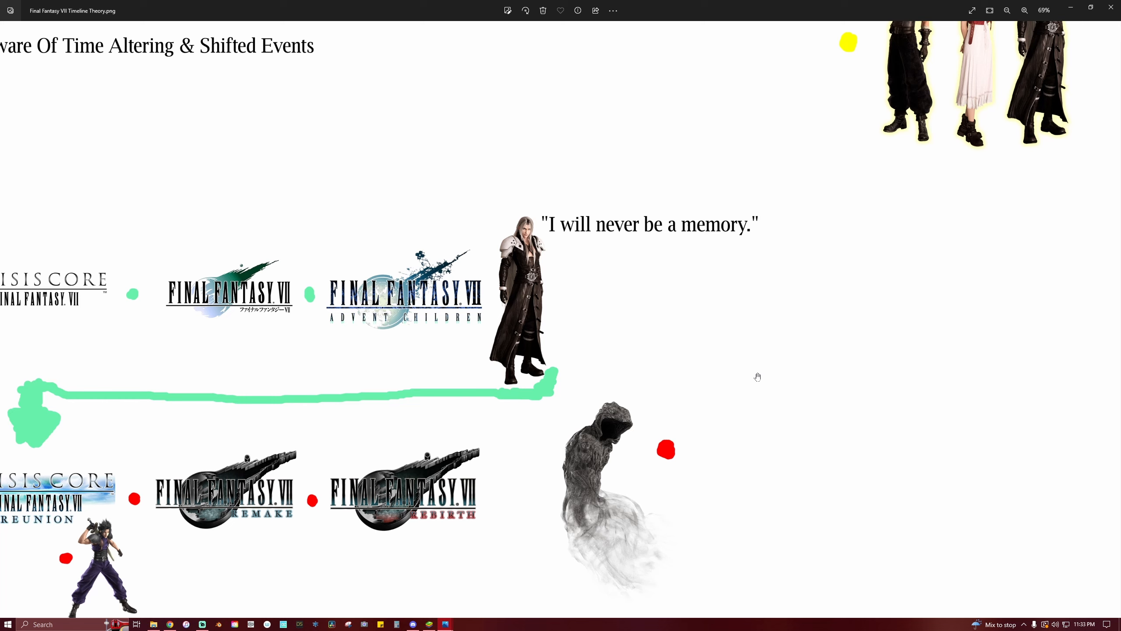
mouse_move(757, 374)
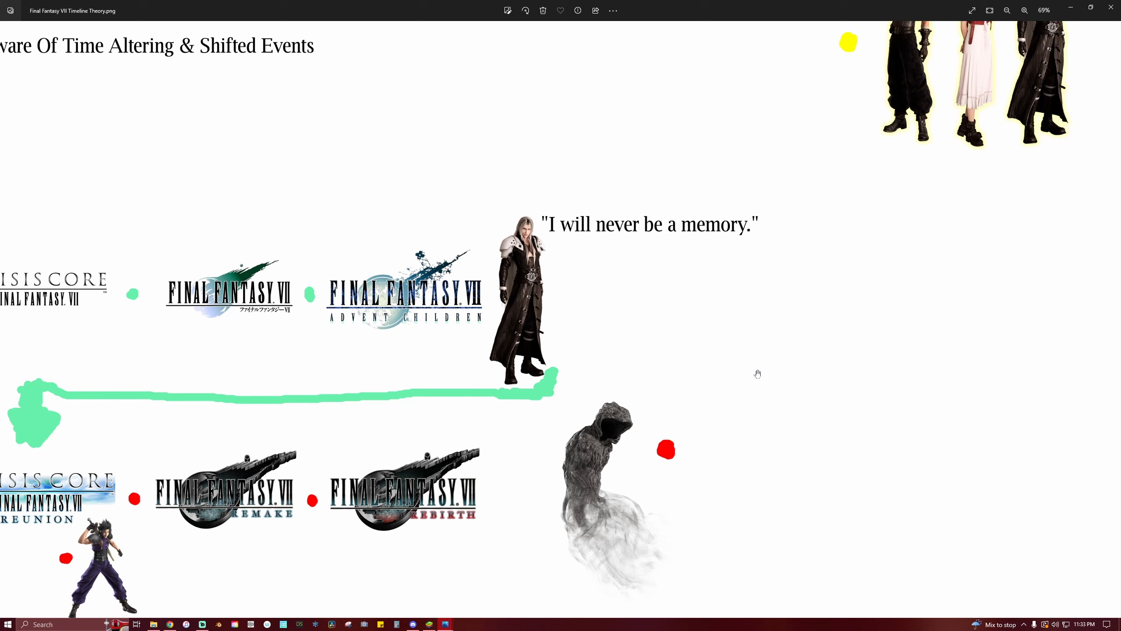